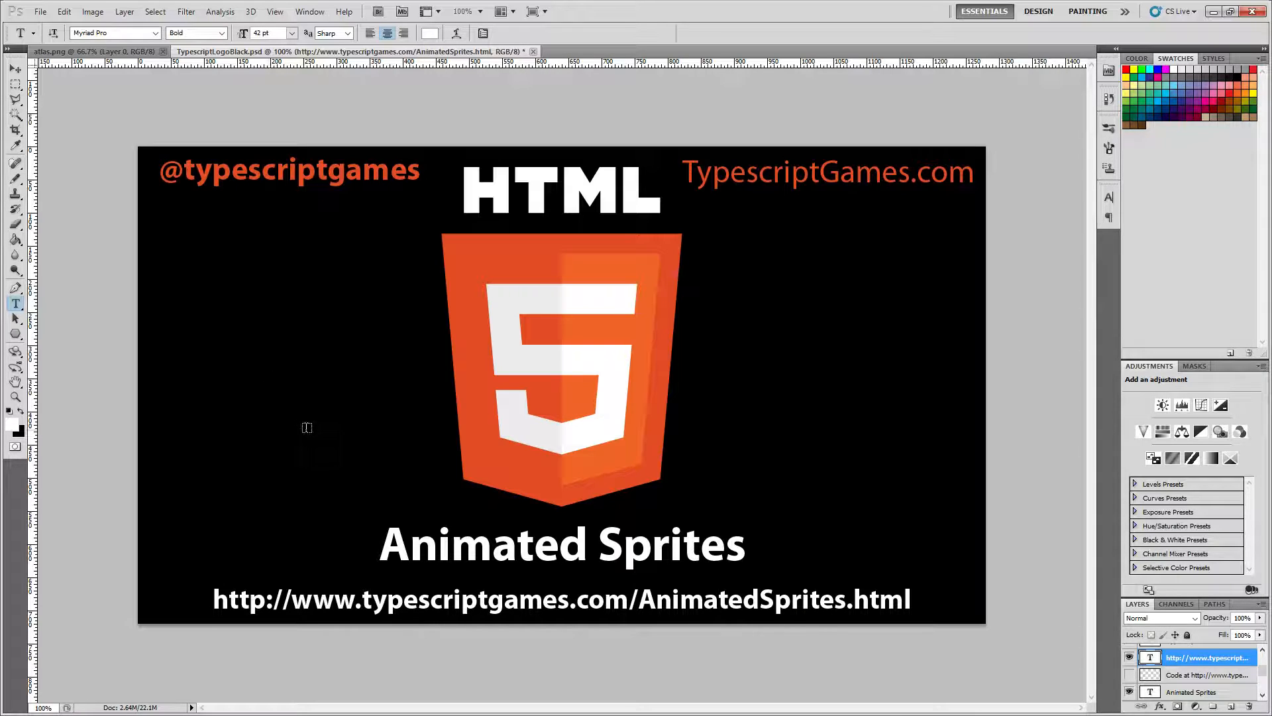
mouse_move(536, 567)
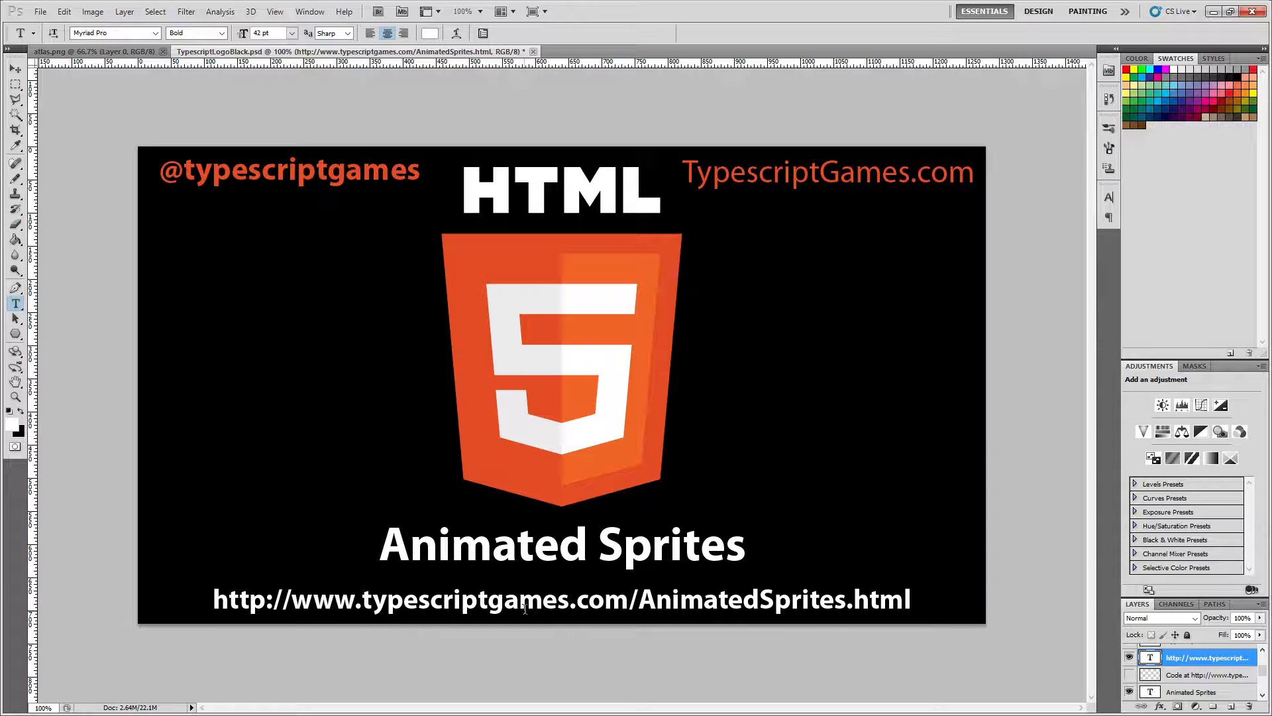
mouse_move(349, 122)
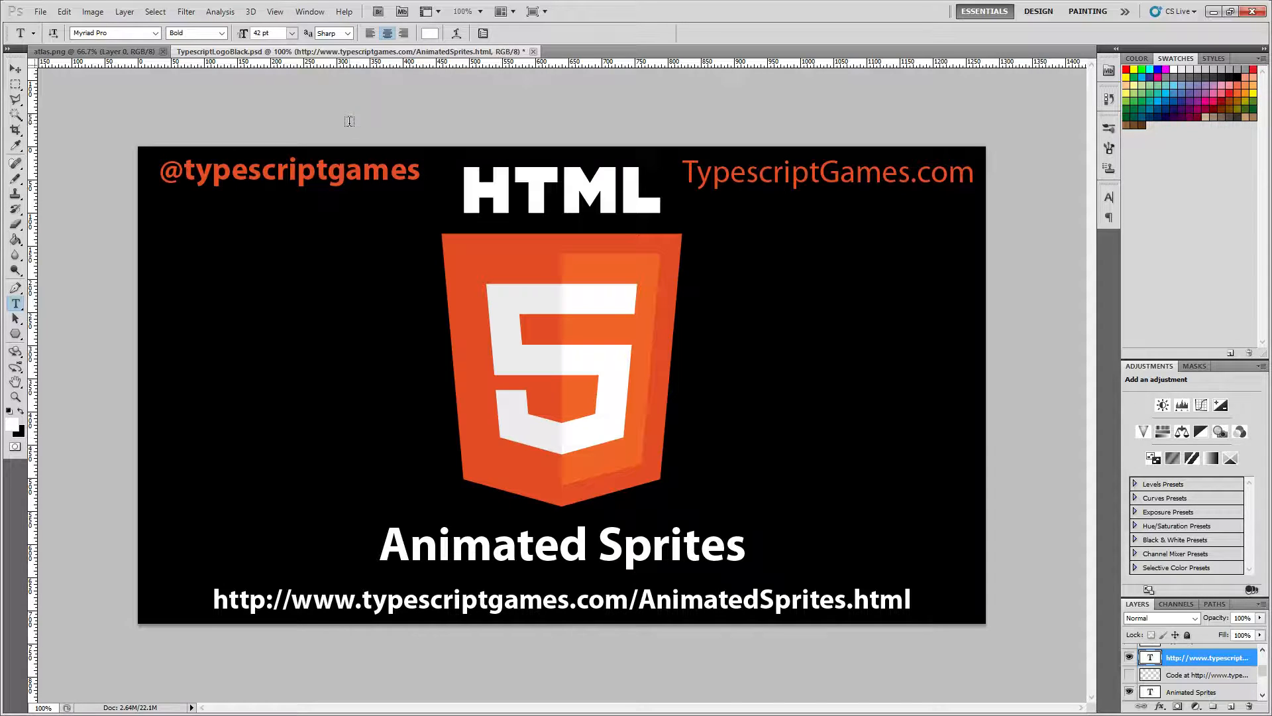
mouse_move(1208, 19)
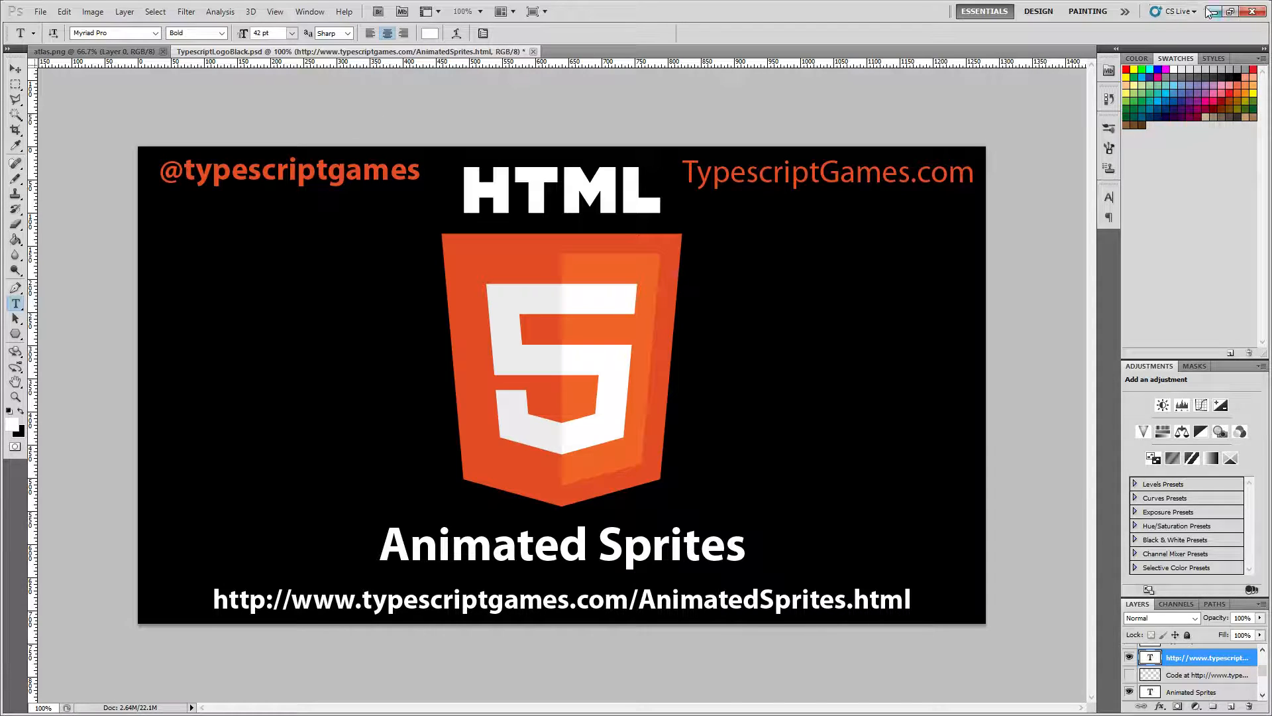
mouse_move(1211, 12)
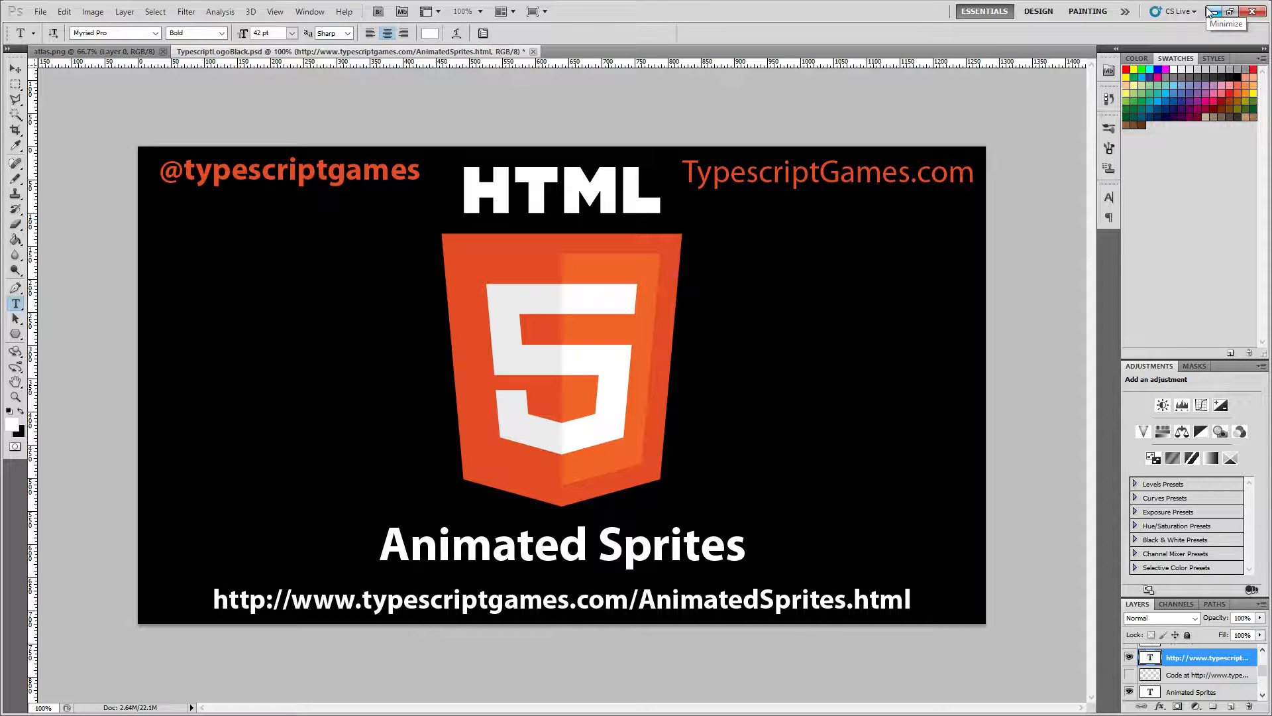
Switch to Visual Studio's app.ts and inspect the gameLoop and cKeyboardInput class.
key(alt+tab)
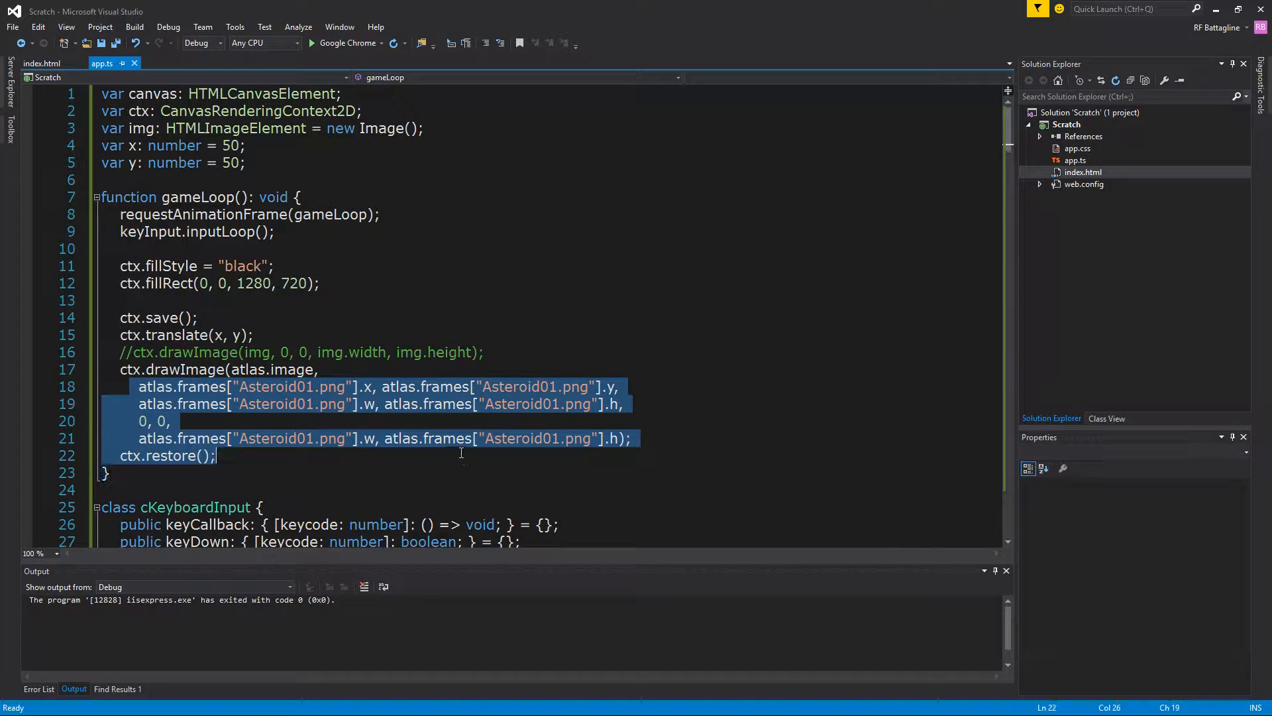
click(318, 352)
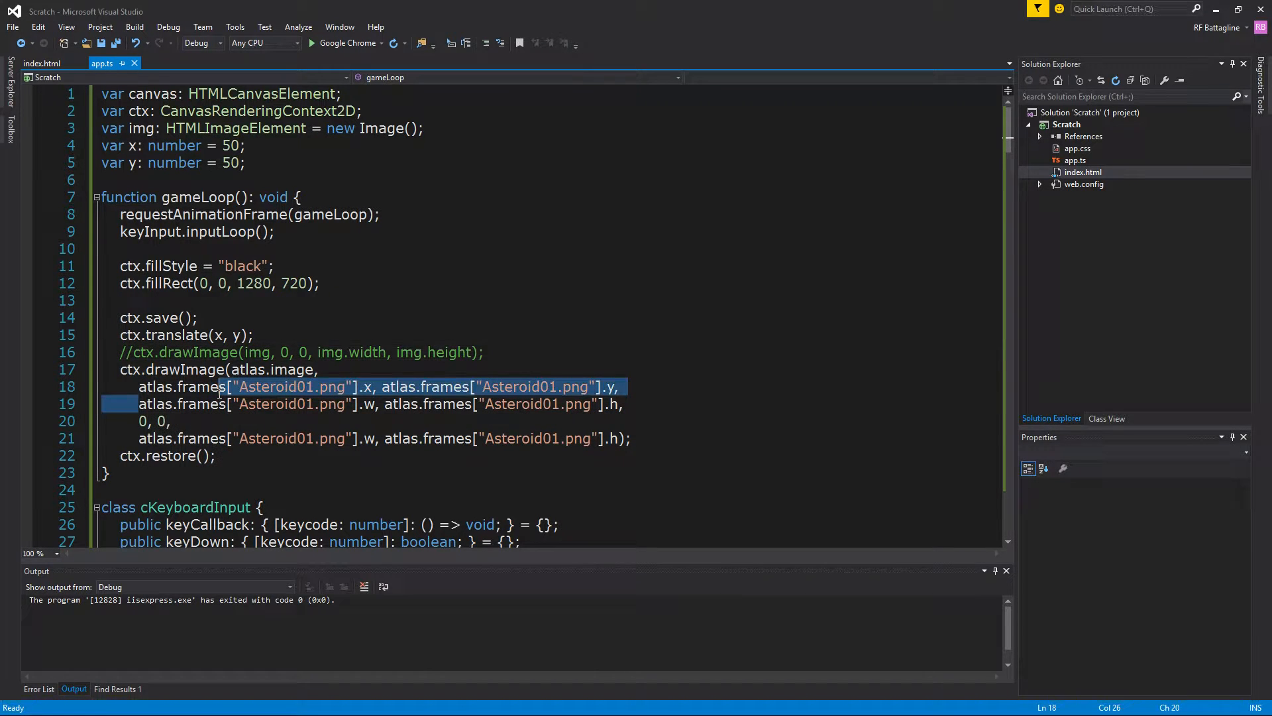
click(275, 387)
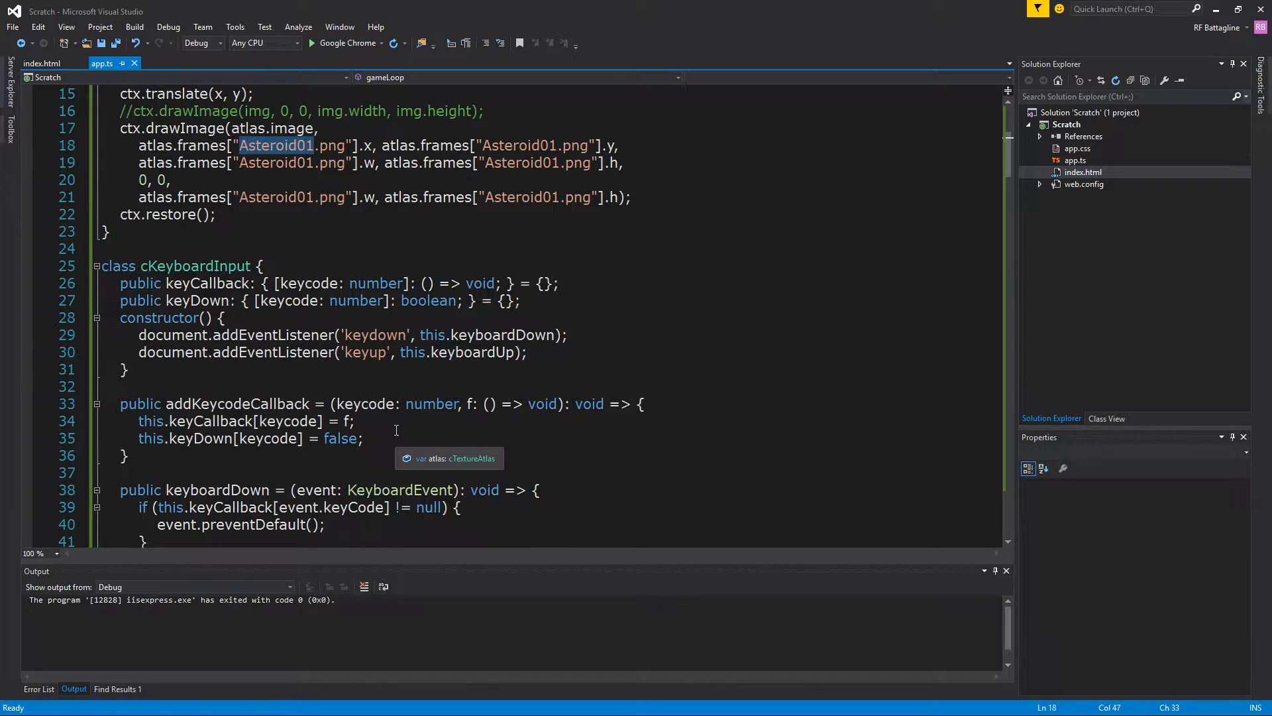
double_click(199, 265)
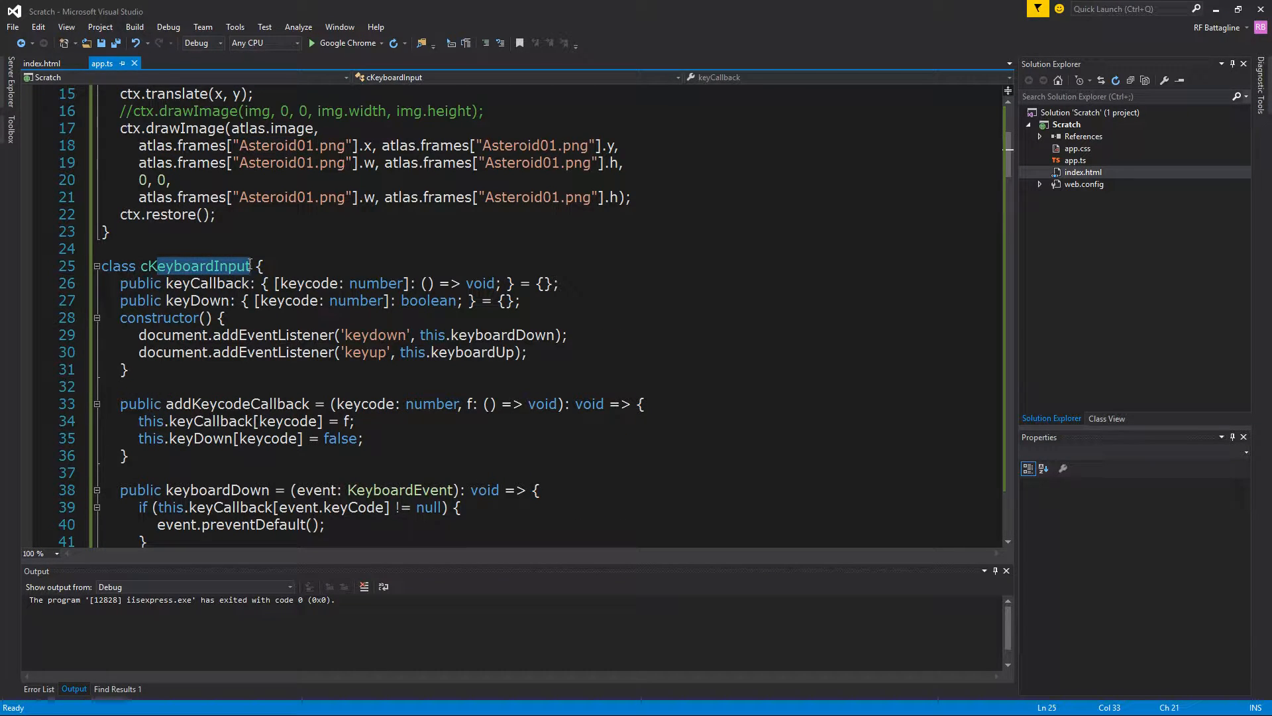
double_click(195, 265)
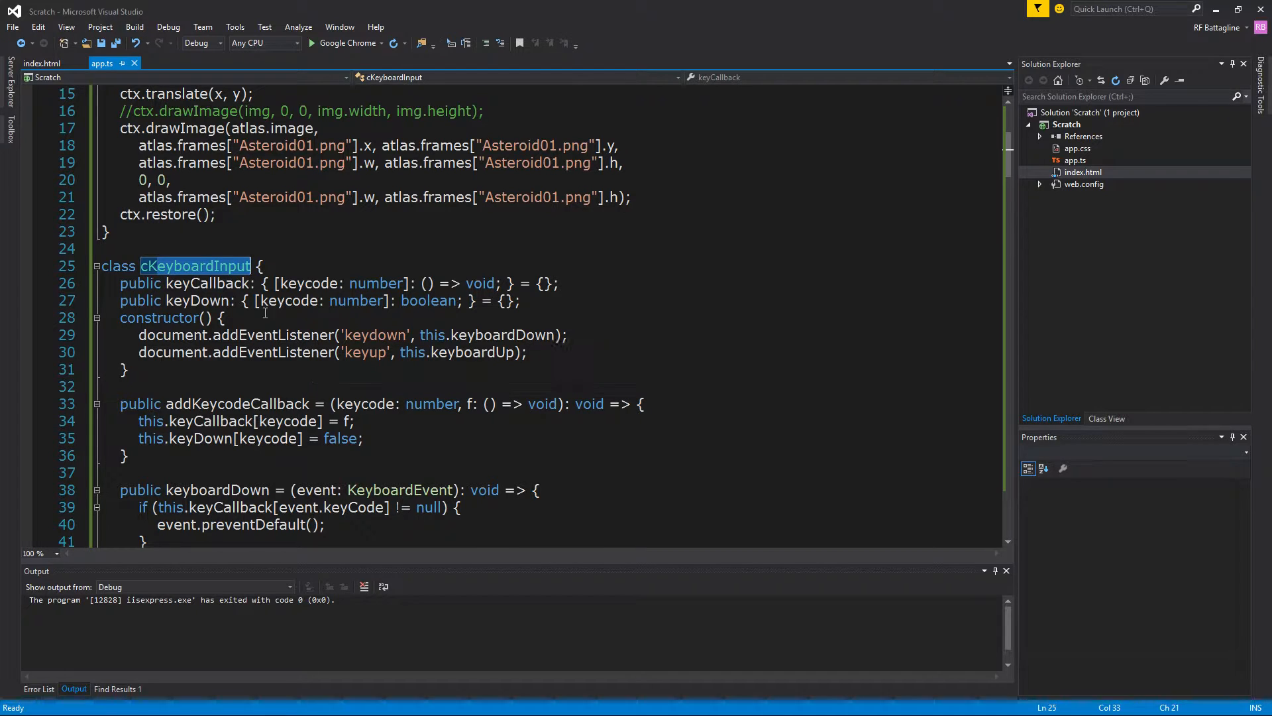
mouse_move(165, 353)
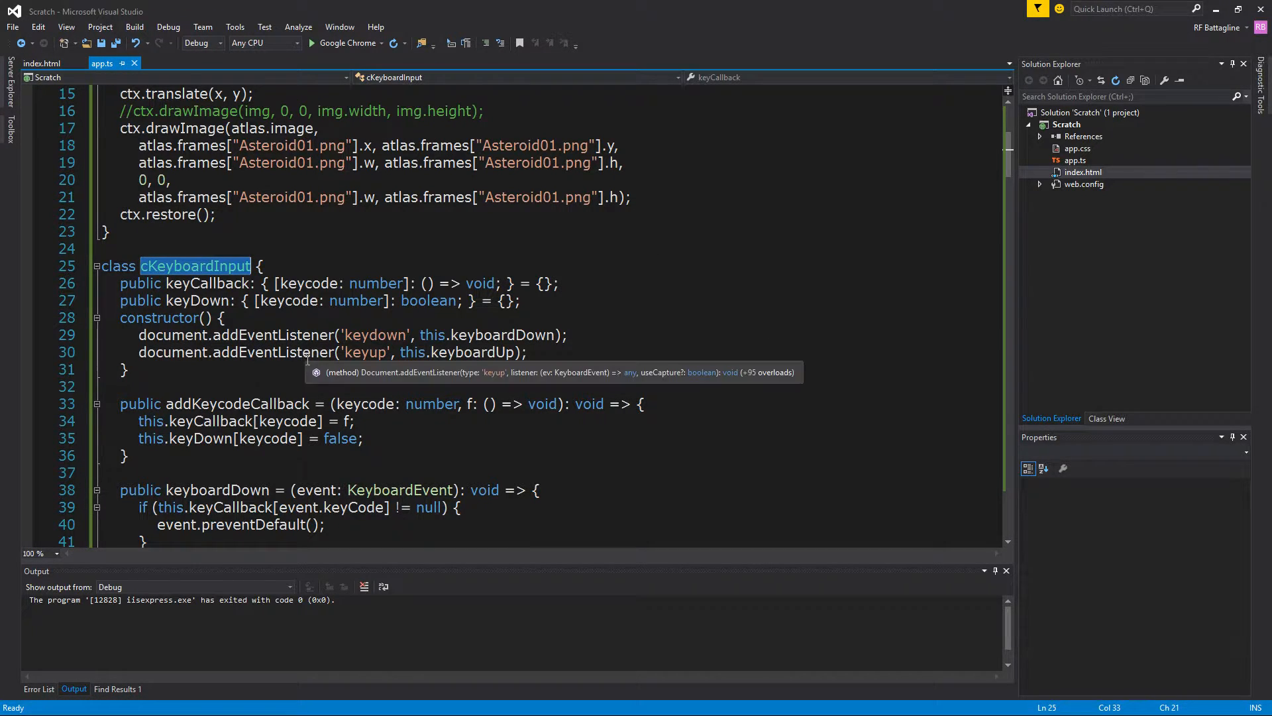
mouse_move(242, 340)
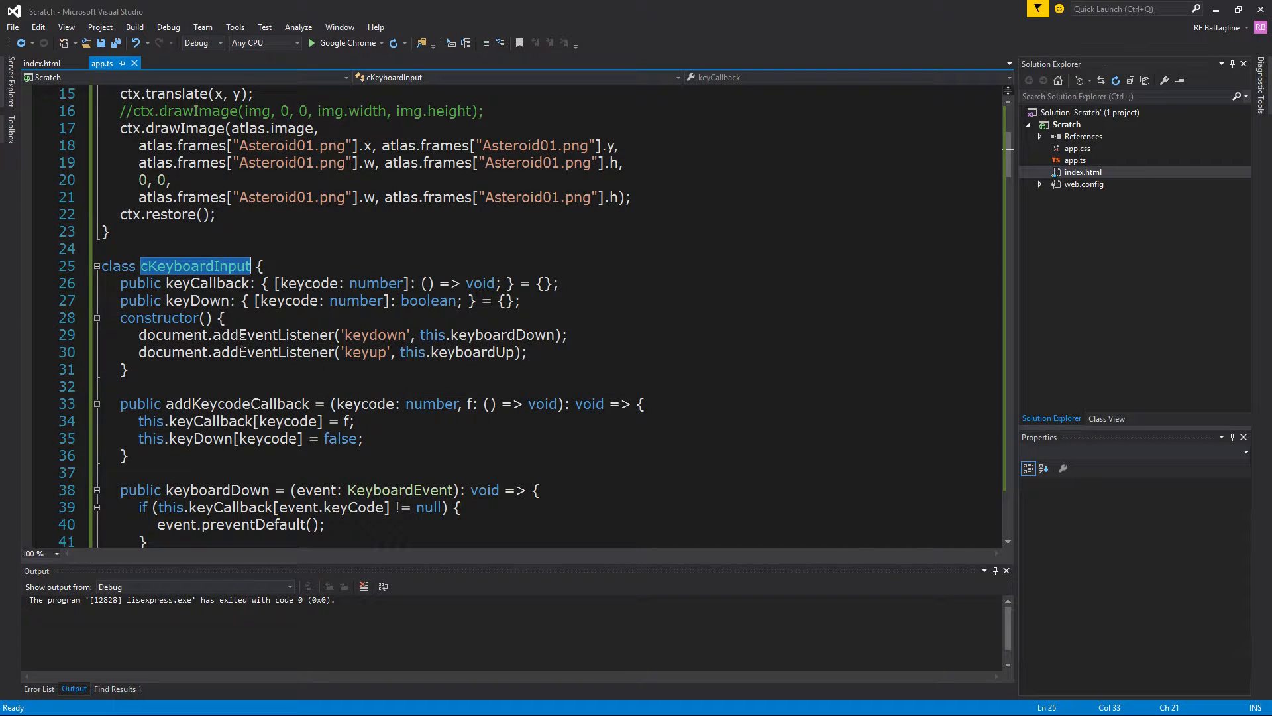
Review cRectangle and cTextureAtlas further down, selecting the atlas's frames property.
scroll(down, 3)
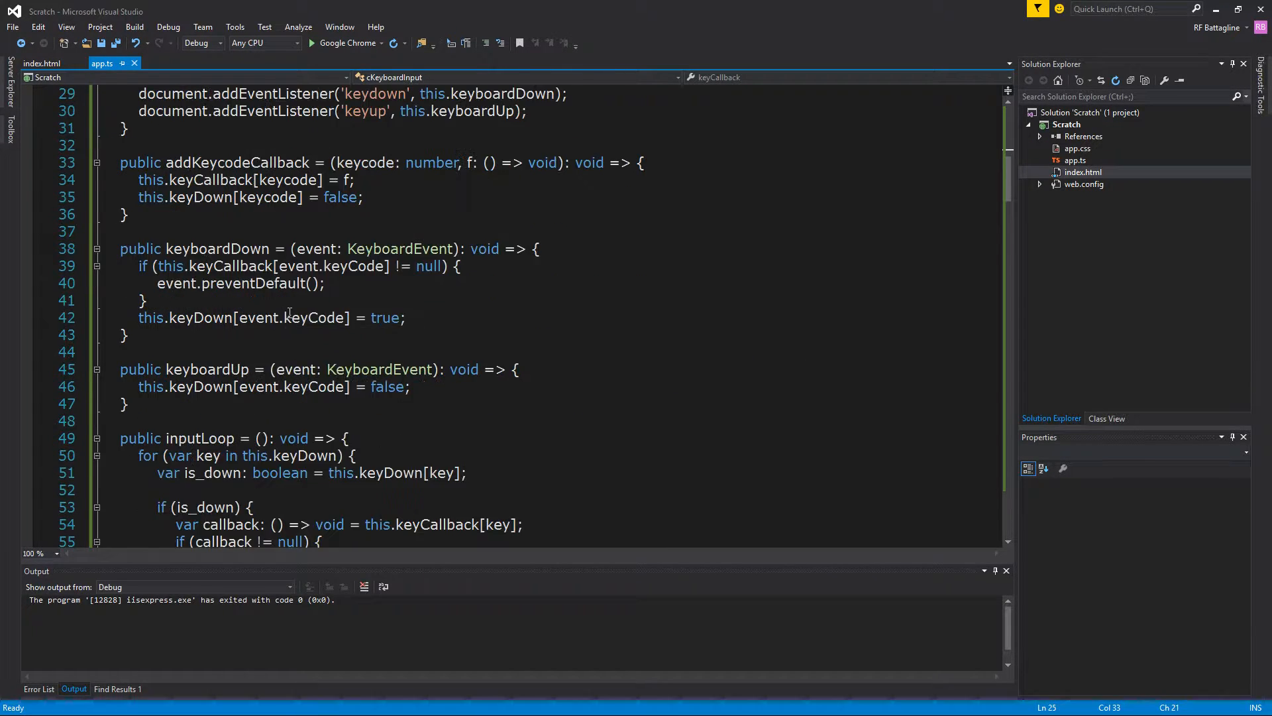
scroll(down, 3)
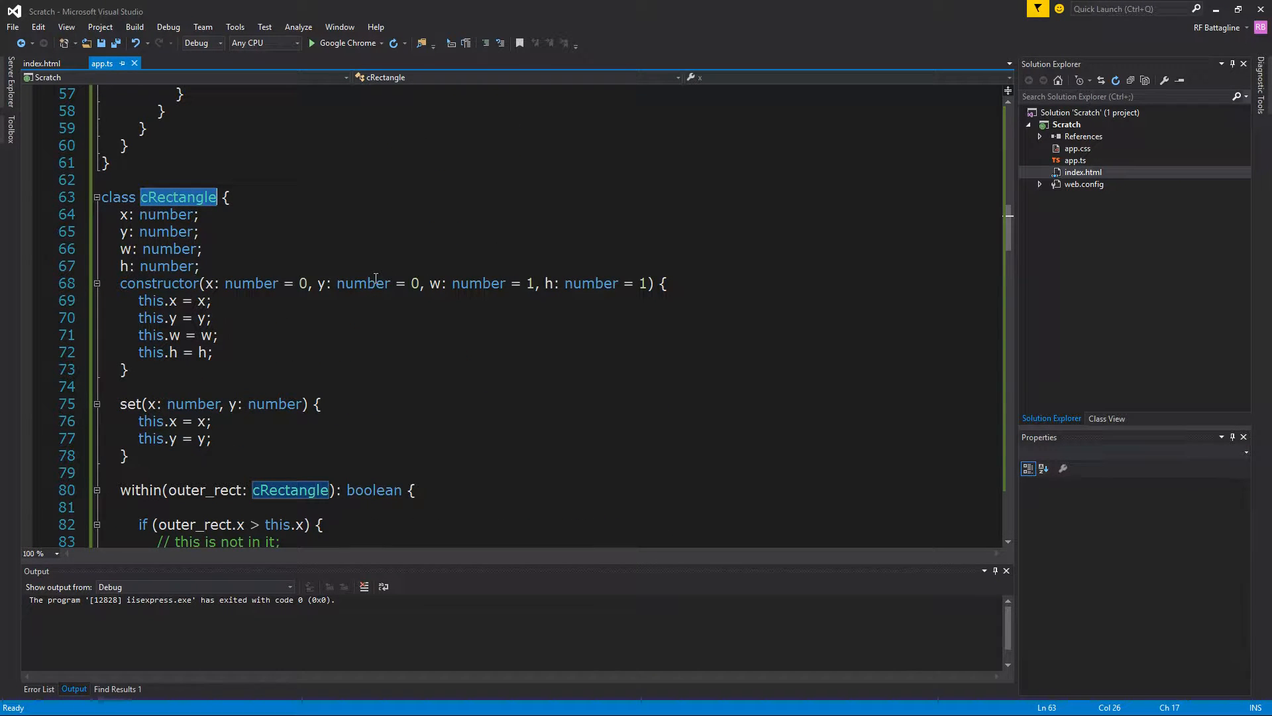
scroll(down, 3)
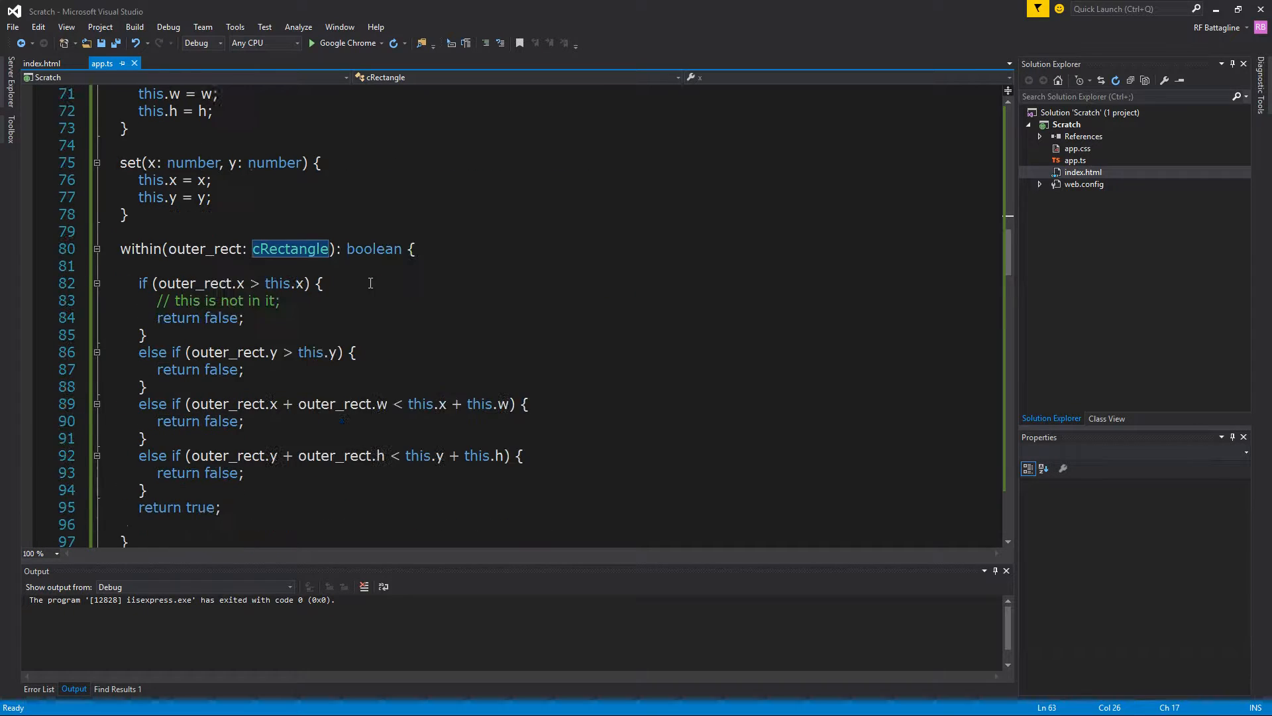
scroll(down, 3)
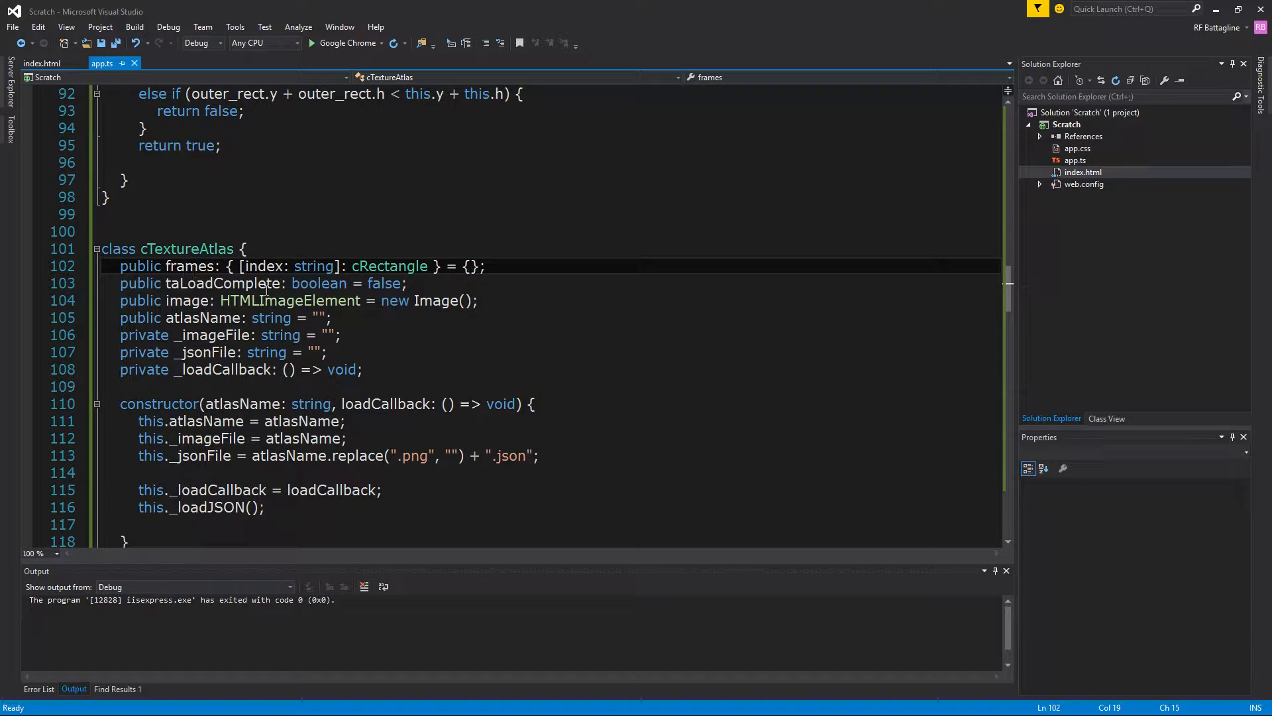
double_click(189, 265)
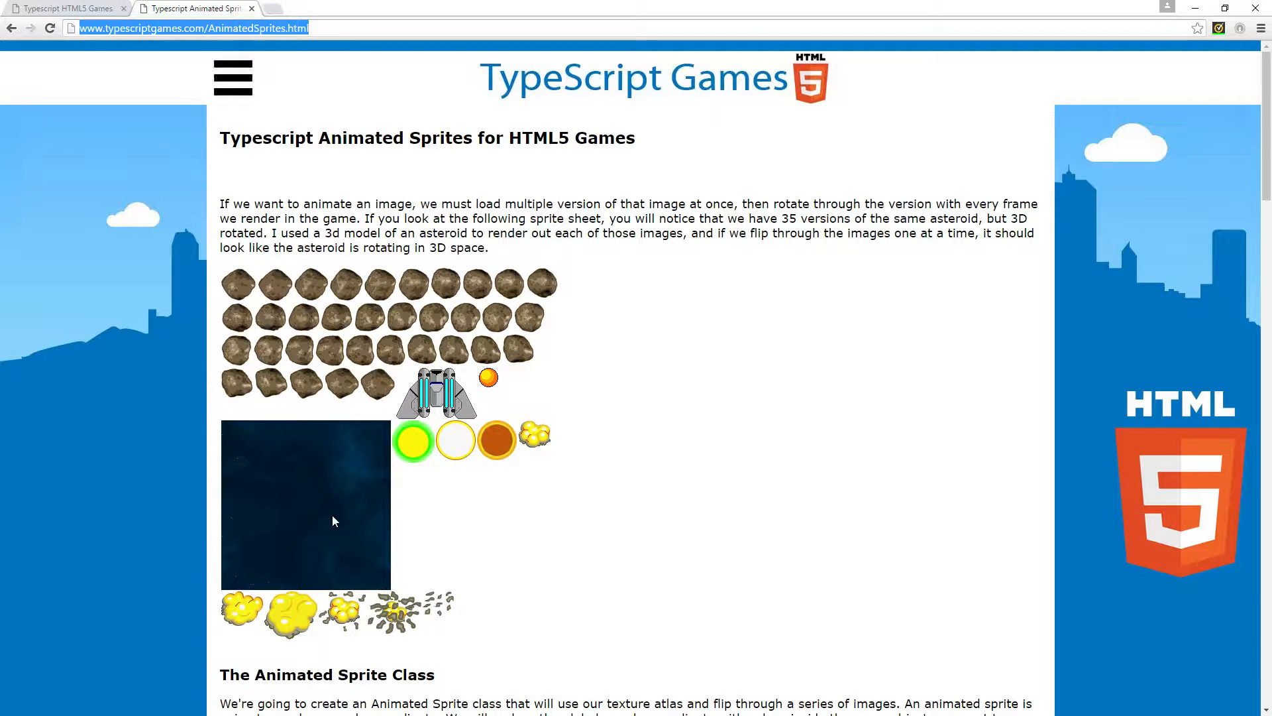
mouse_move(448, 432)
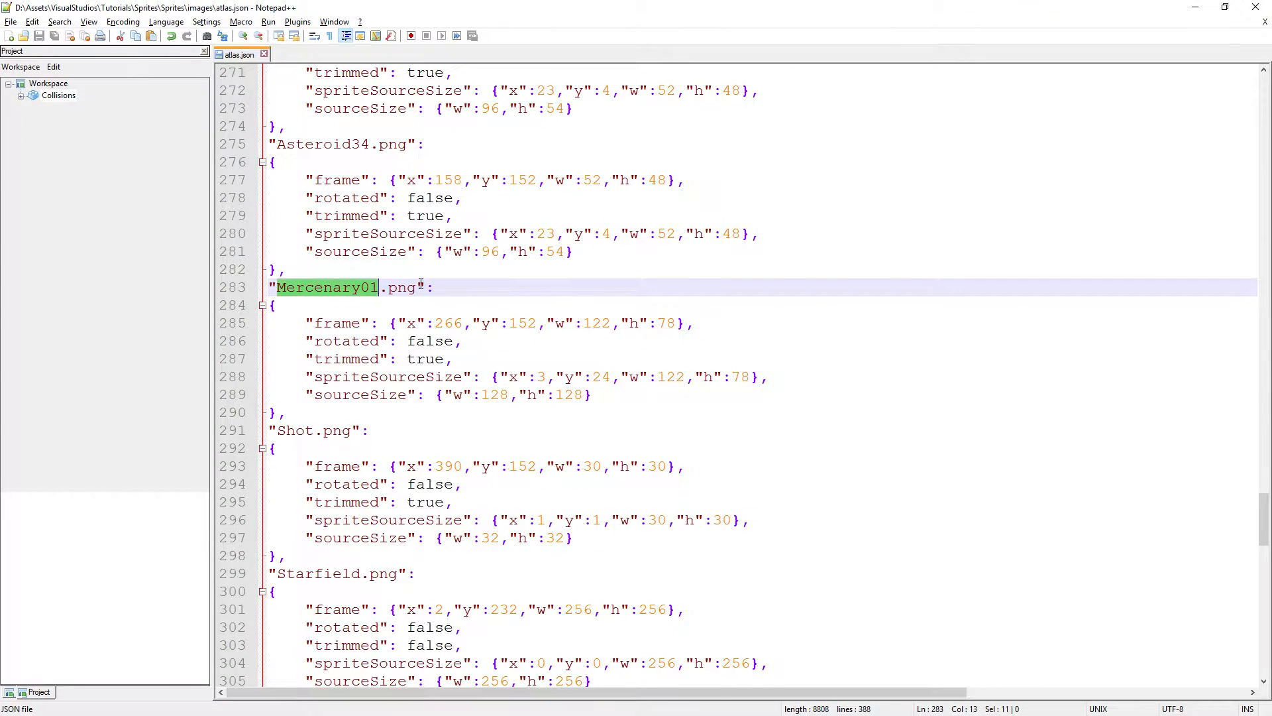
View the AnimatedSprites page's asteroid sprite sheet in Chrome before returning to the code.
click(393, 125)
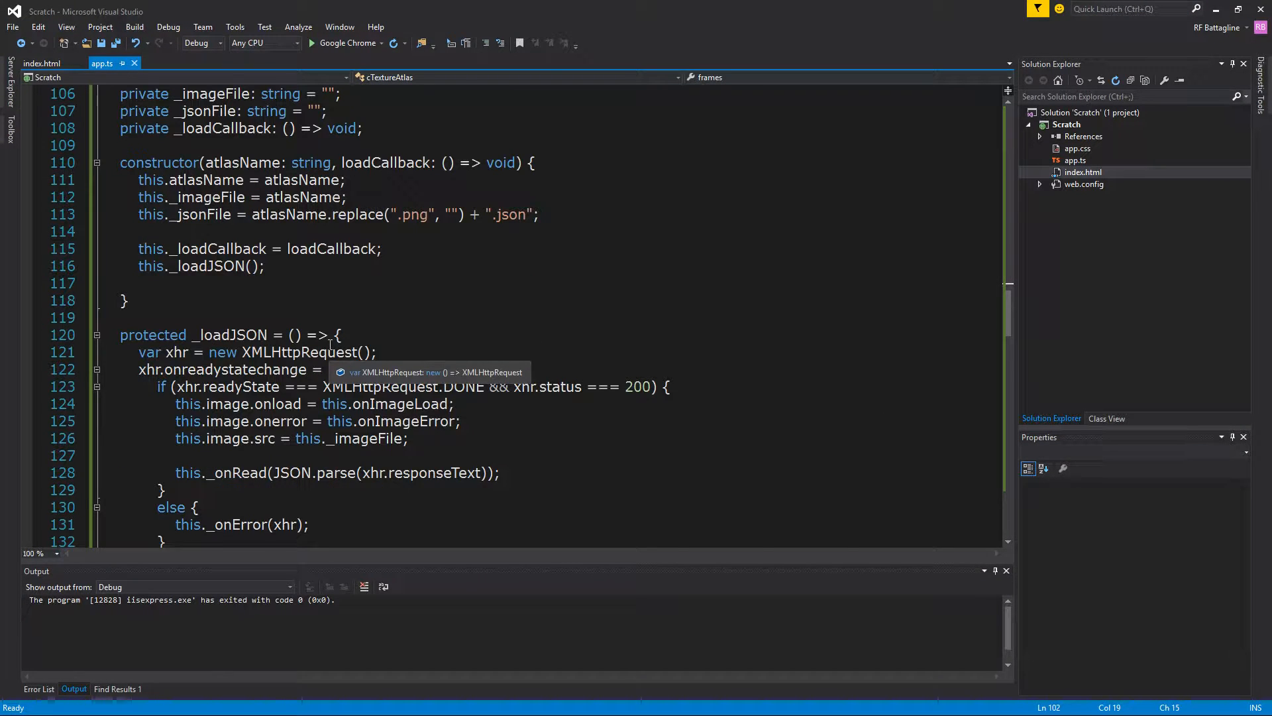
Review the four ship movement functions, selecting them through shipRight's closing brace.
scroll(down, 3)
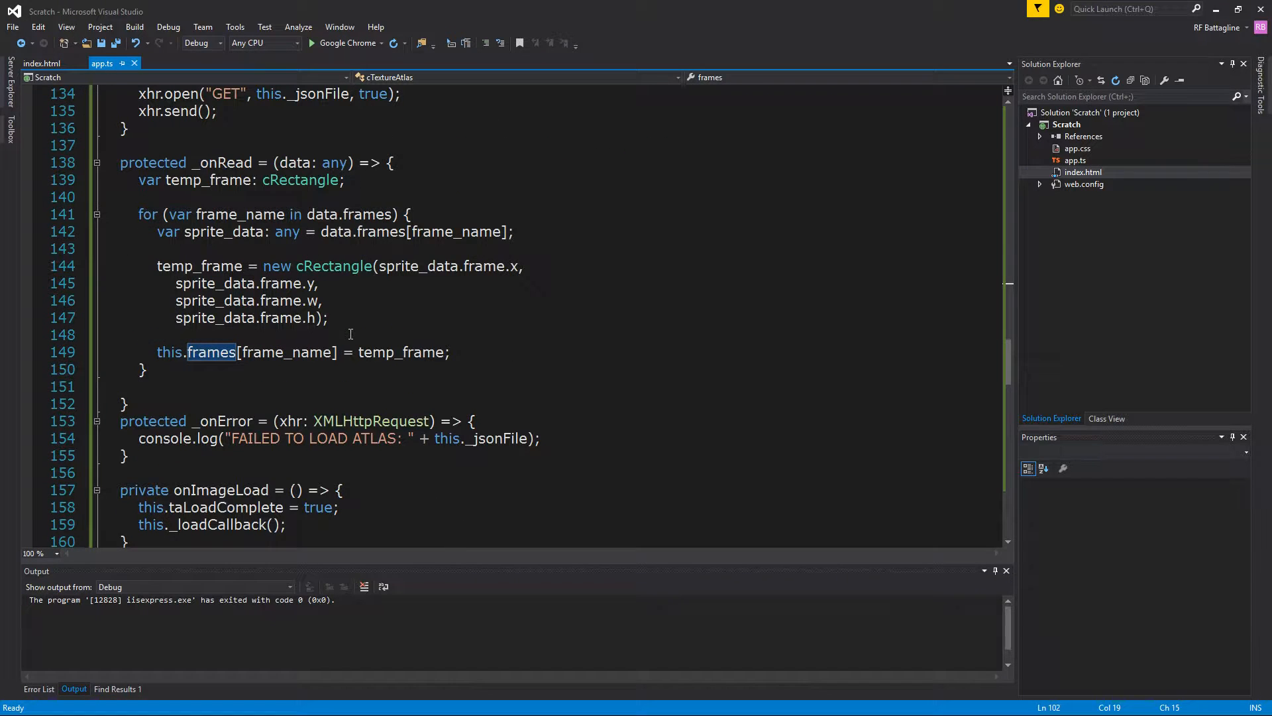
scroll(down, 3)
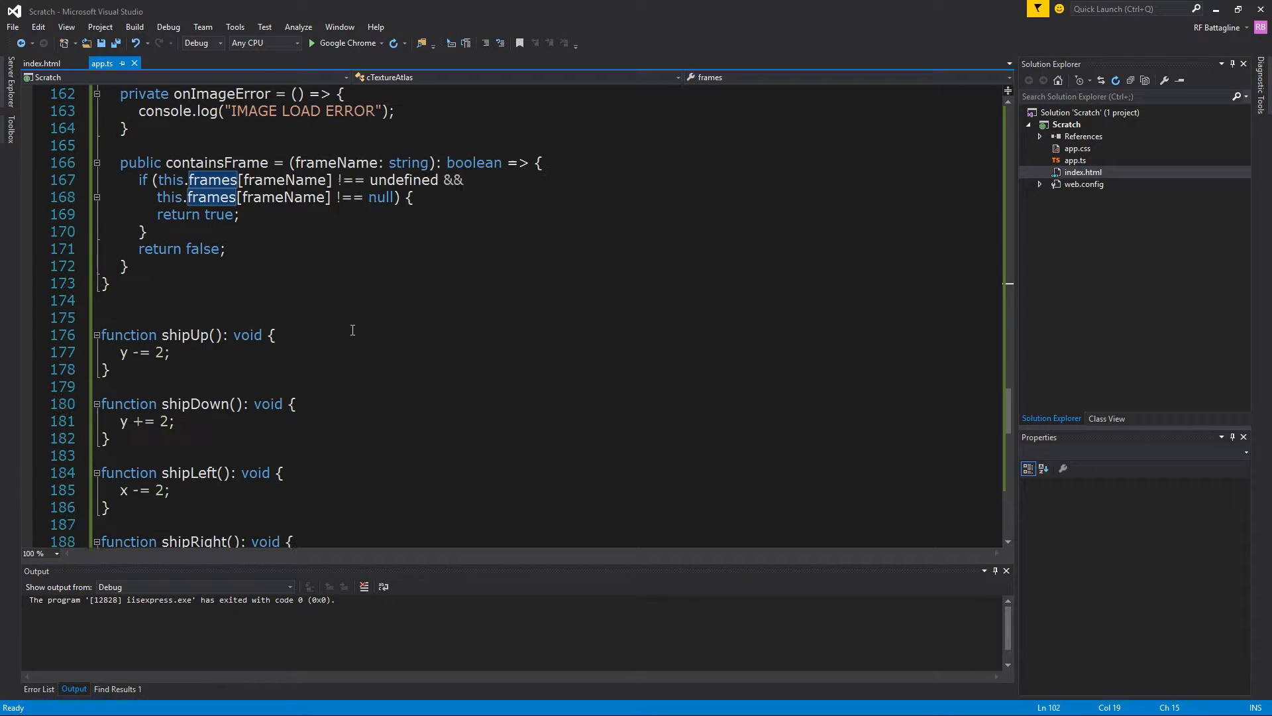
scroll(down, 3)
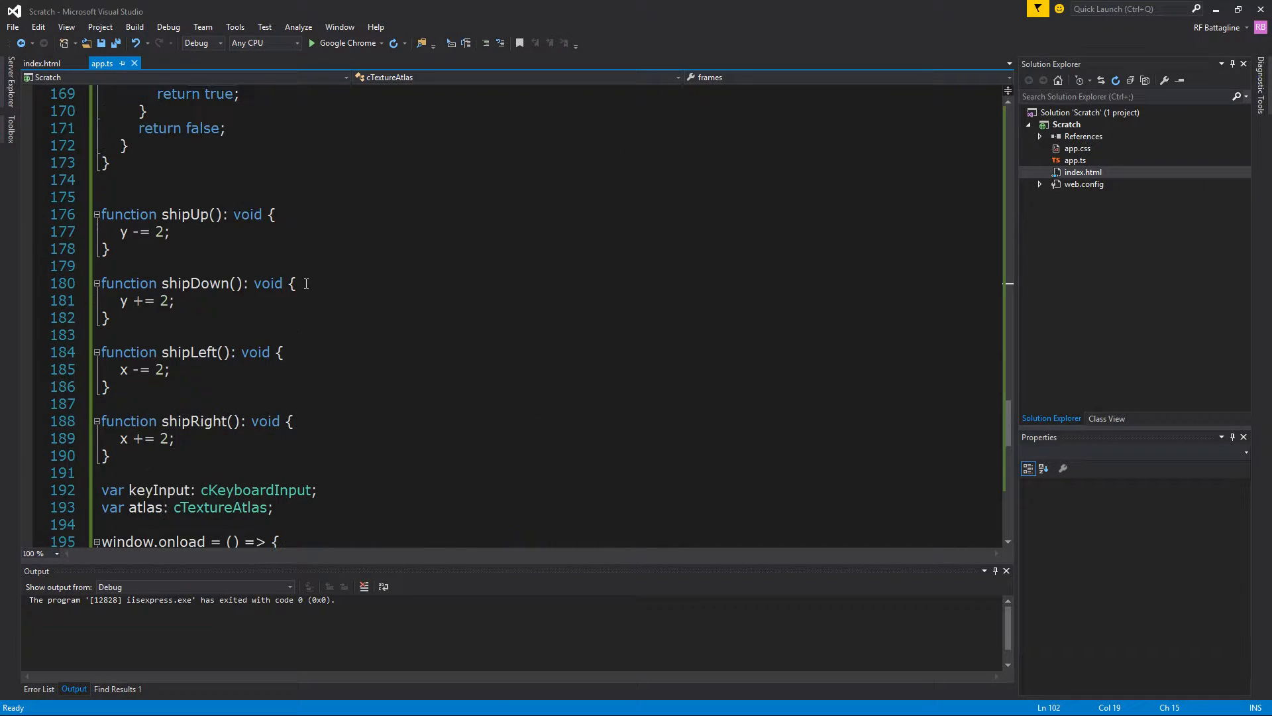
drag(97, 215, 175, 438)
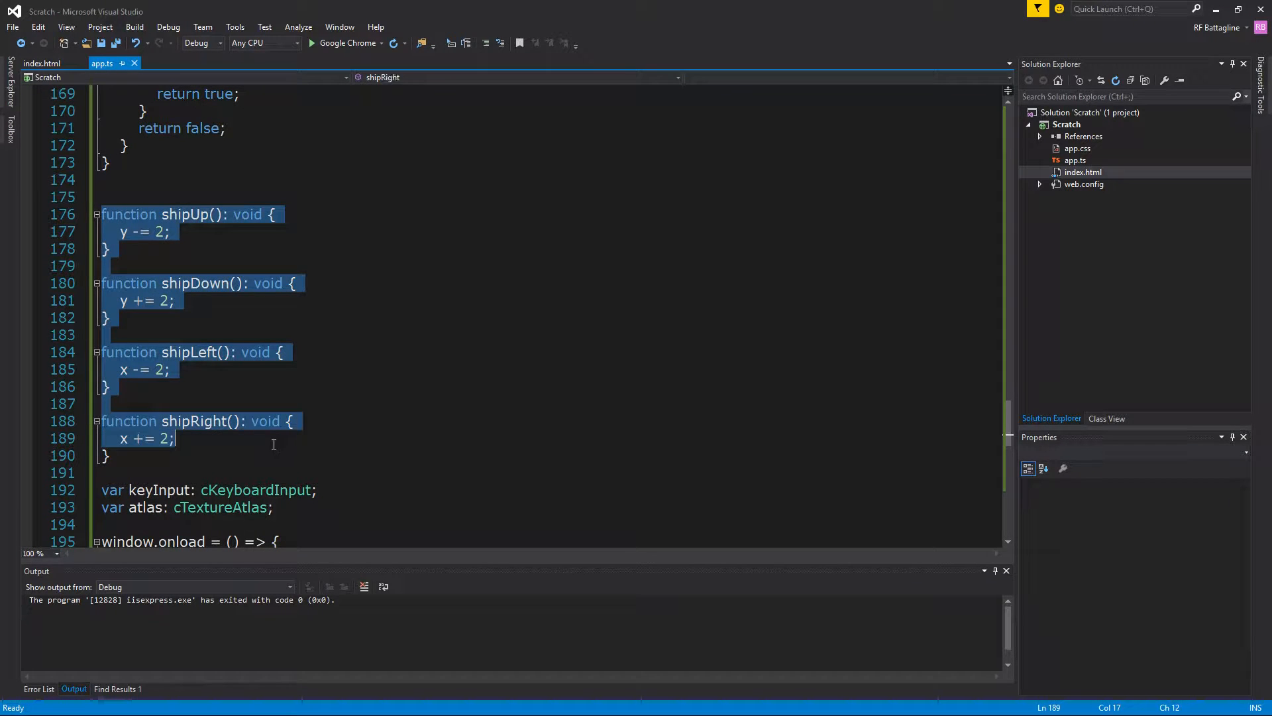
click(103, 456)
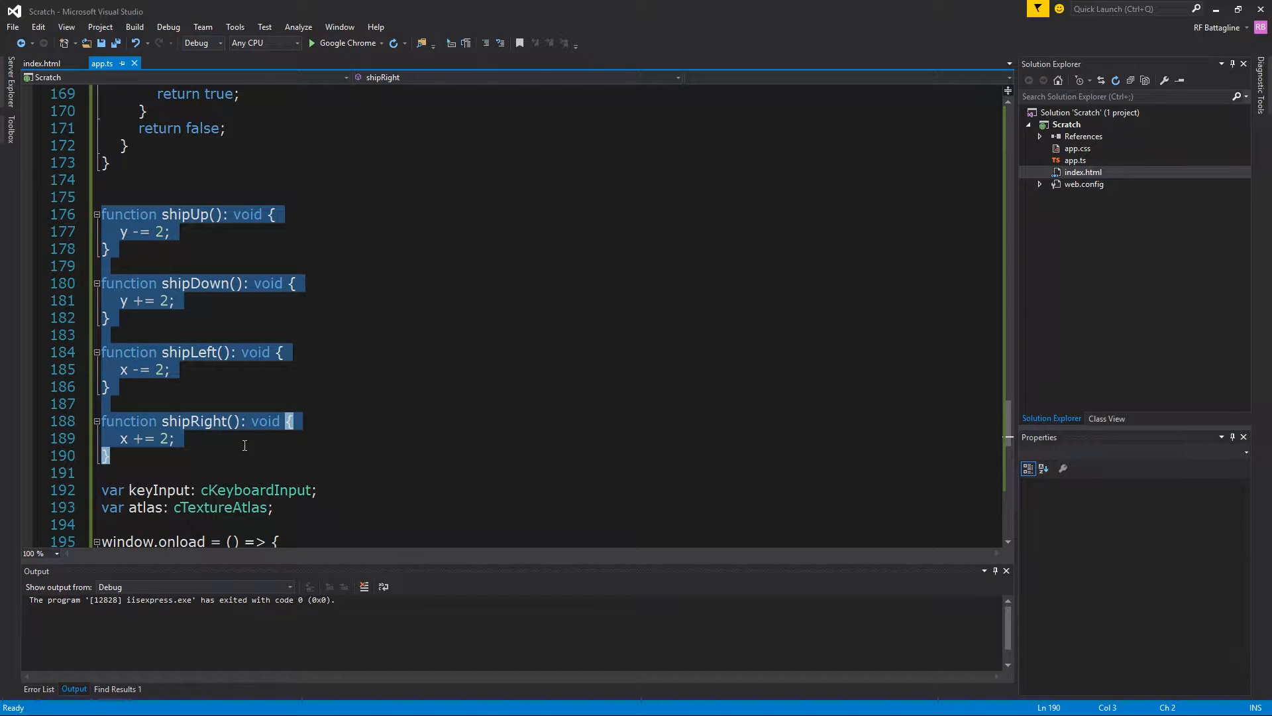
mouse_move(202, 220)
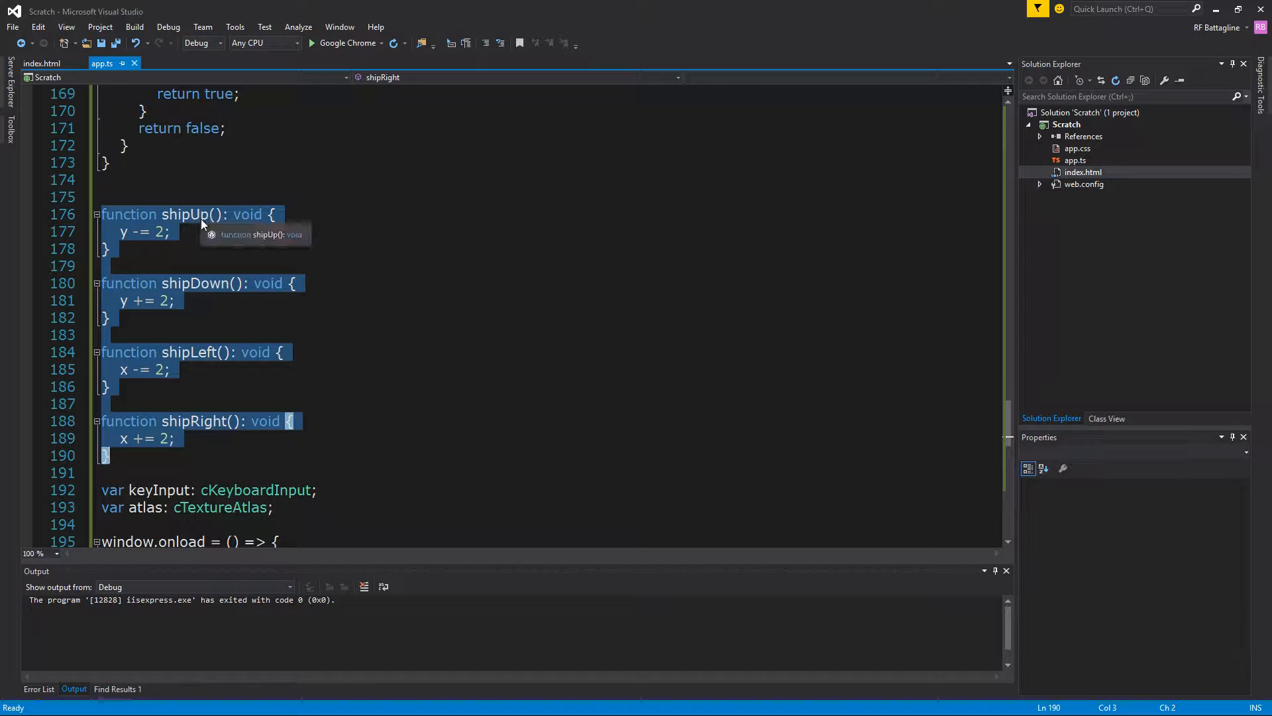
Inspect window.onload, selecting the gameLoop callback passed to new cTextureAtlas.
scroll(down, 3)
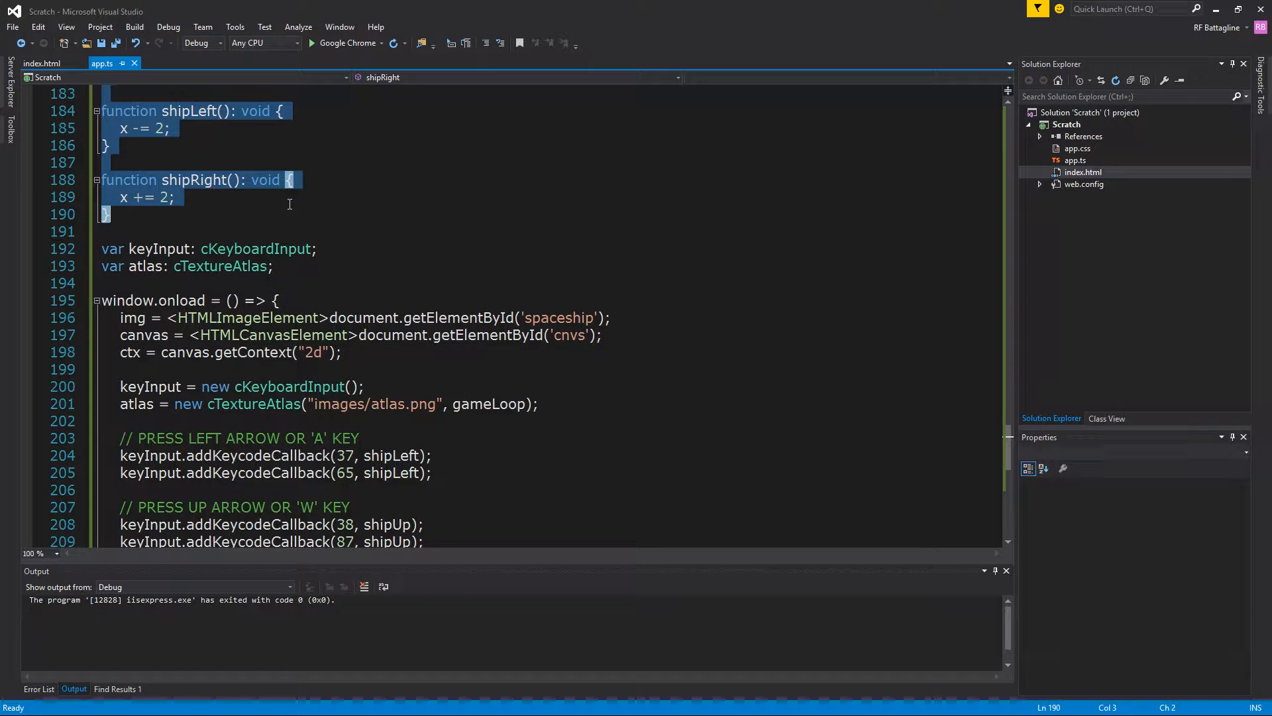
scroll(down, 3)
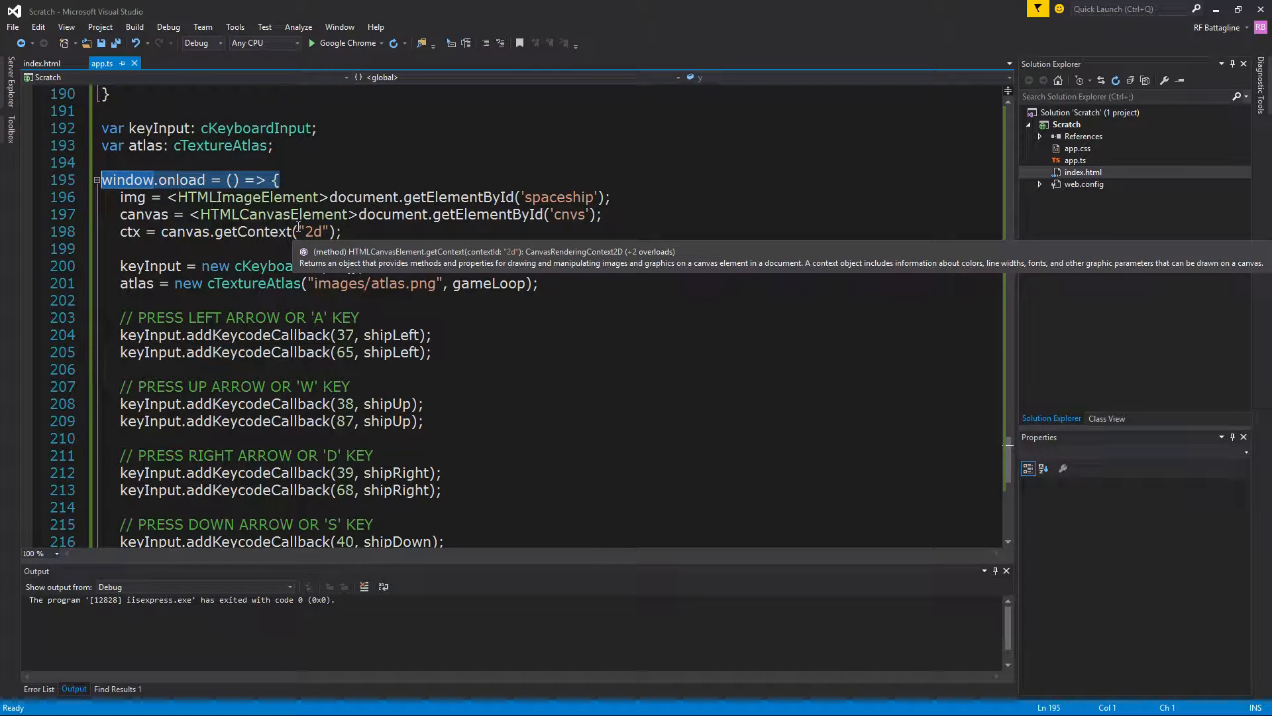
mouse_move(148, 201)
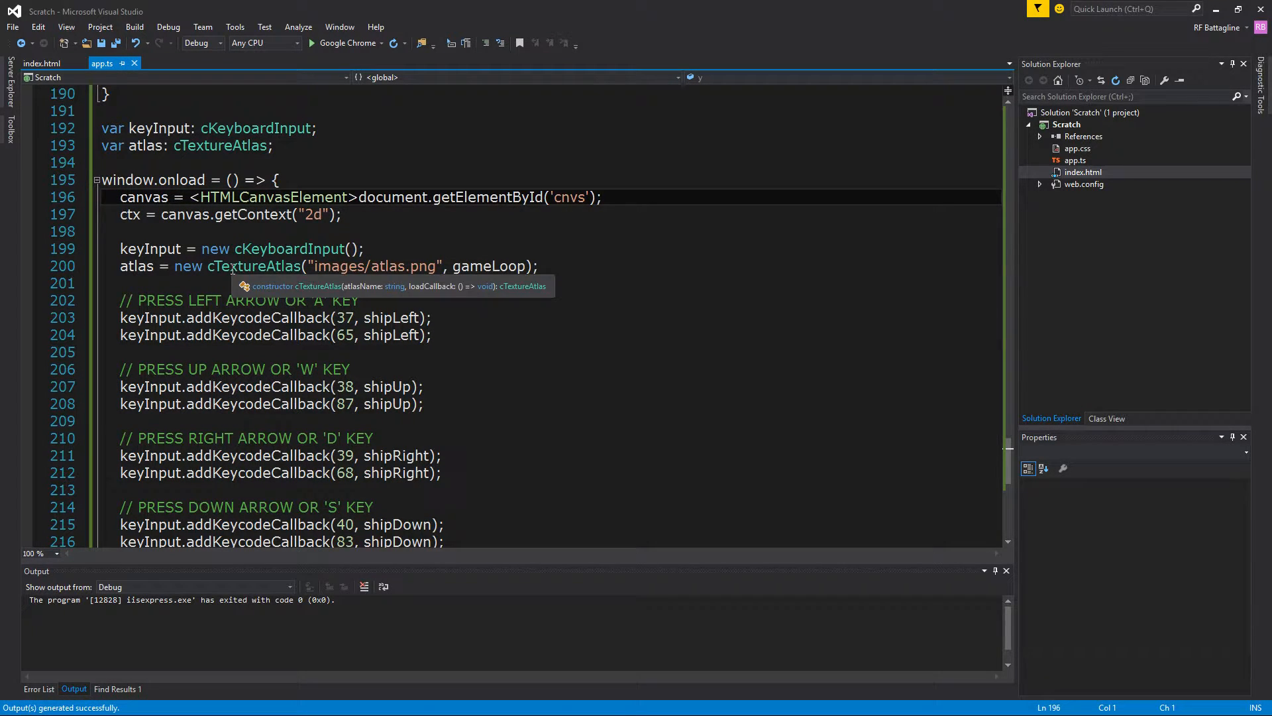
mouse_move(217, 215)
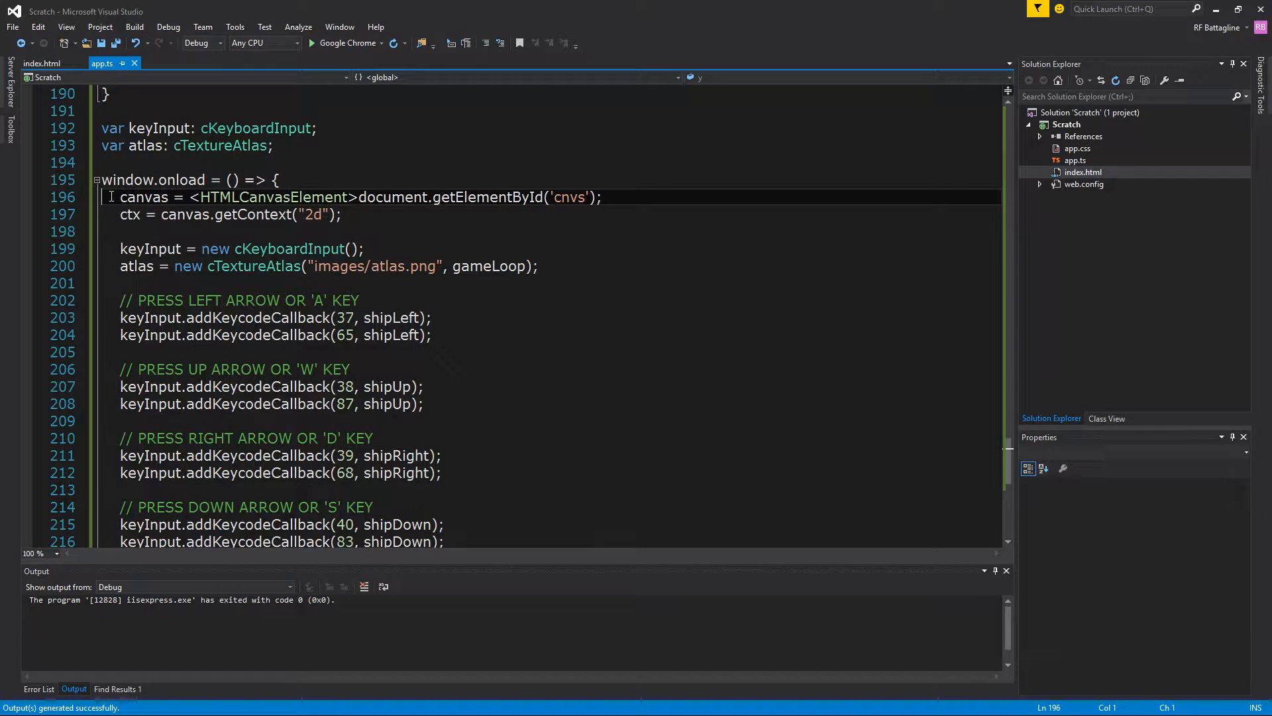
mouse_move(126, 215)
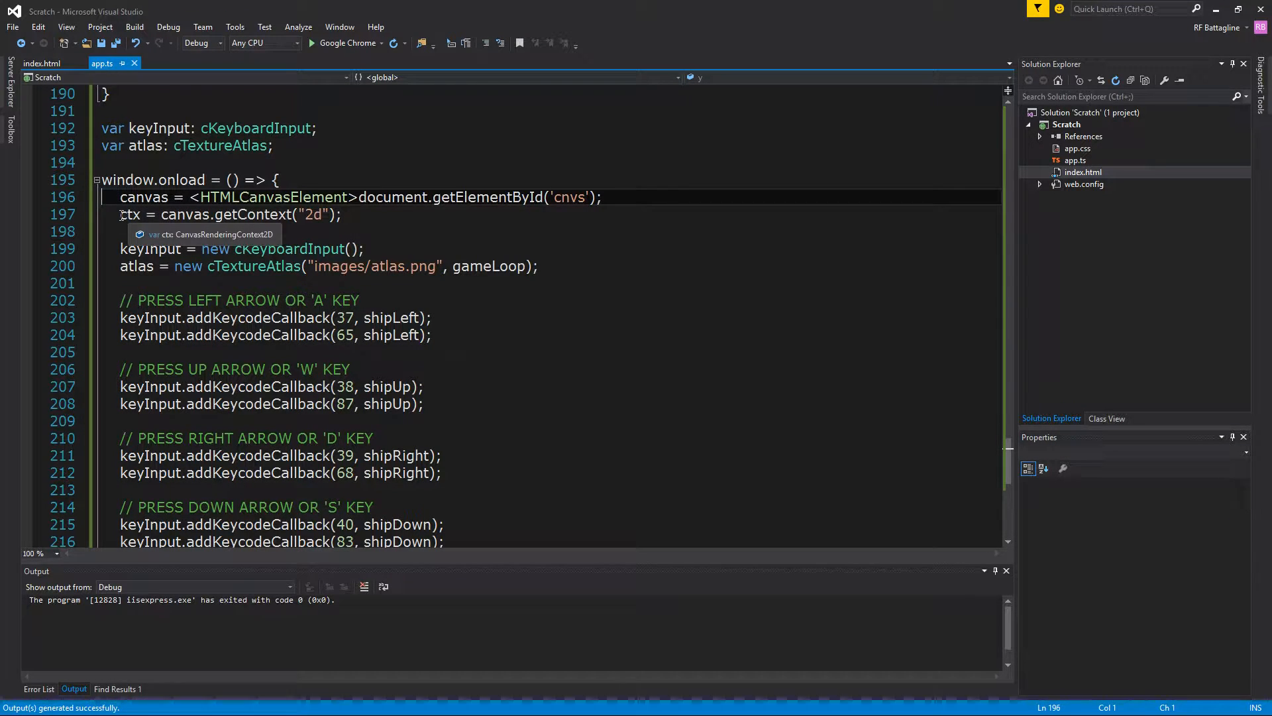
scroll(down, 3)
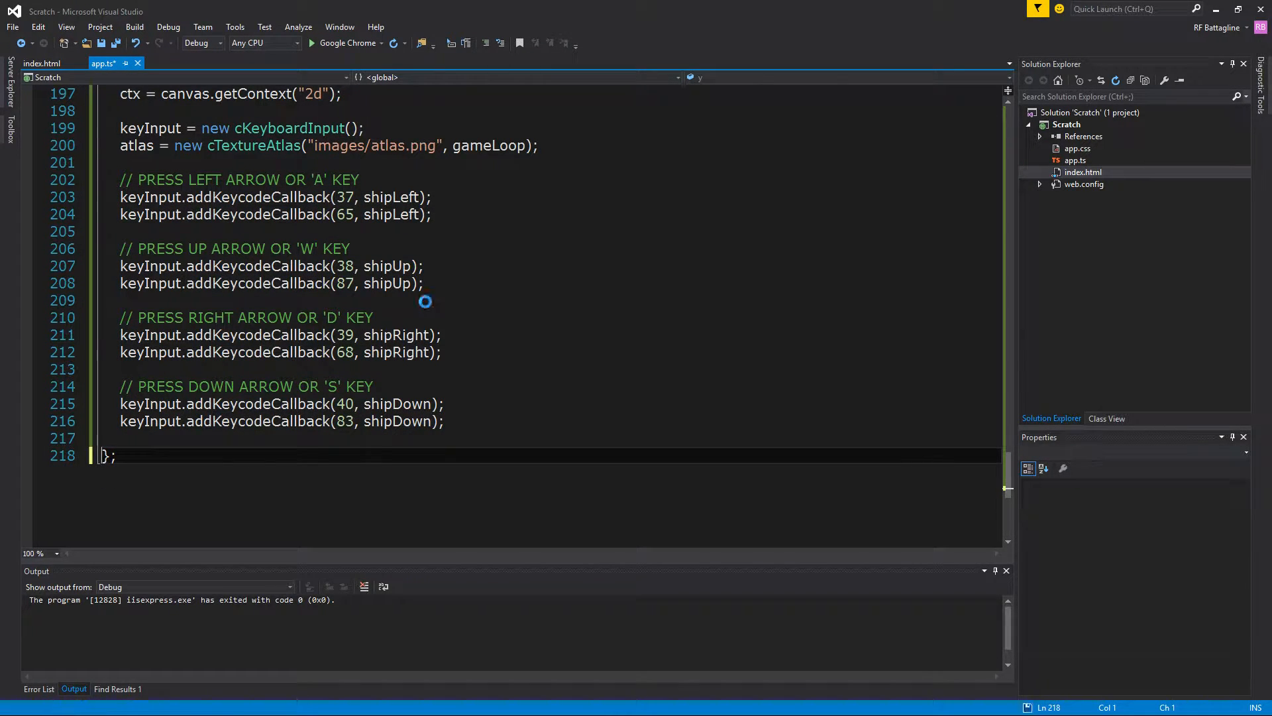
click(487, 146)
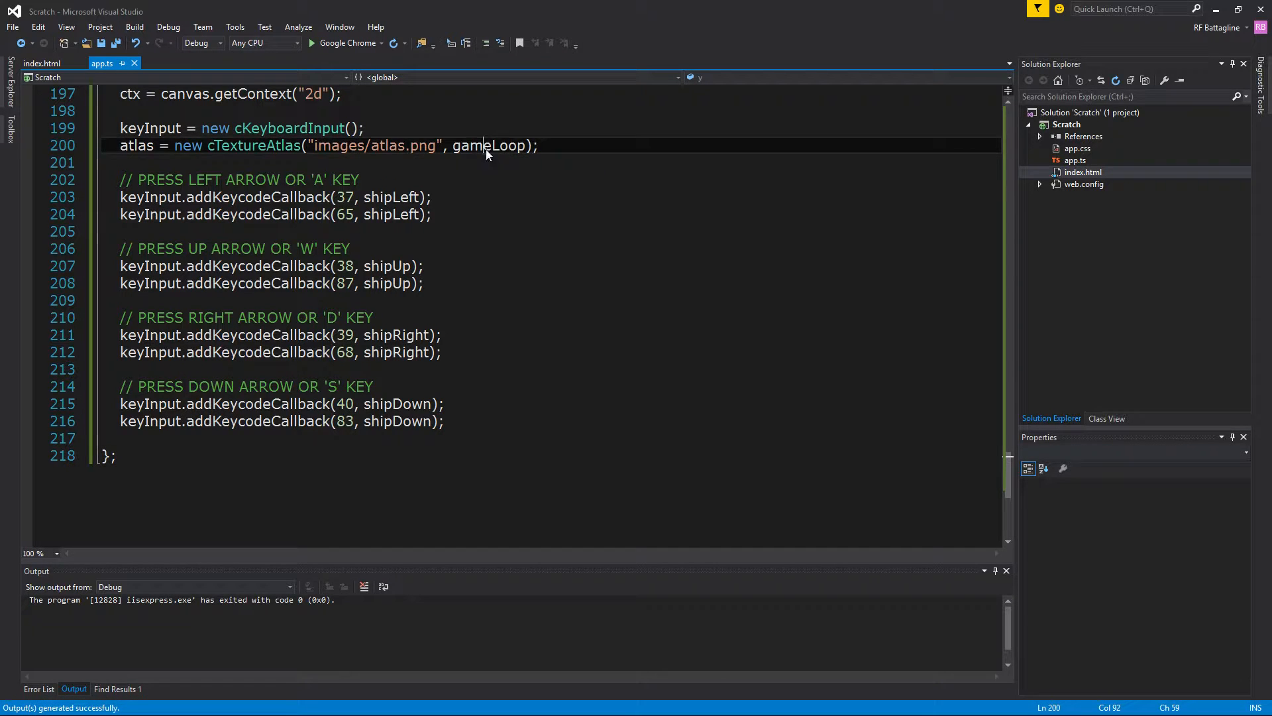
double_click(488, 146)
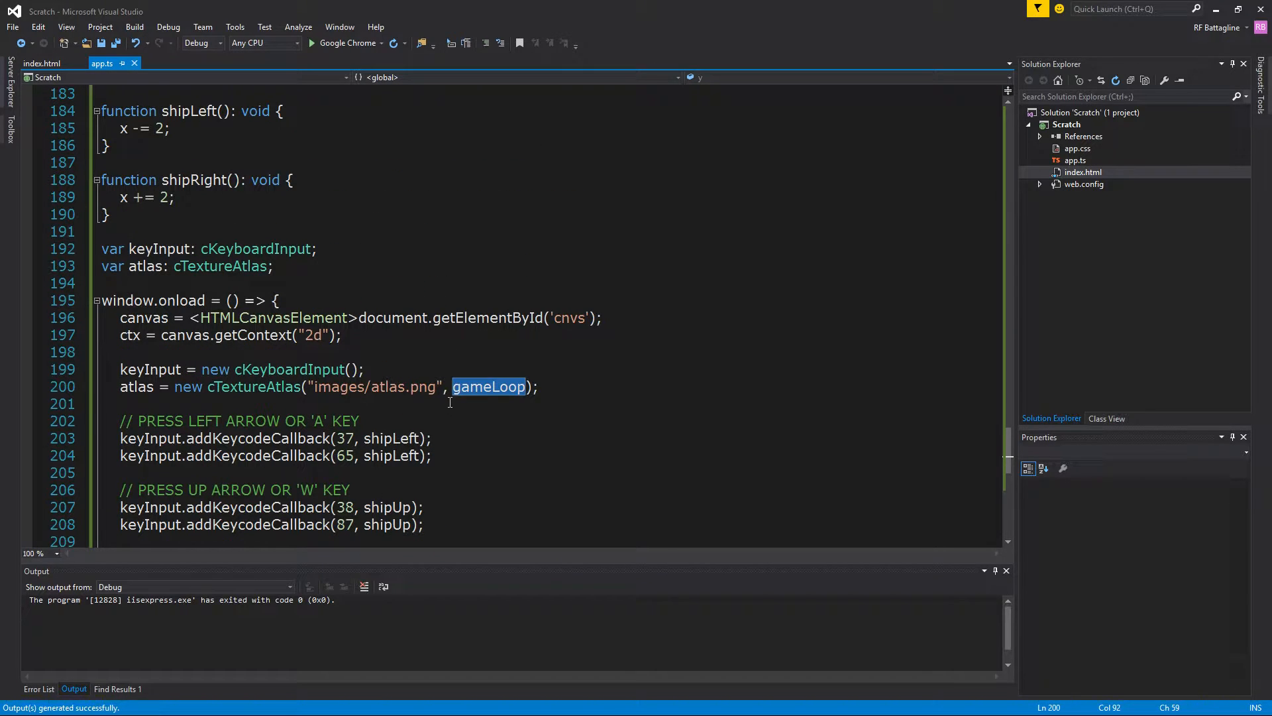
mouse_move(472, 397)
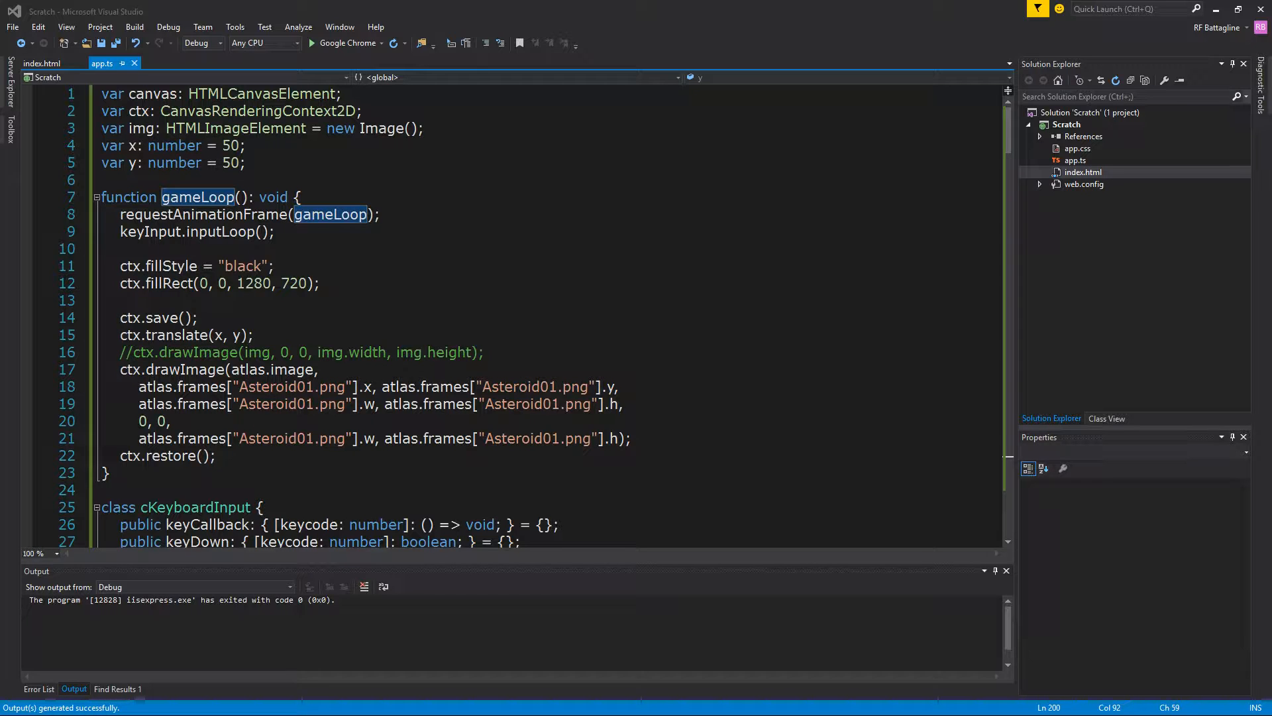
mouse_move(549, 218)
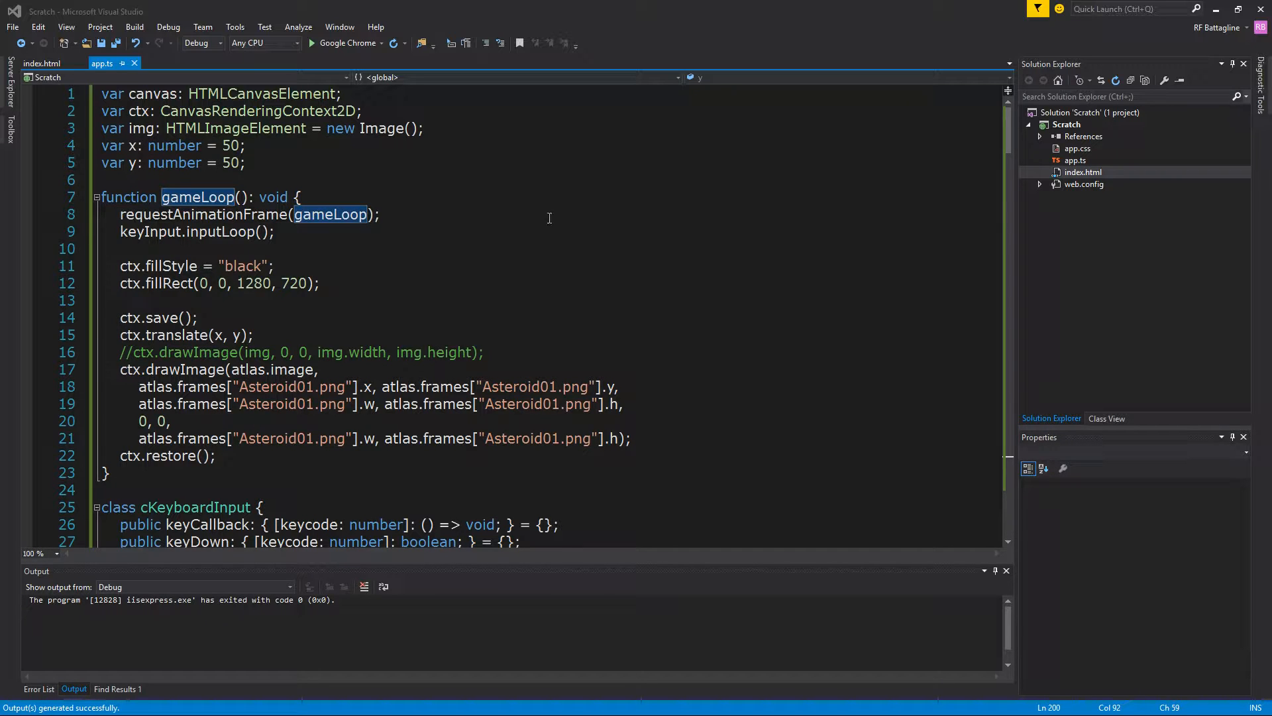
Rename cRectangle to cFrame with ox and oy number fields set by its constructor.
scroll(down, 3)
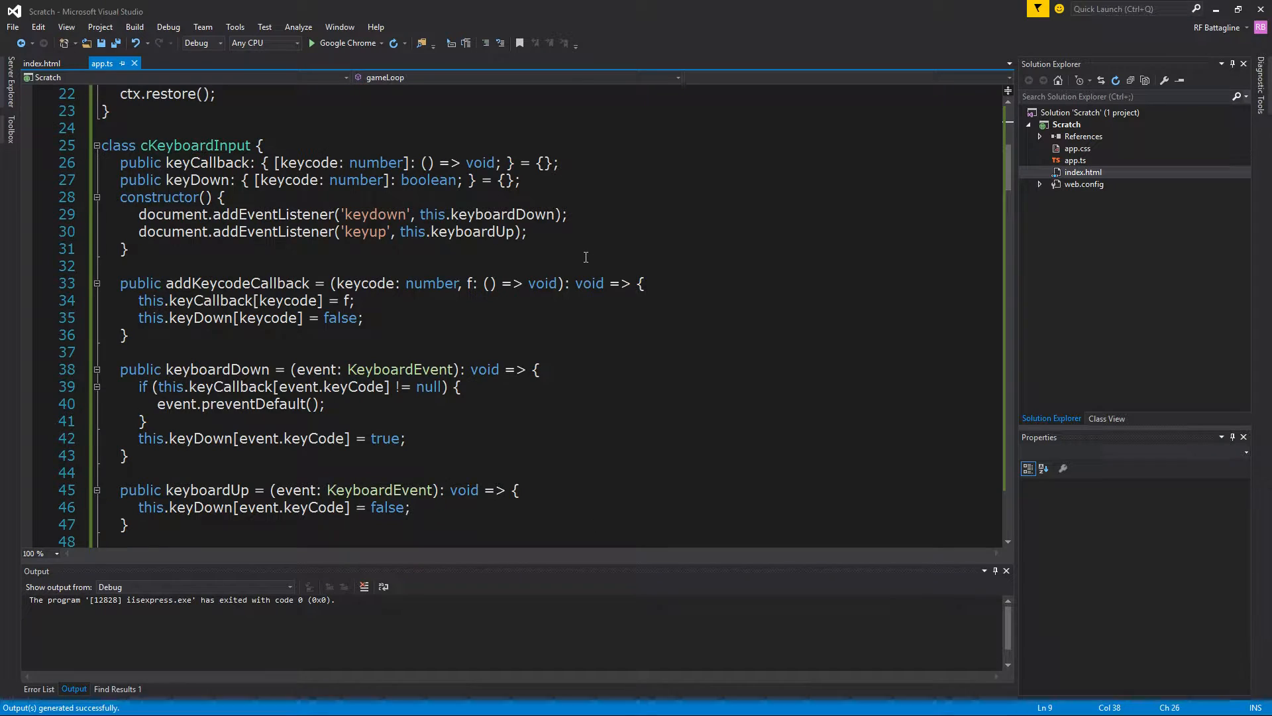
scroll(down, 3)
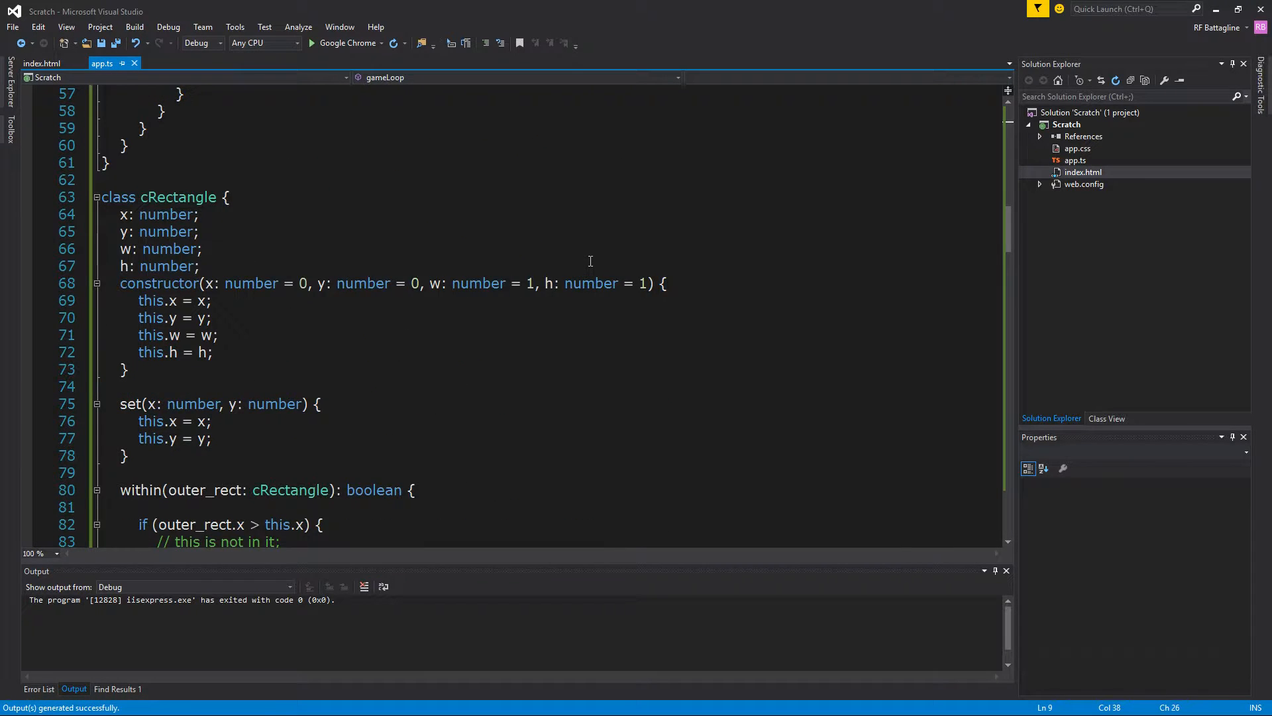
mouse_move(231, 167)
text(, ox: number = 0, oy: number = 0)
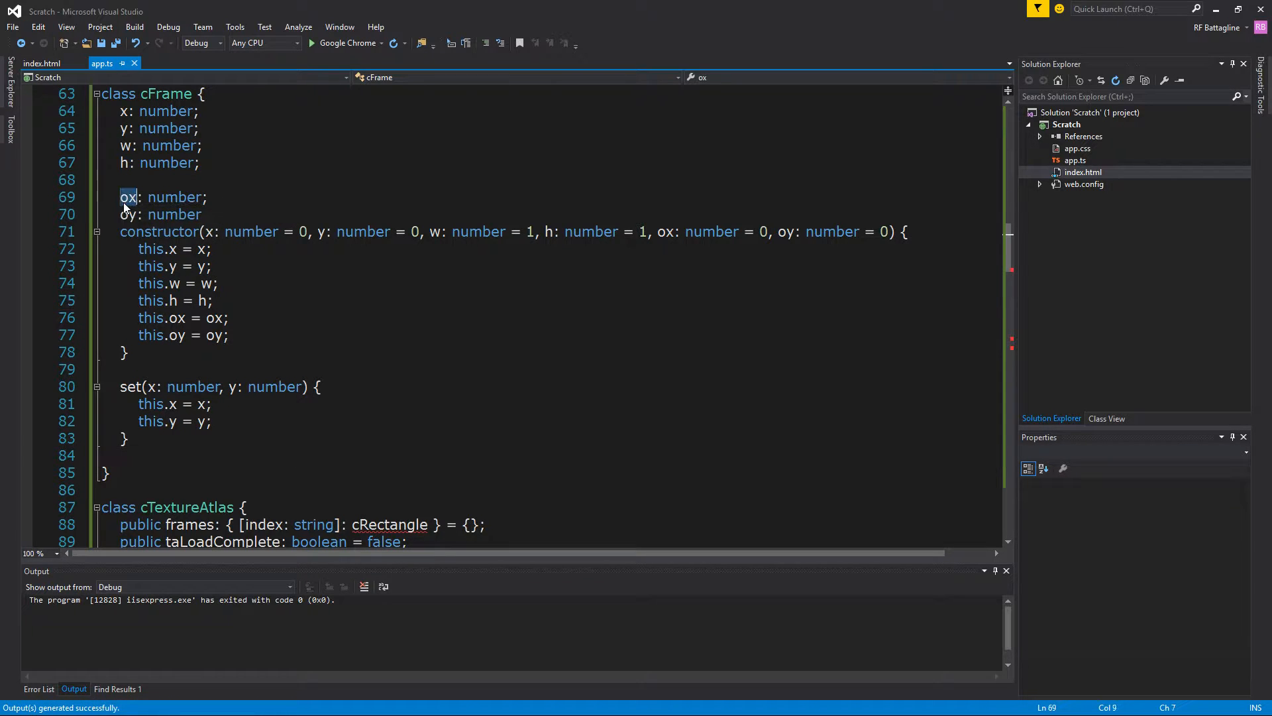
double_click(127, 215)
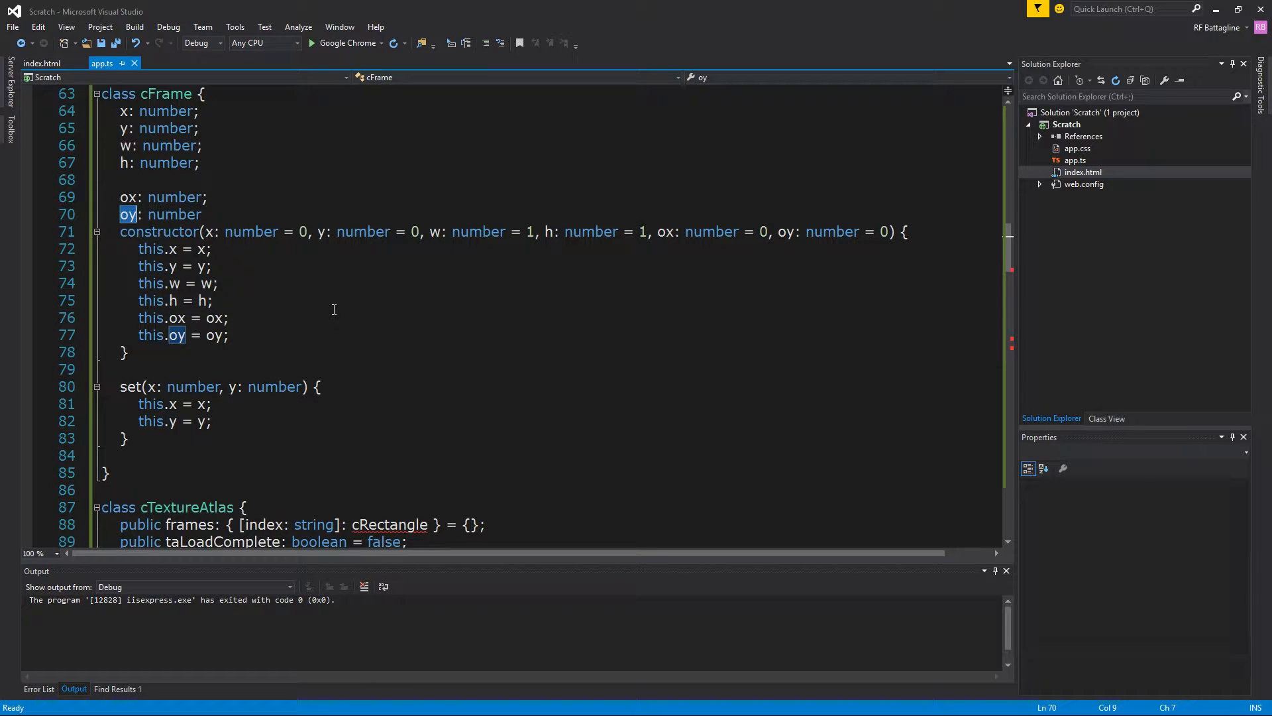
mouse_move(326, 318)
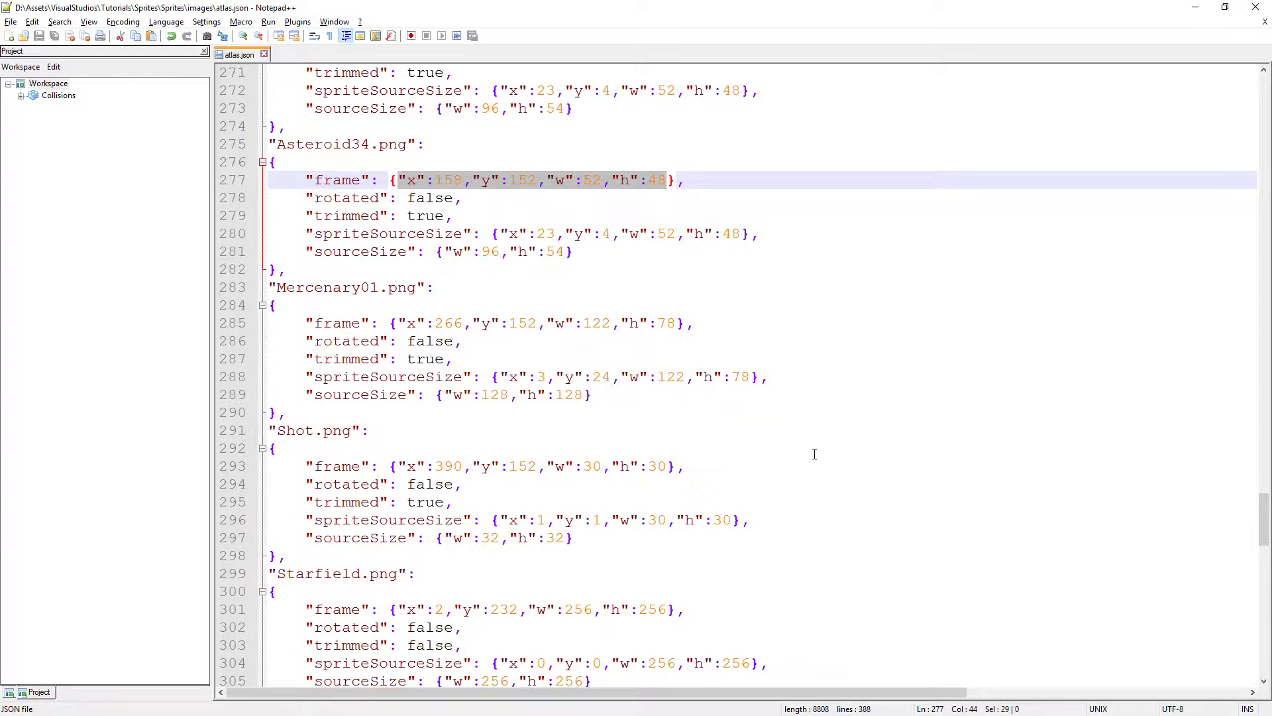
mouse_move(413, 316)
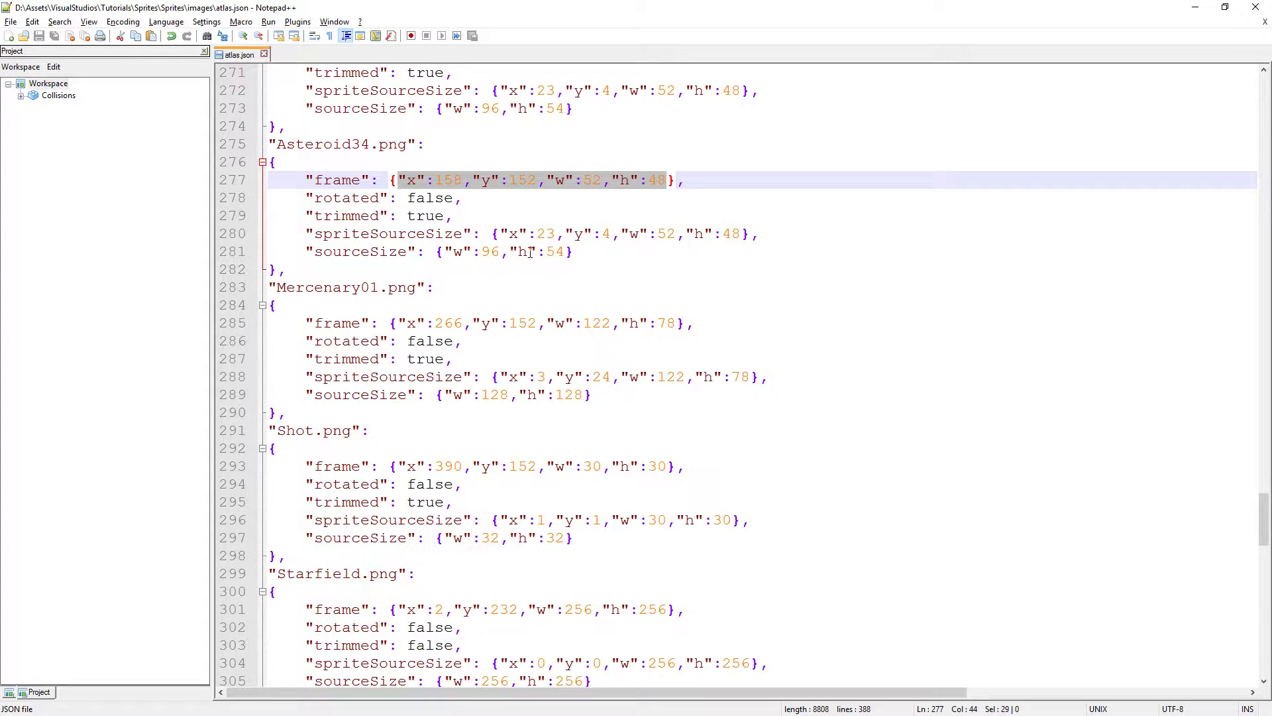
mouse_move(262, 255)
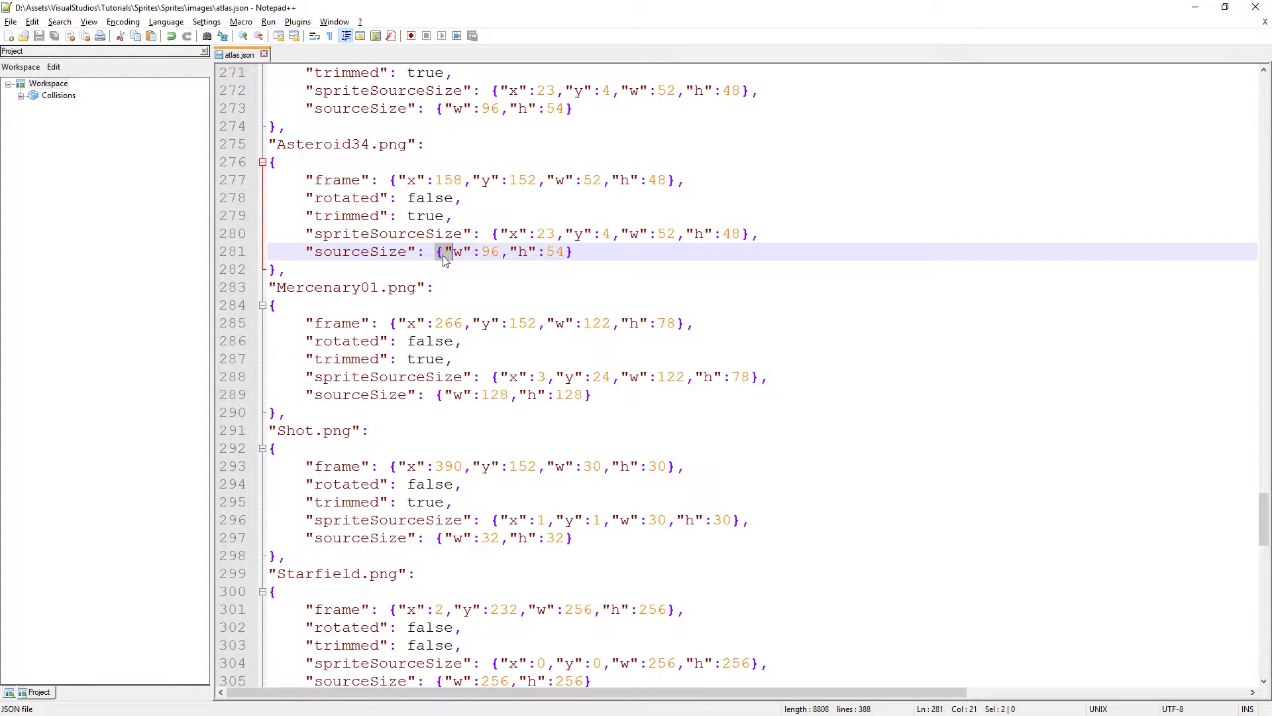
double_click(359, 252)
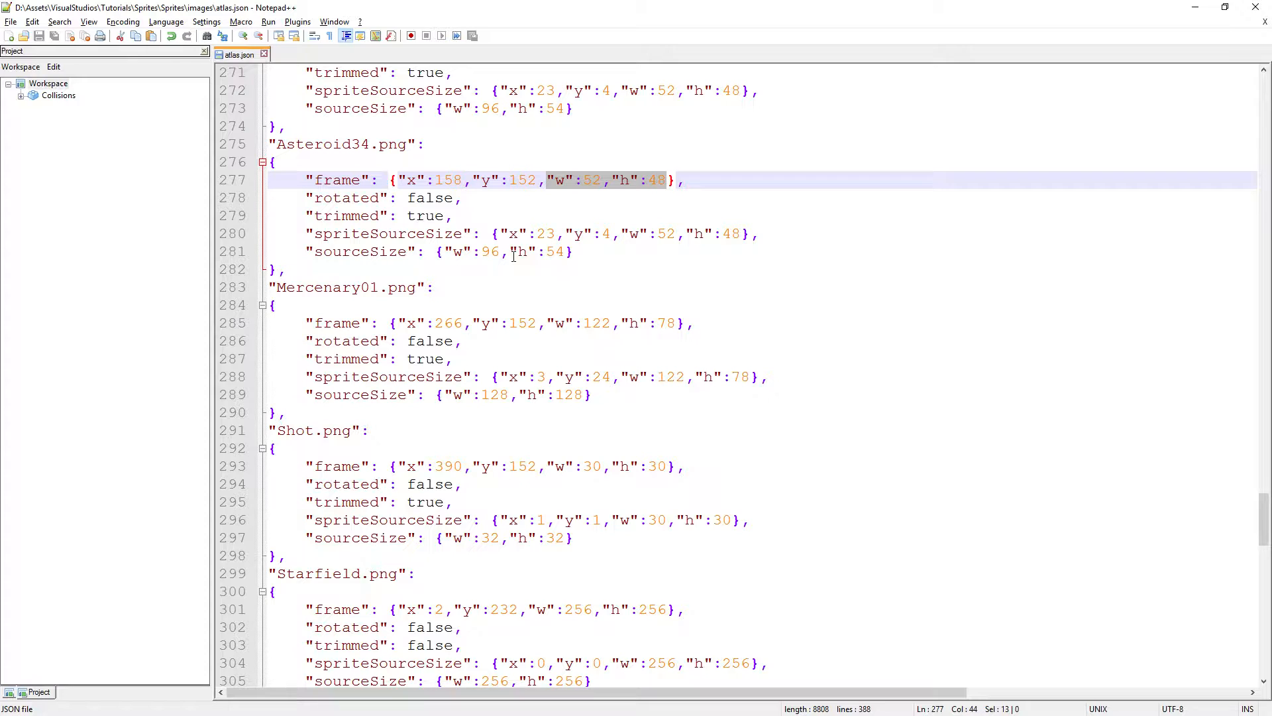
click(453, 252)
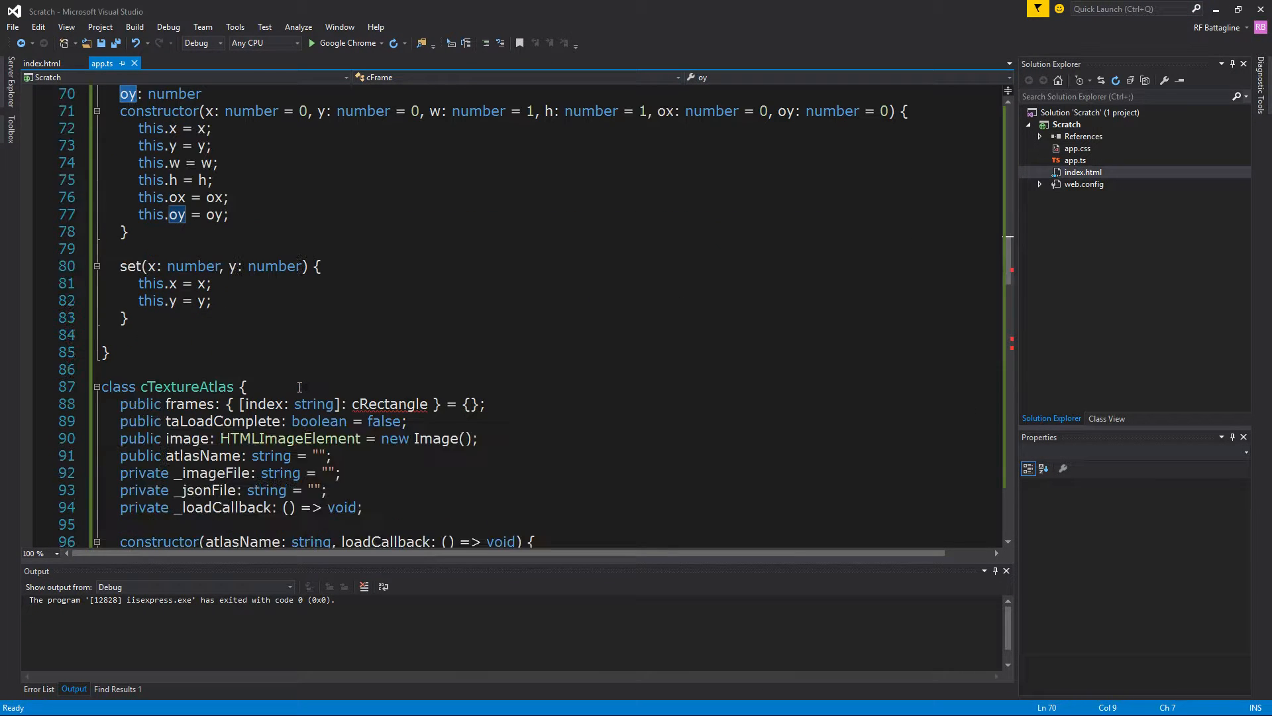
Replace cRectangle with cFrame for the frames map, temp_frame and its construction in _onRead.
double_click(389, 402)
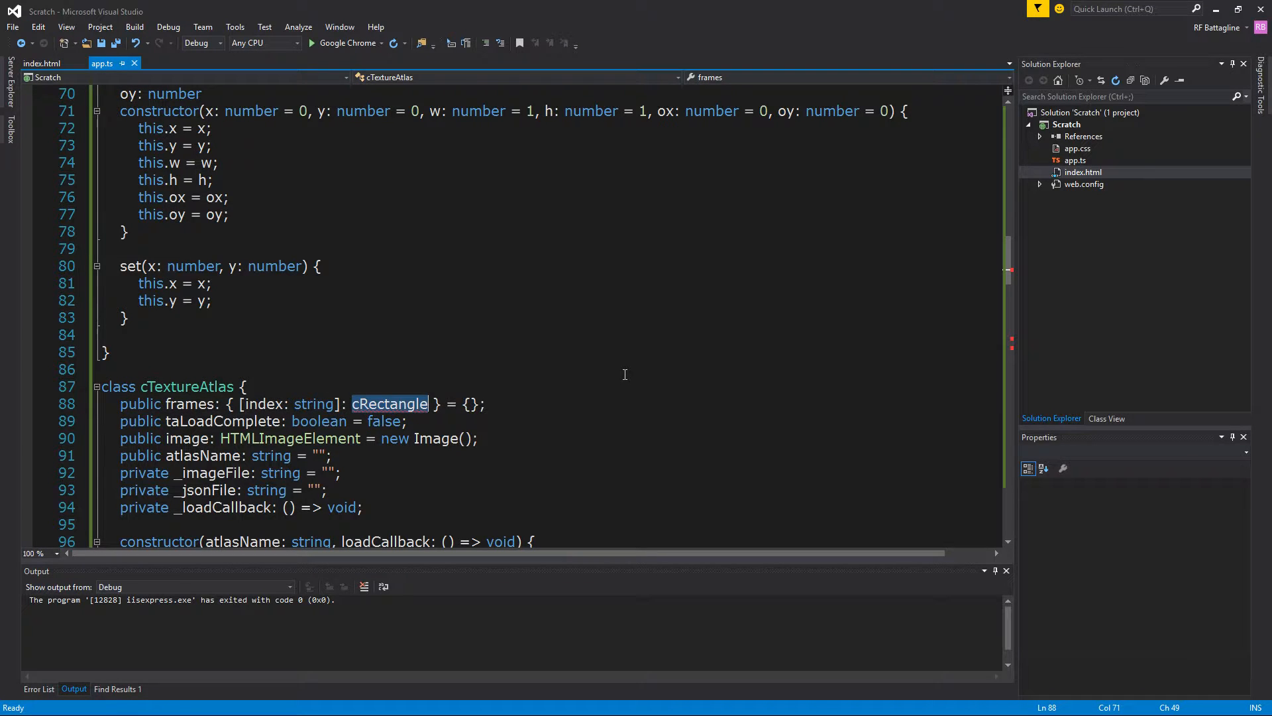
text(cFram)
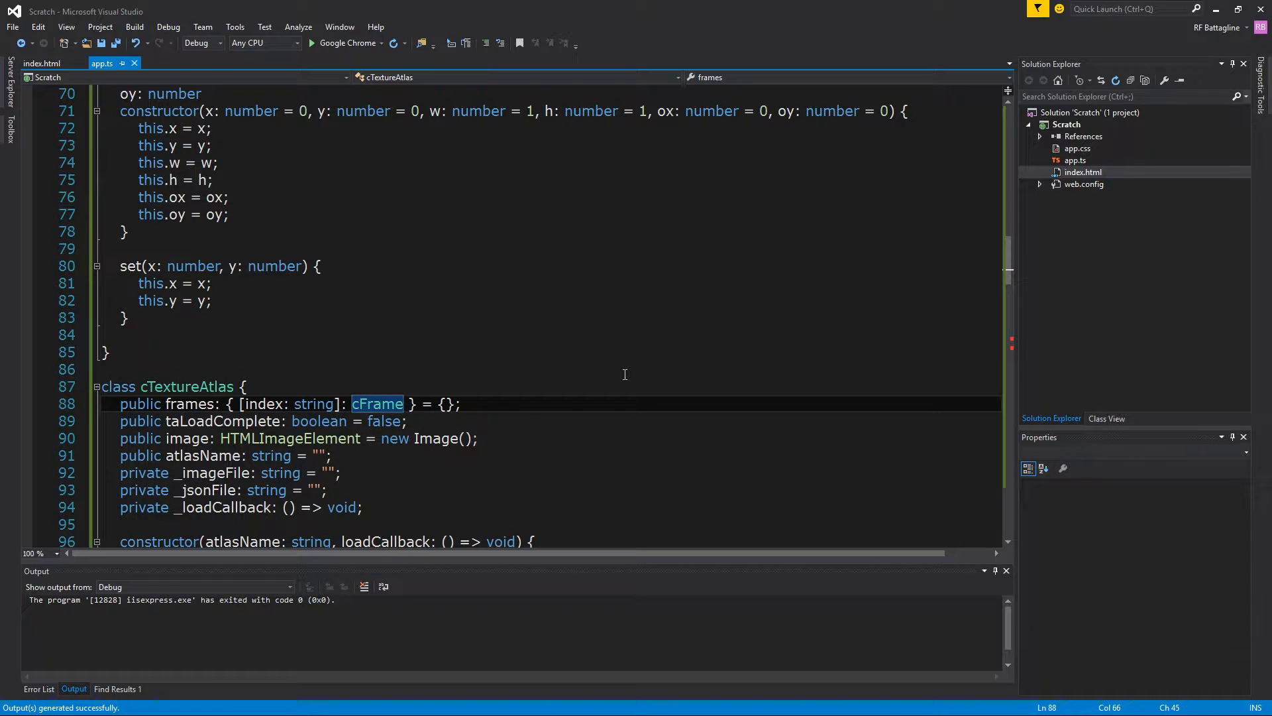
scroll(down, 3)
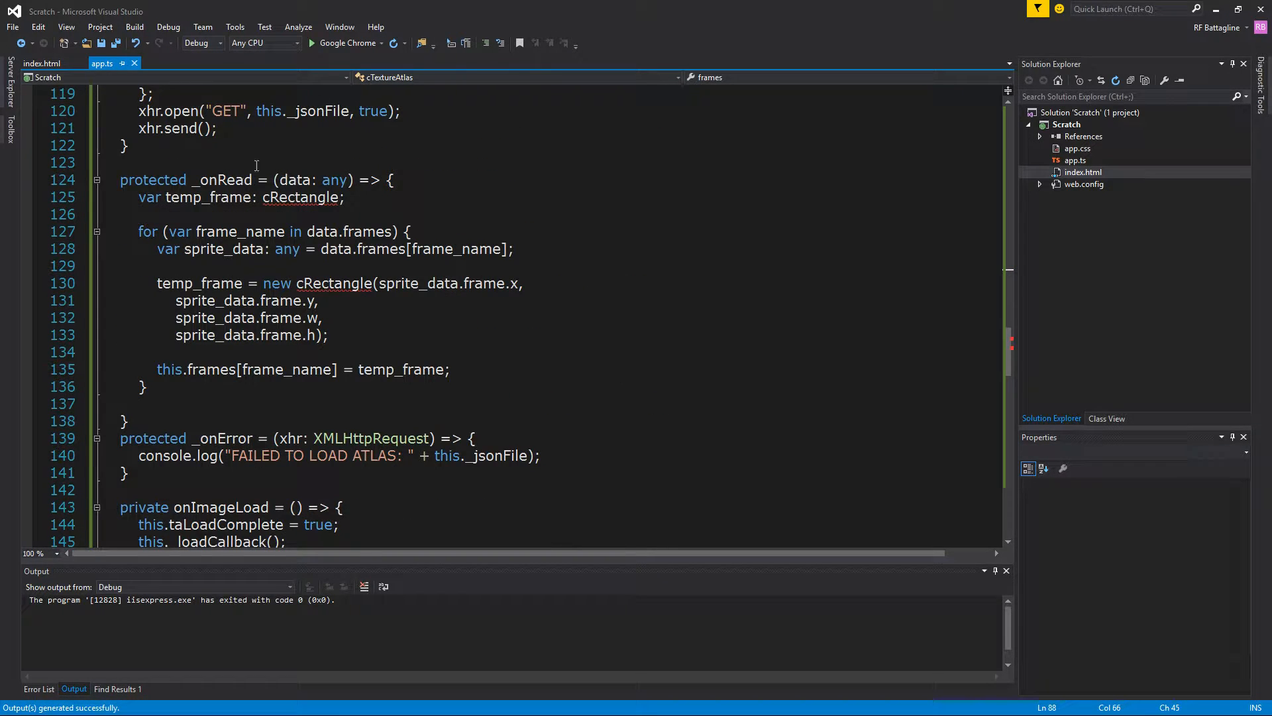
double_click(300, 196)
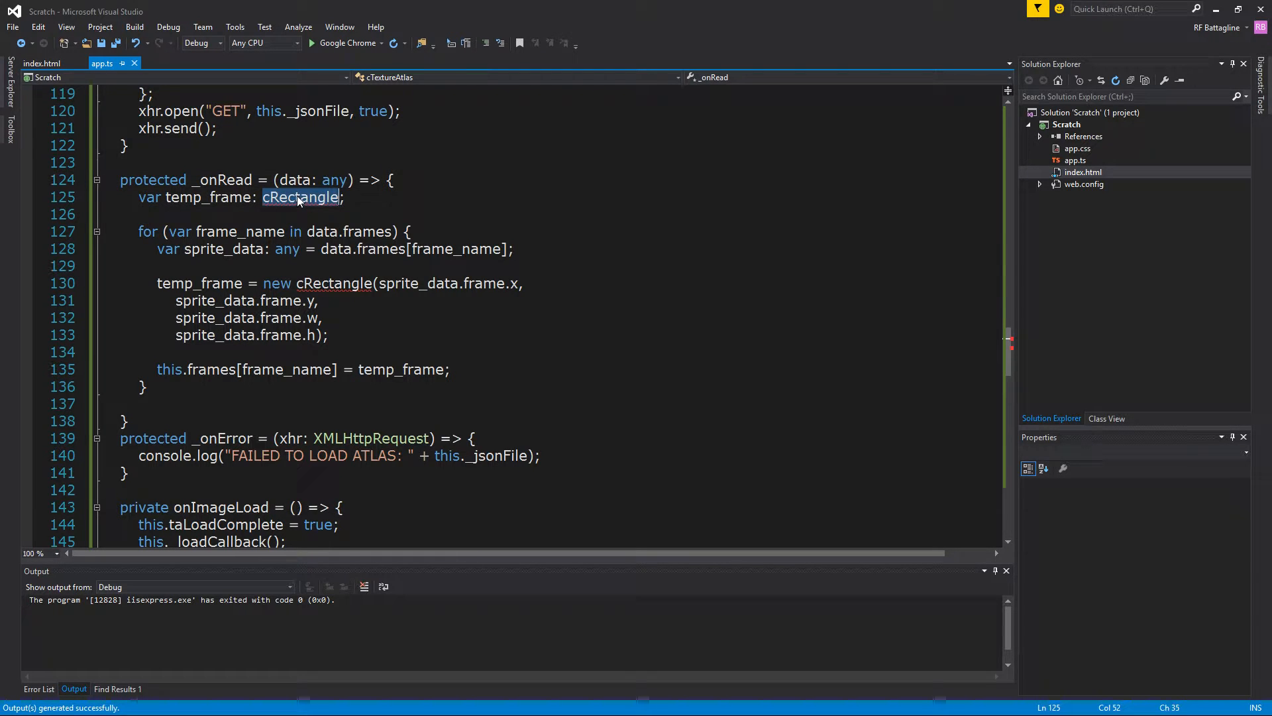
text(cFrame)
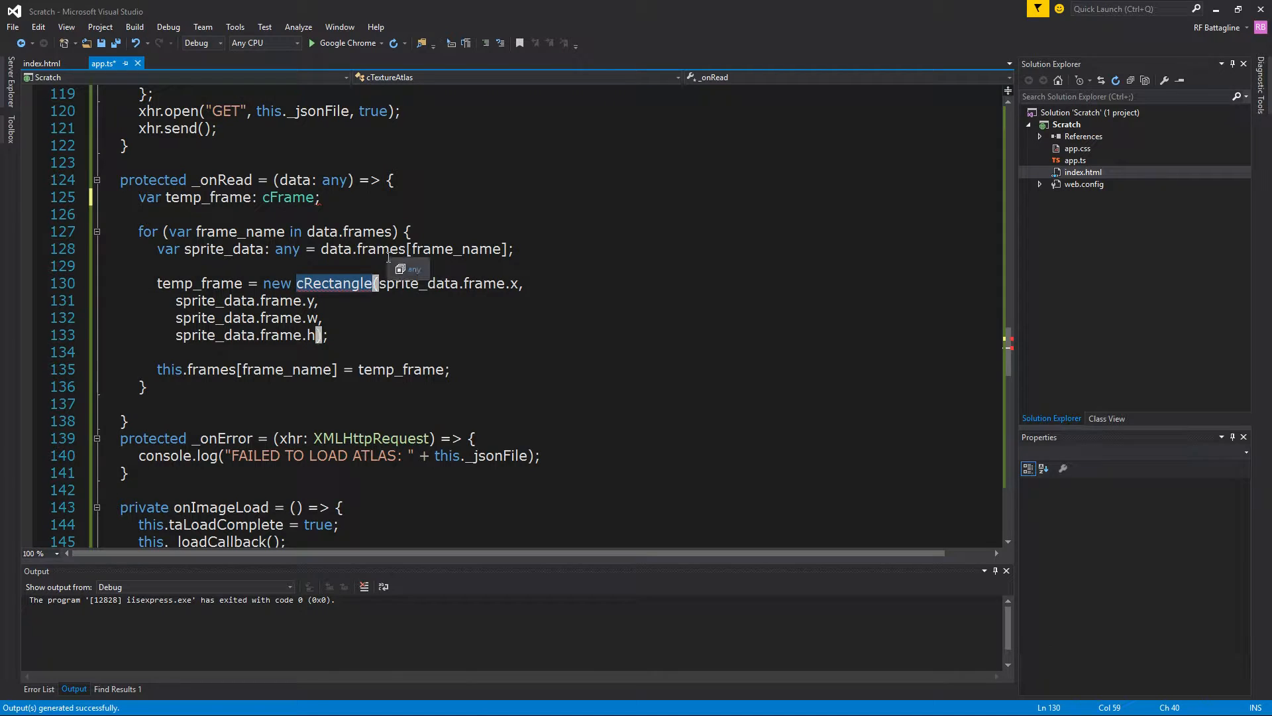
text(cFrame)
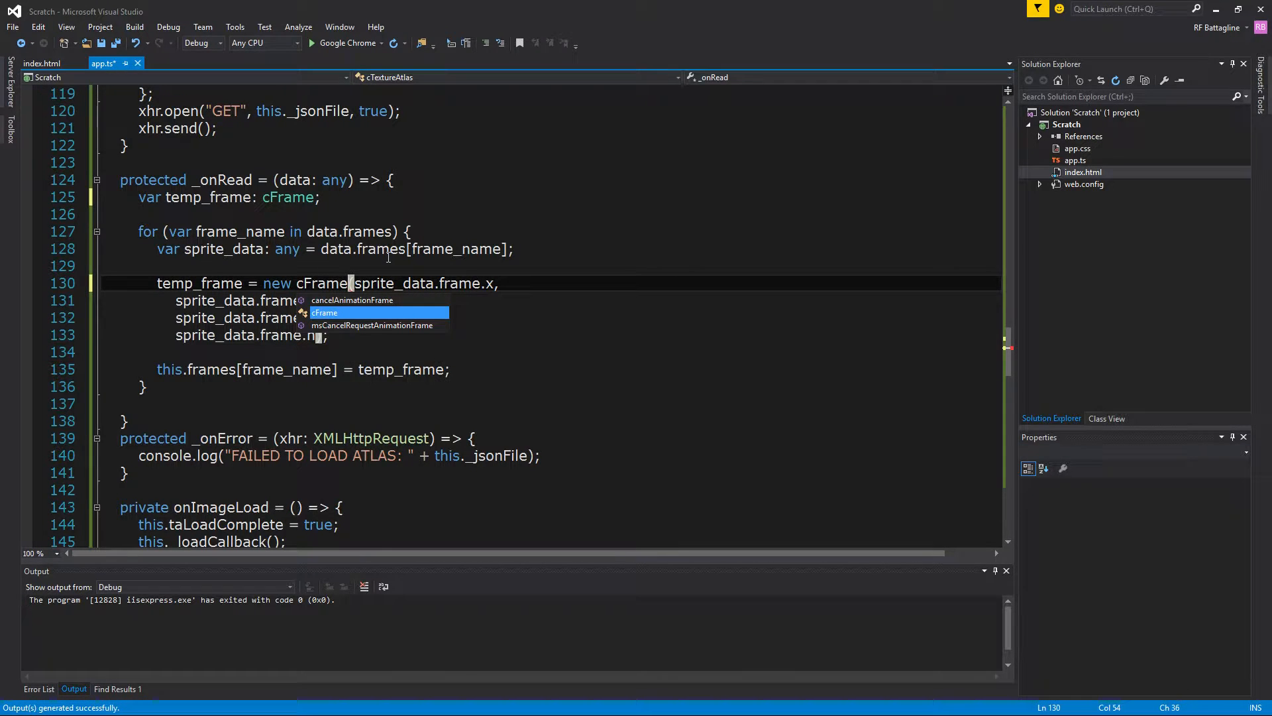
key(Escape)
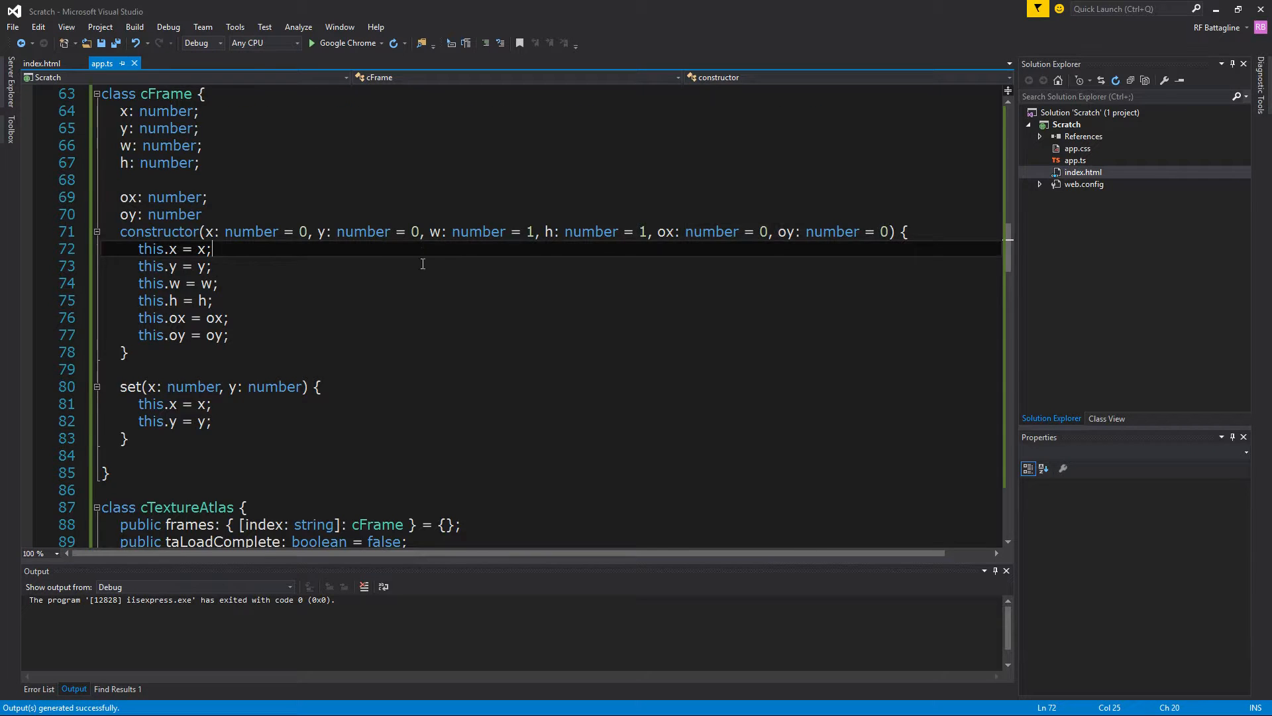
Navigate from the loadJSON call down to the new cFrame construction in _onRead.
scroll(down, 3)
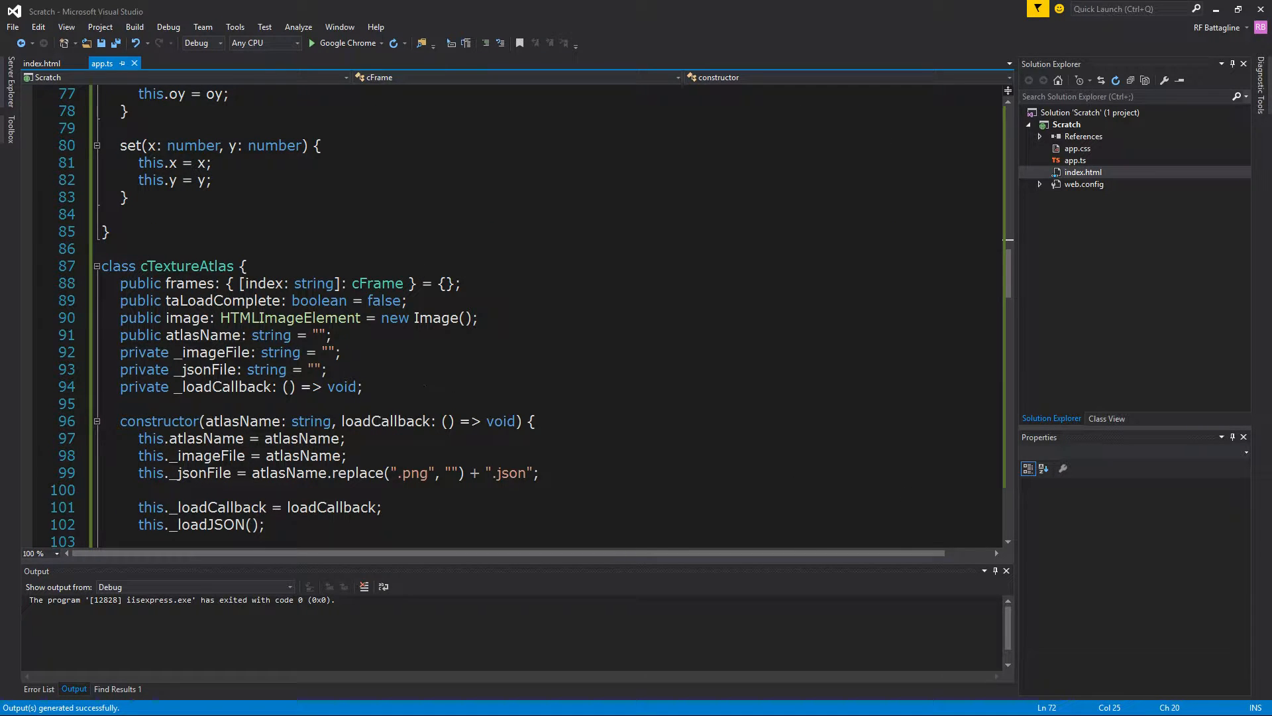
mouse_move(183, 320)
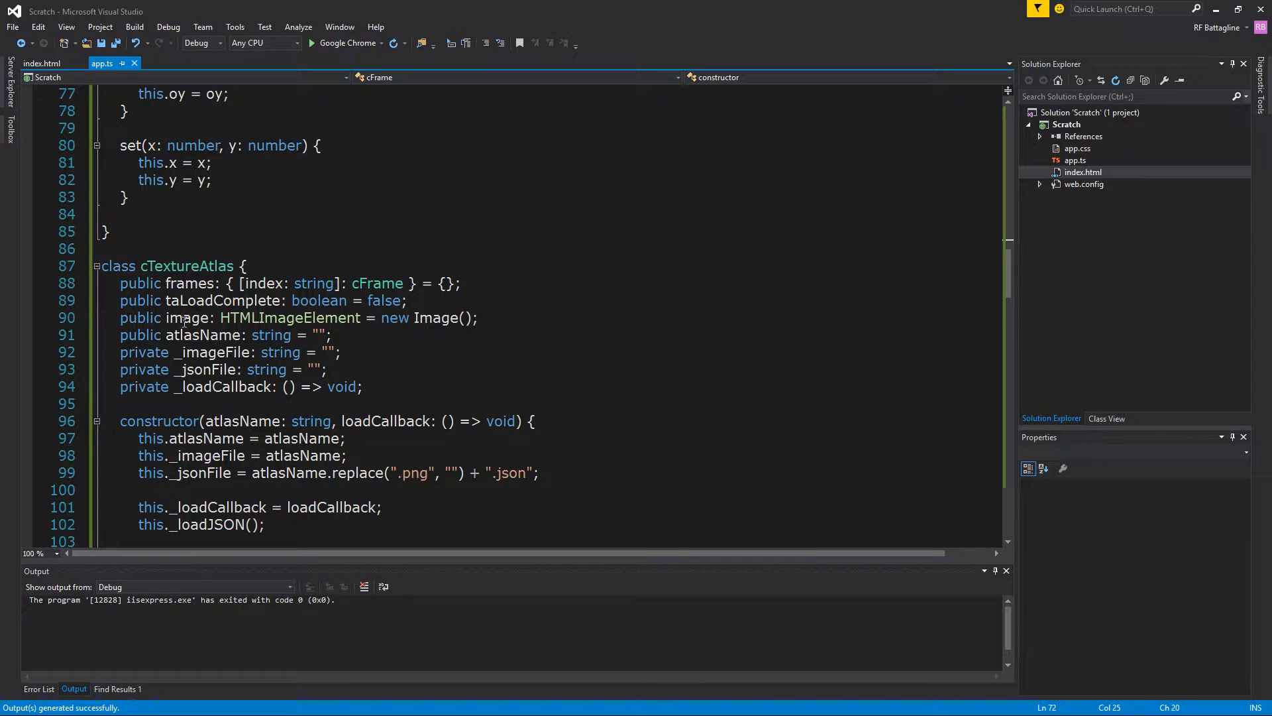
mouse_move(206, 369)
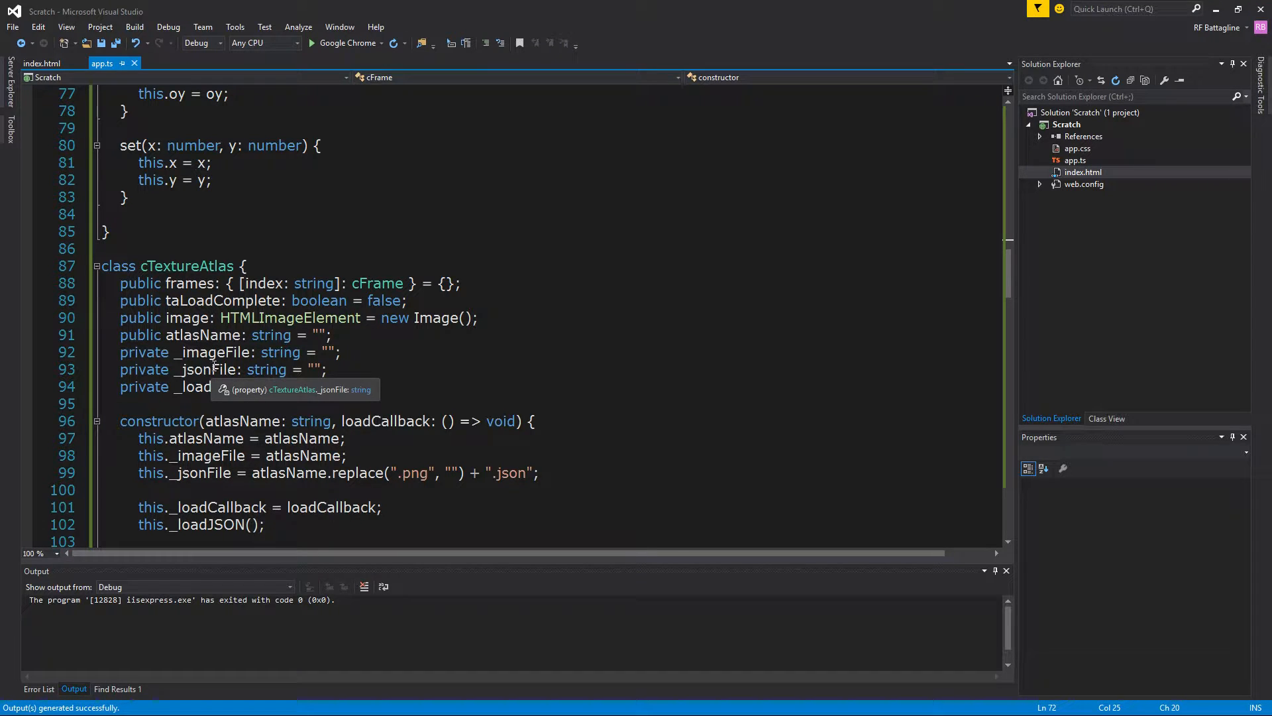
scroll(down, 3)
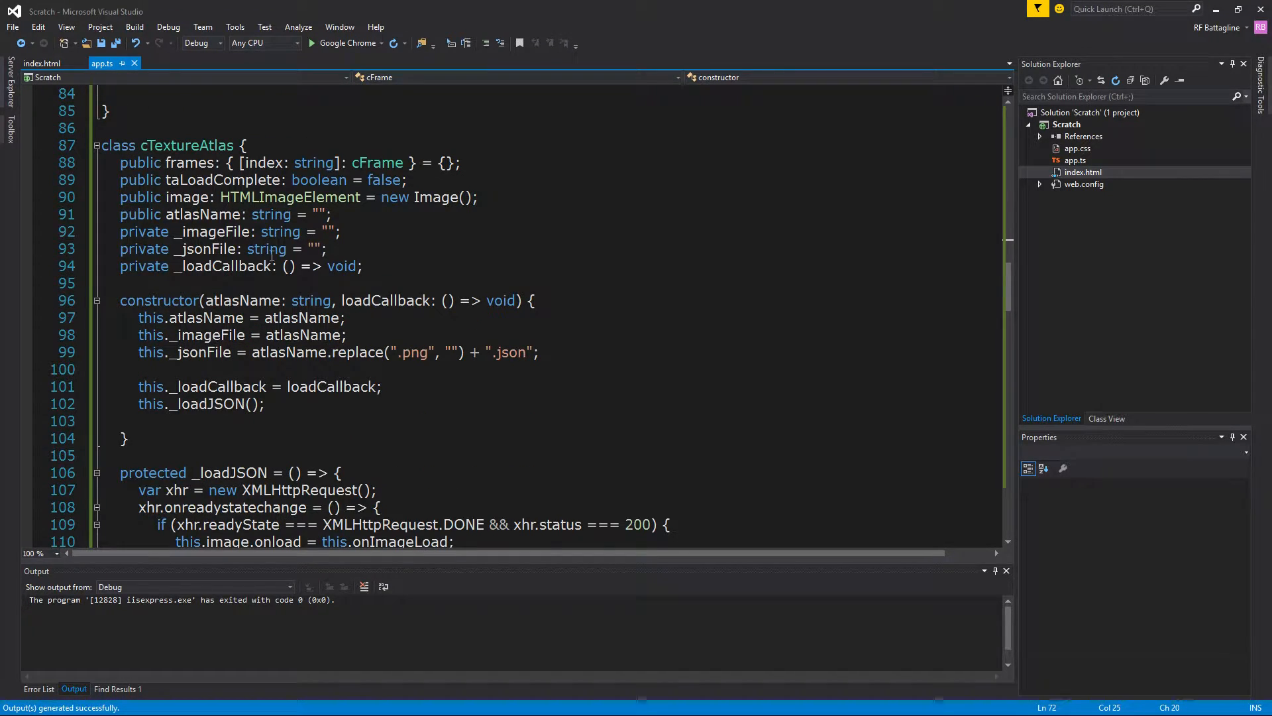
click(265, 403)
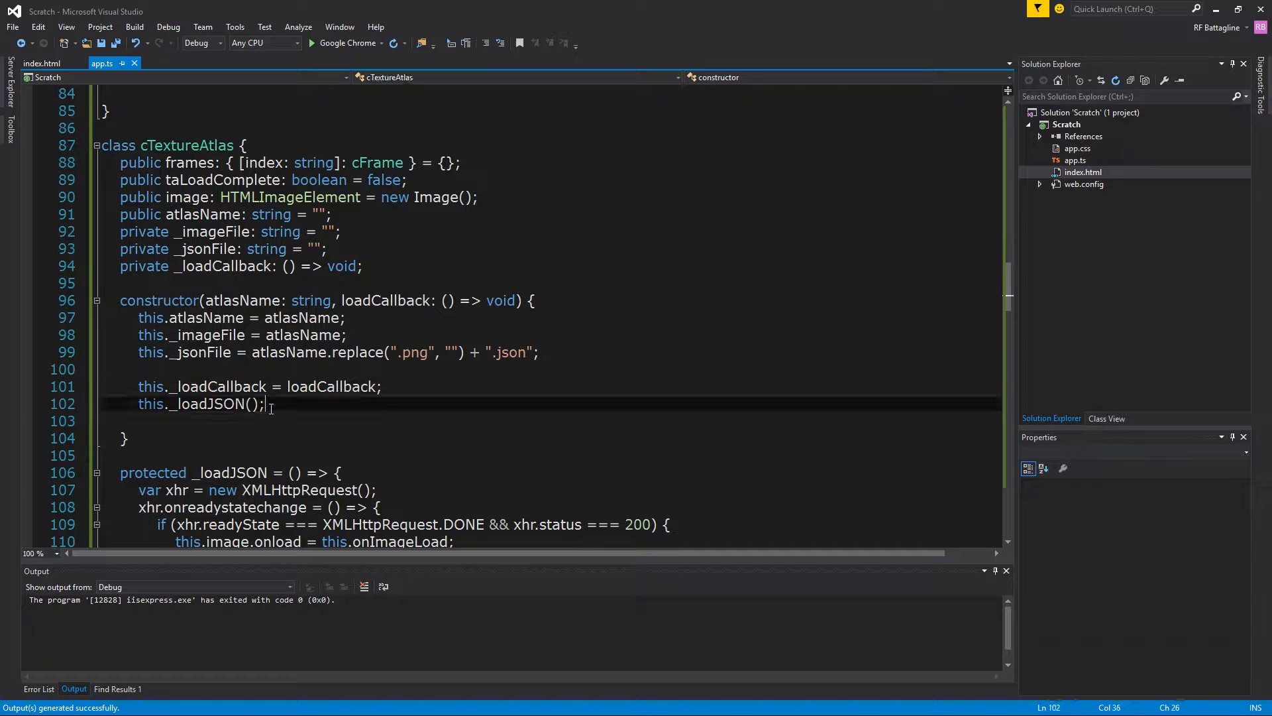
scroll(down, 3)
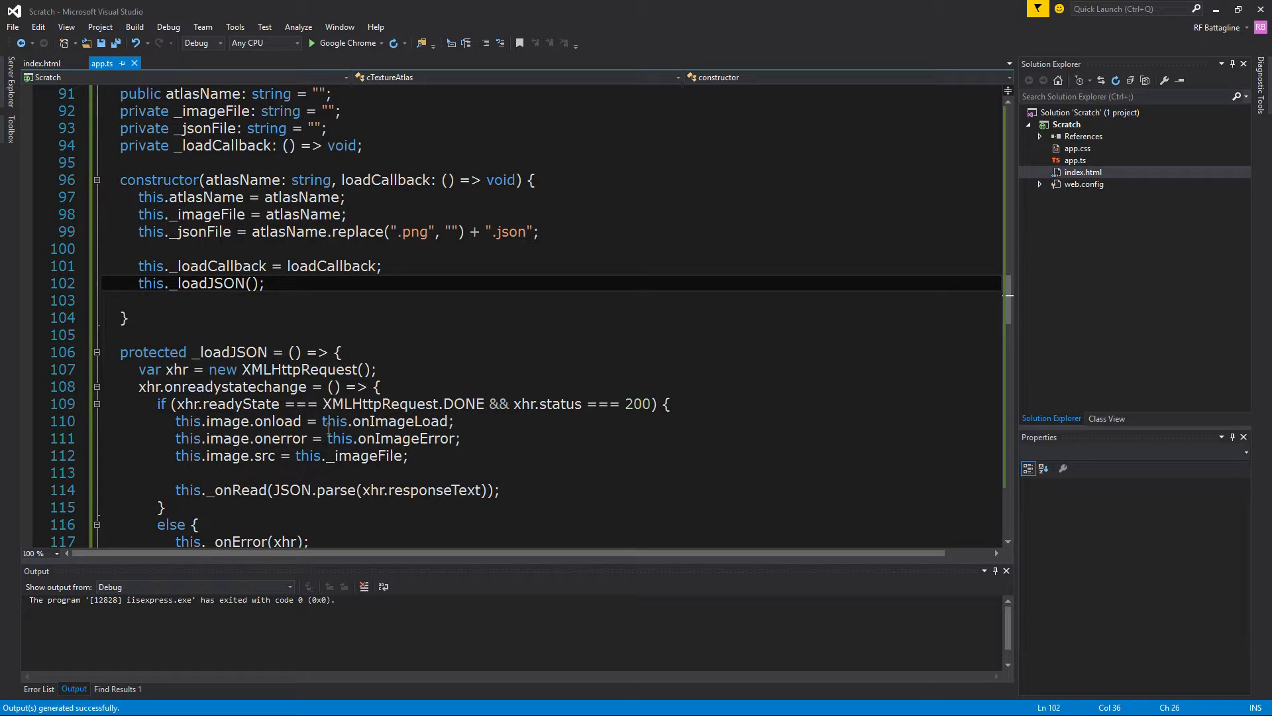
scroll(down, 3)
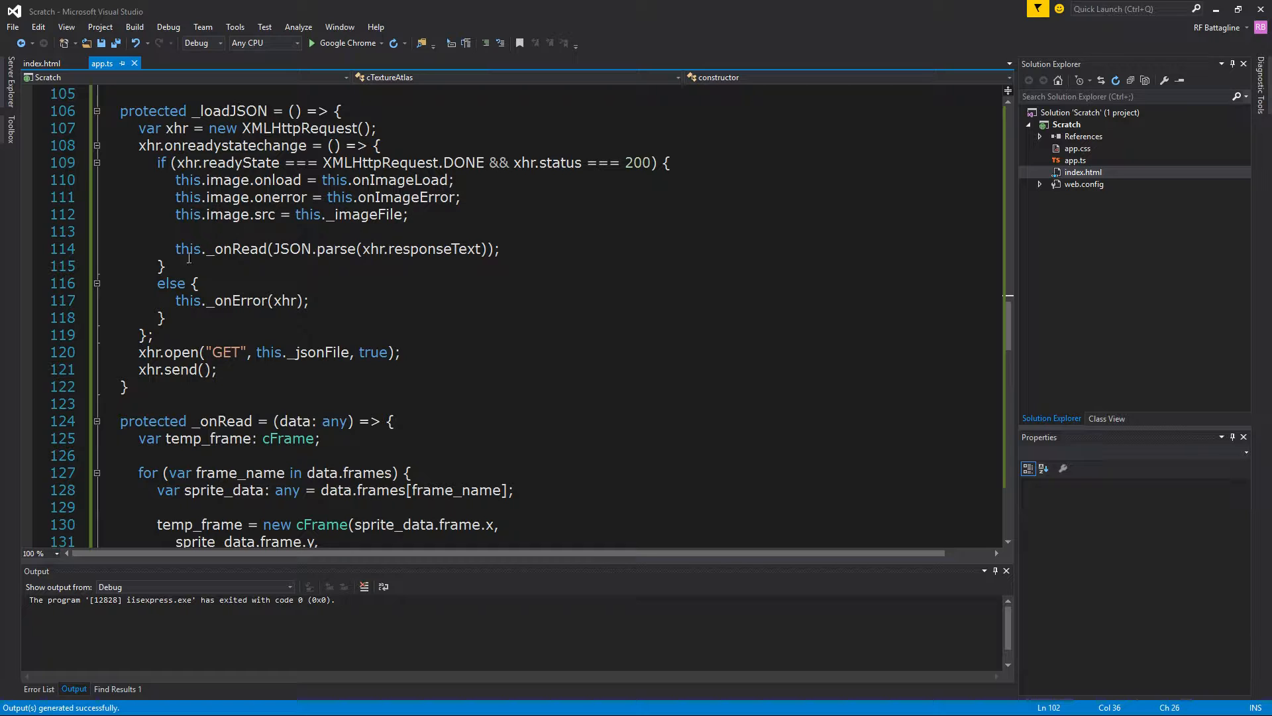
scroll(down, 3)
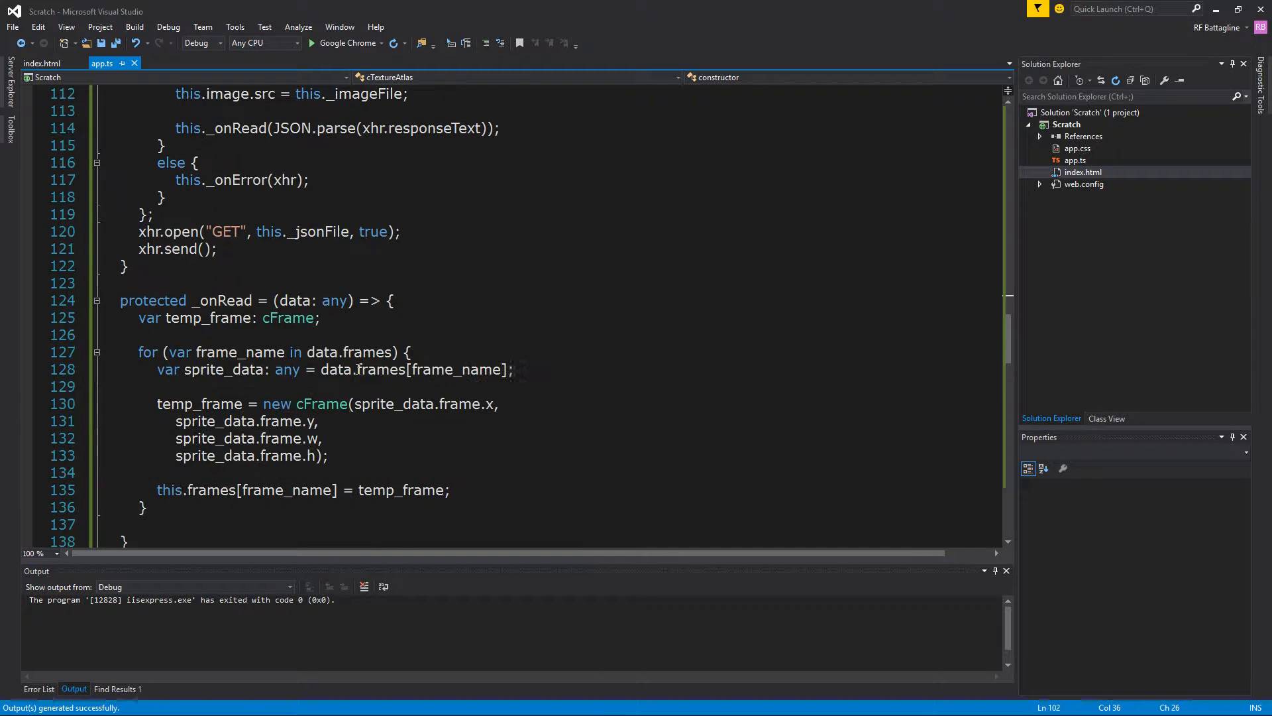
mouse_move(273, 405)
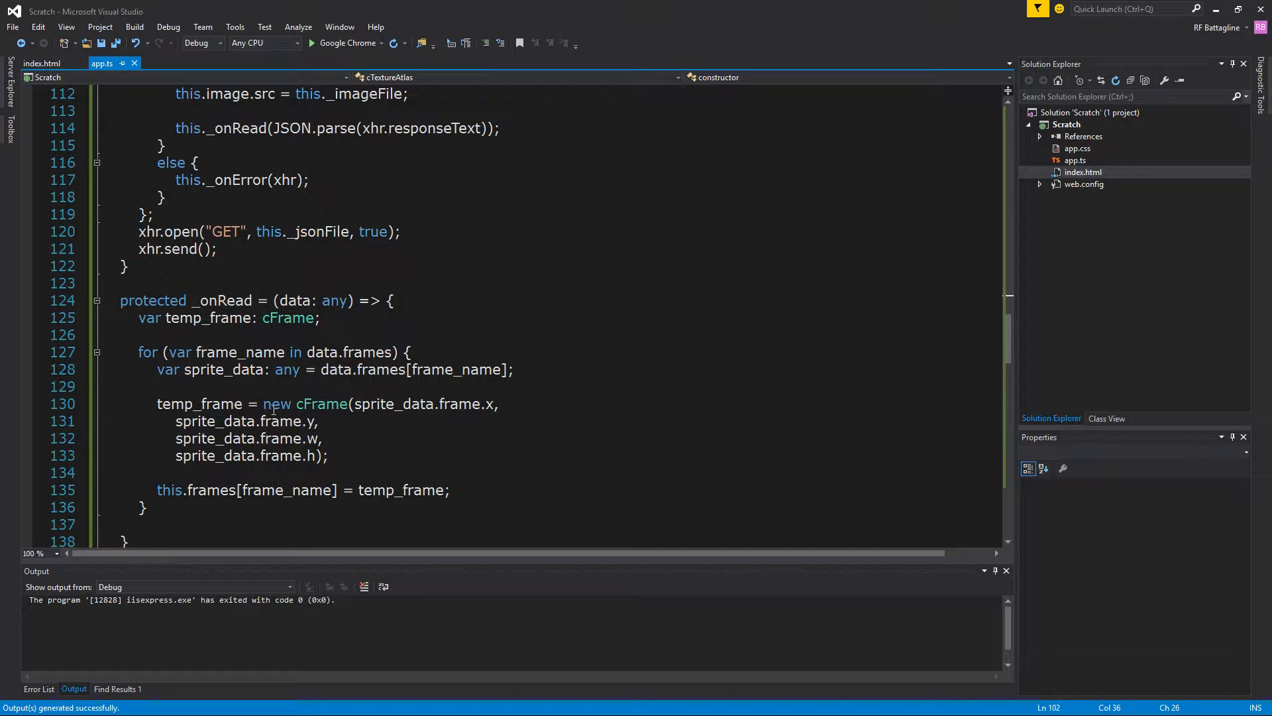
scroll(down, 3)
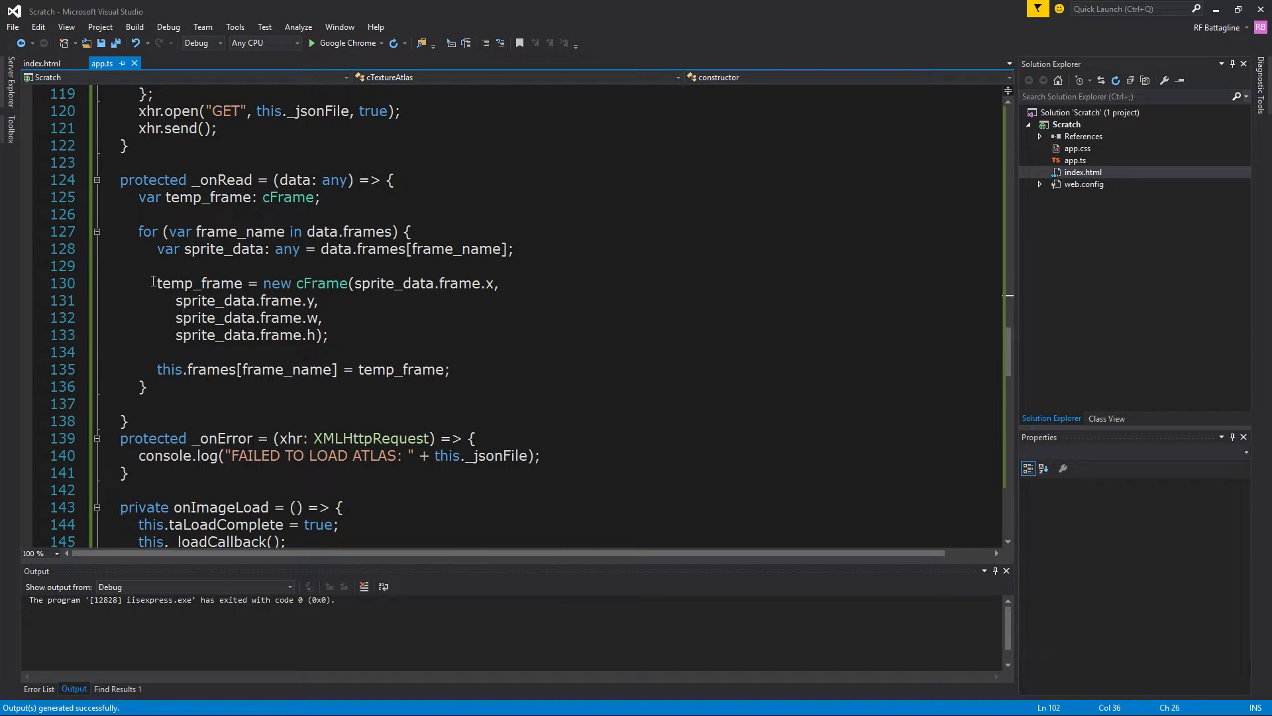
Pass sprite_data.spriteSourceSize.x as an extra argument to new cFrame.
drag(155, 282, 330, 335)
text(,)
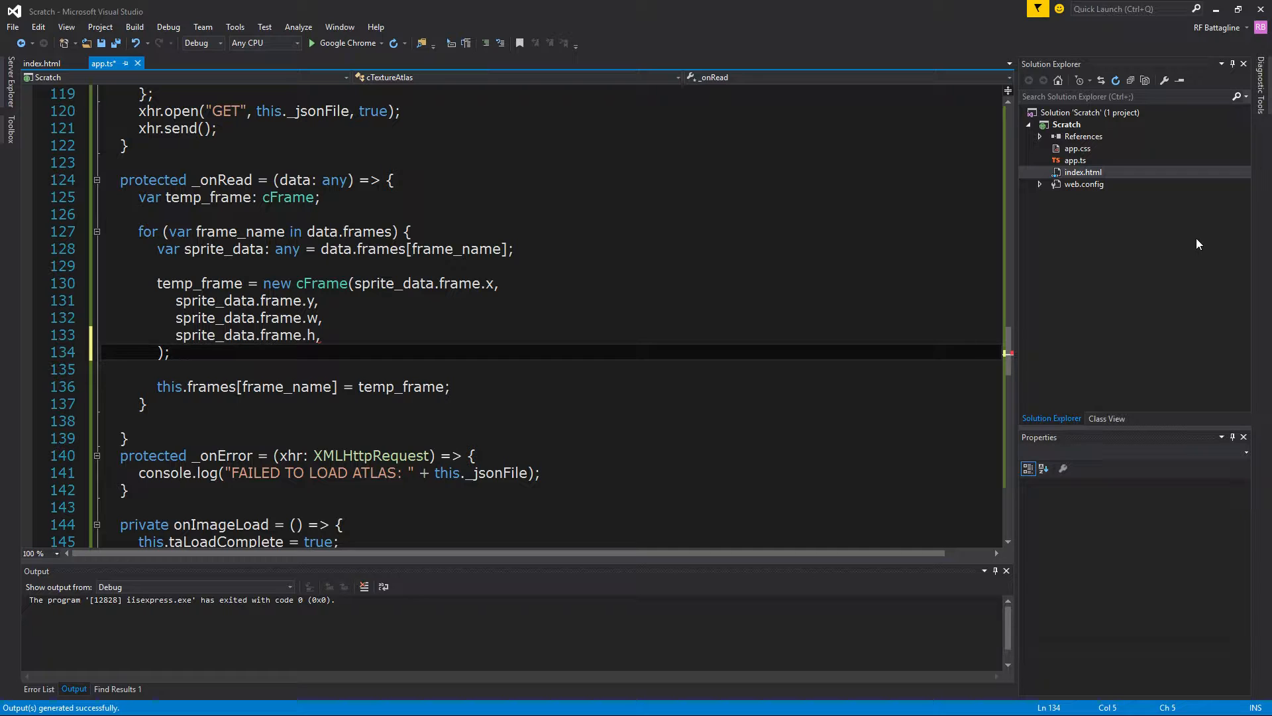
text(sprite_data.spriteSourceSize.x,)
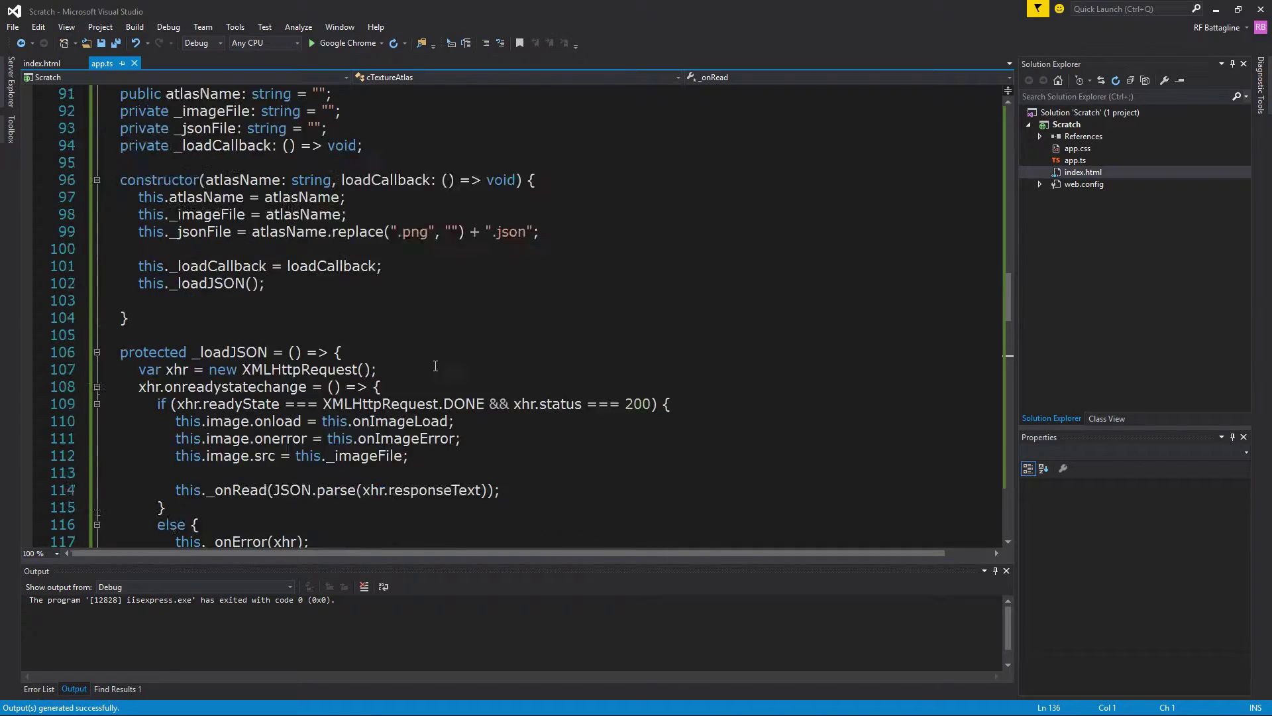
scroll(down, 3)
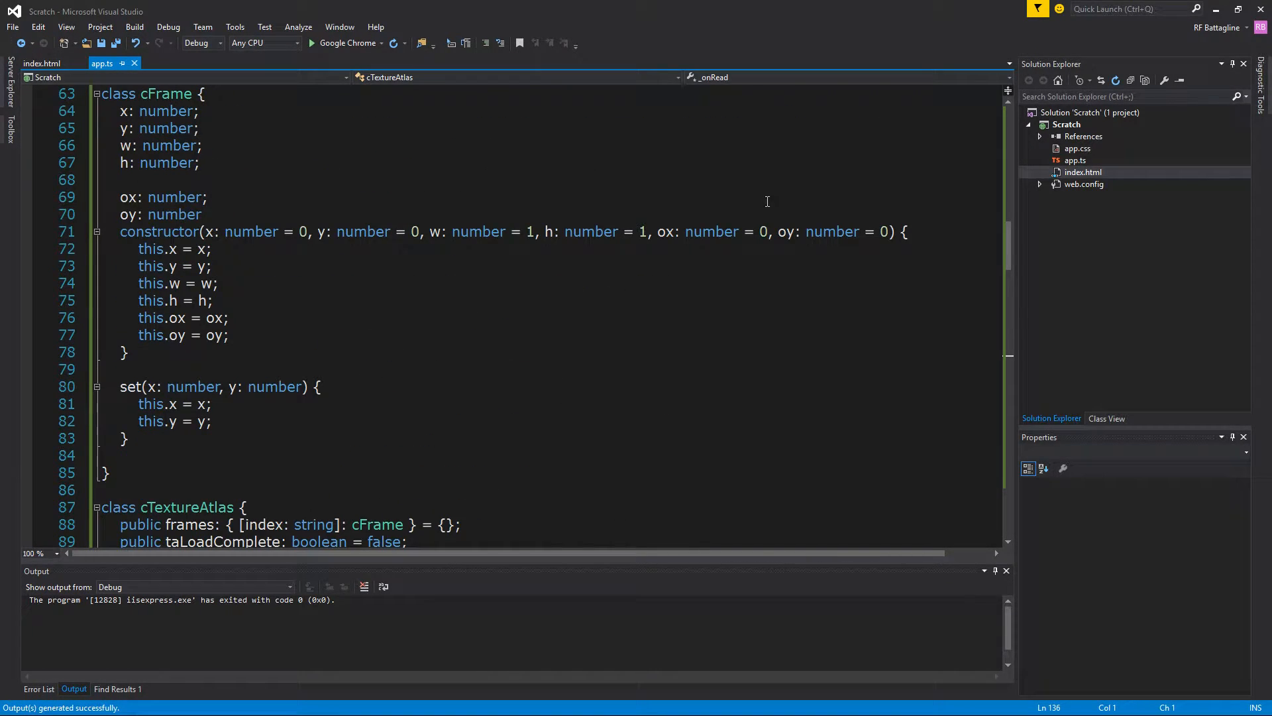
scroll(down, 3)
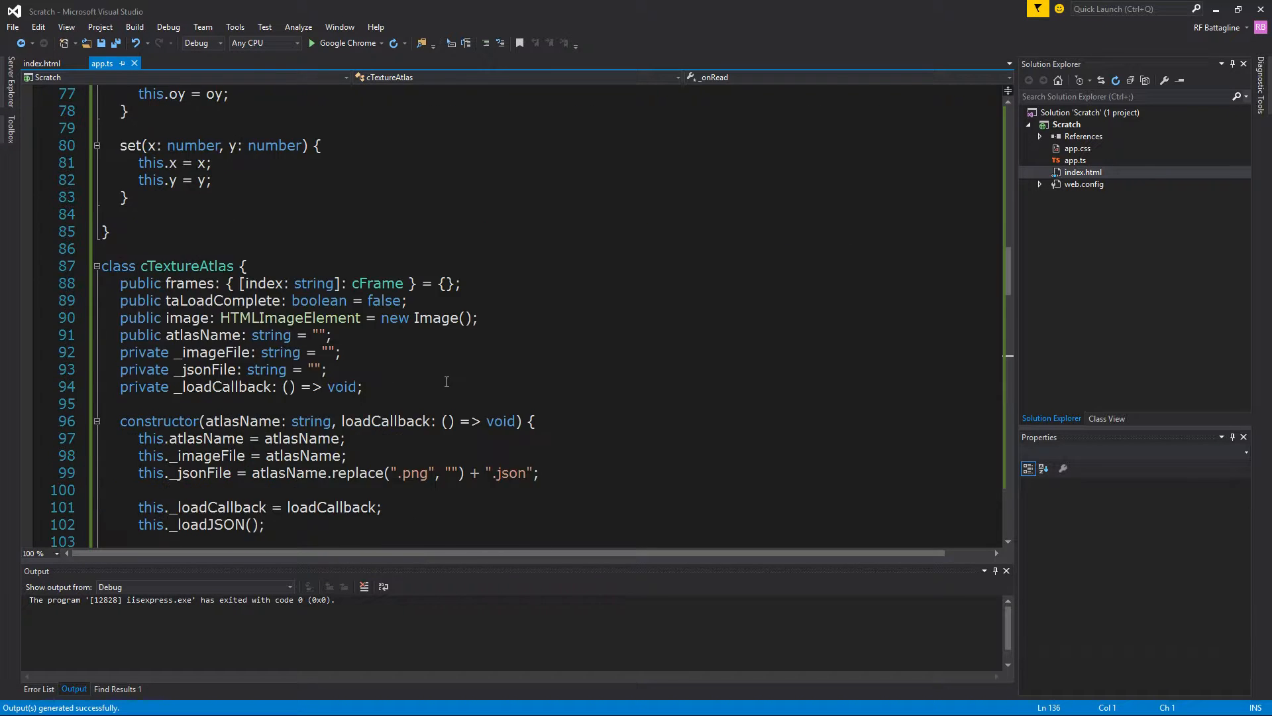
Check the Asteroid34 spriteSourceSize entry in atlas.json within Notepad++.
scroll(down, 3)
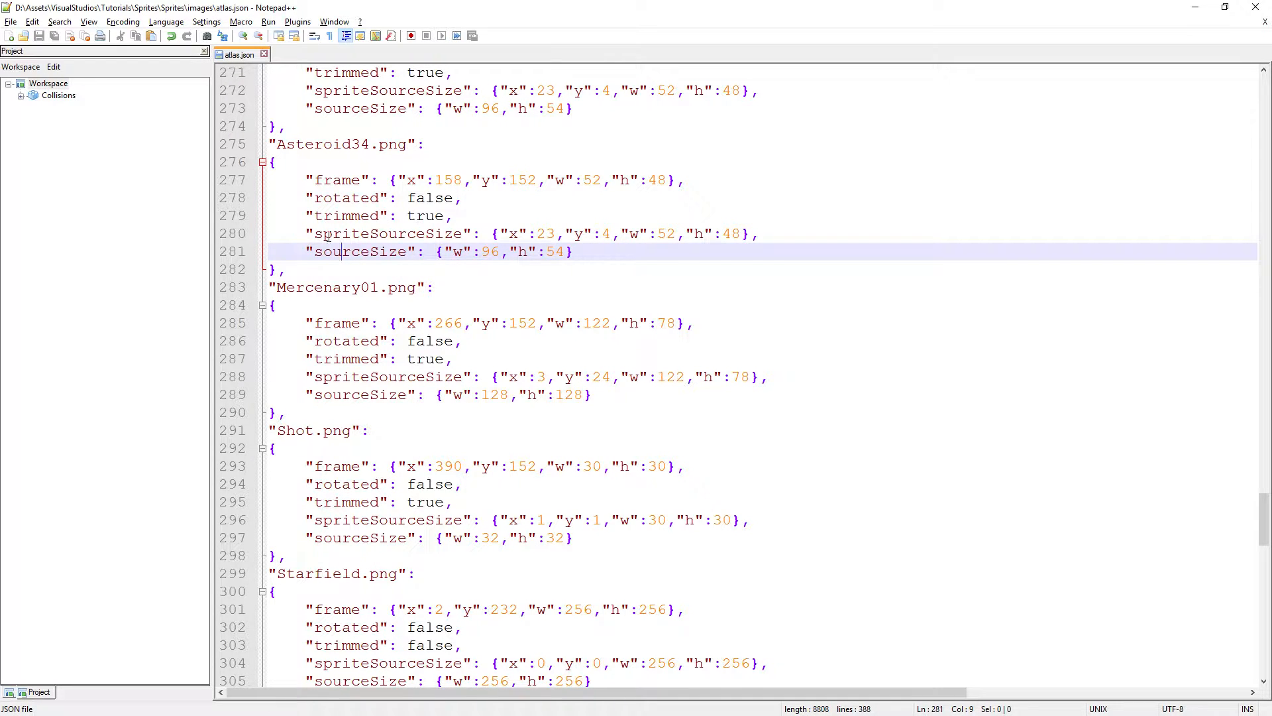
double_click(546, 233)
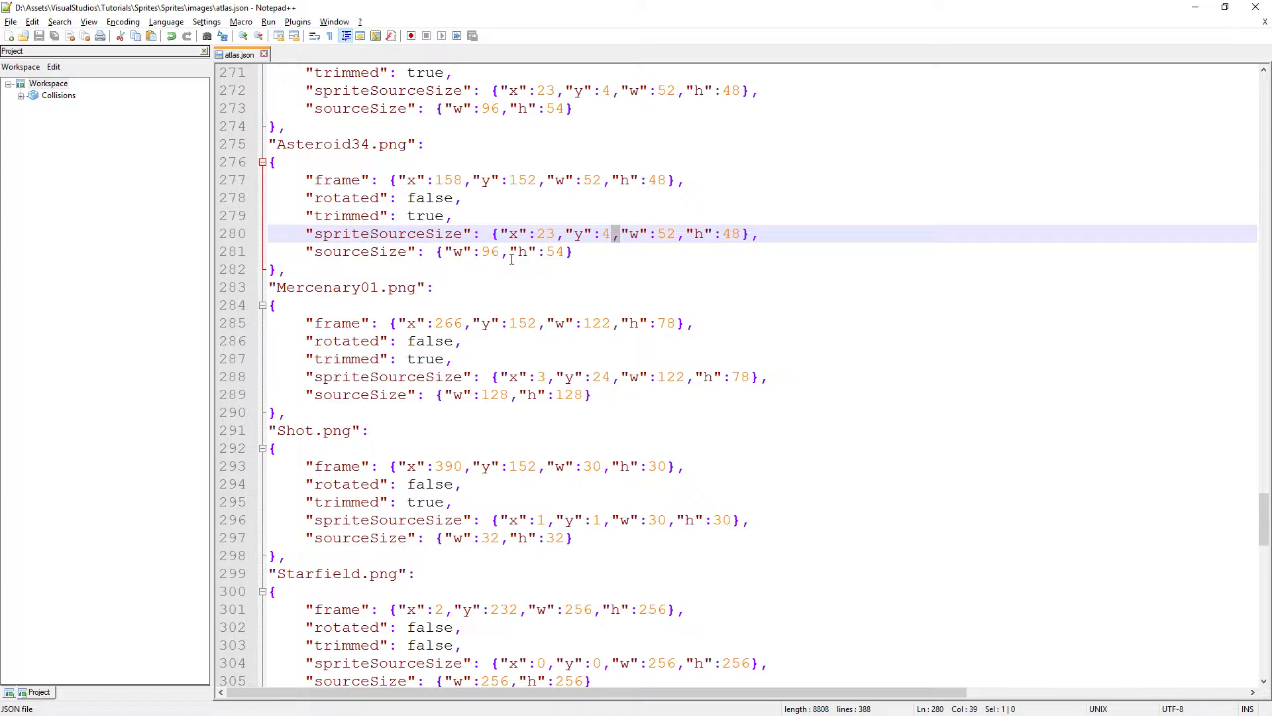
mouse_move(519, 233)
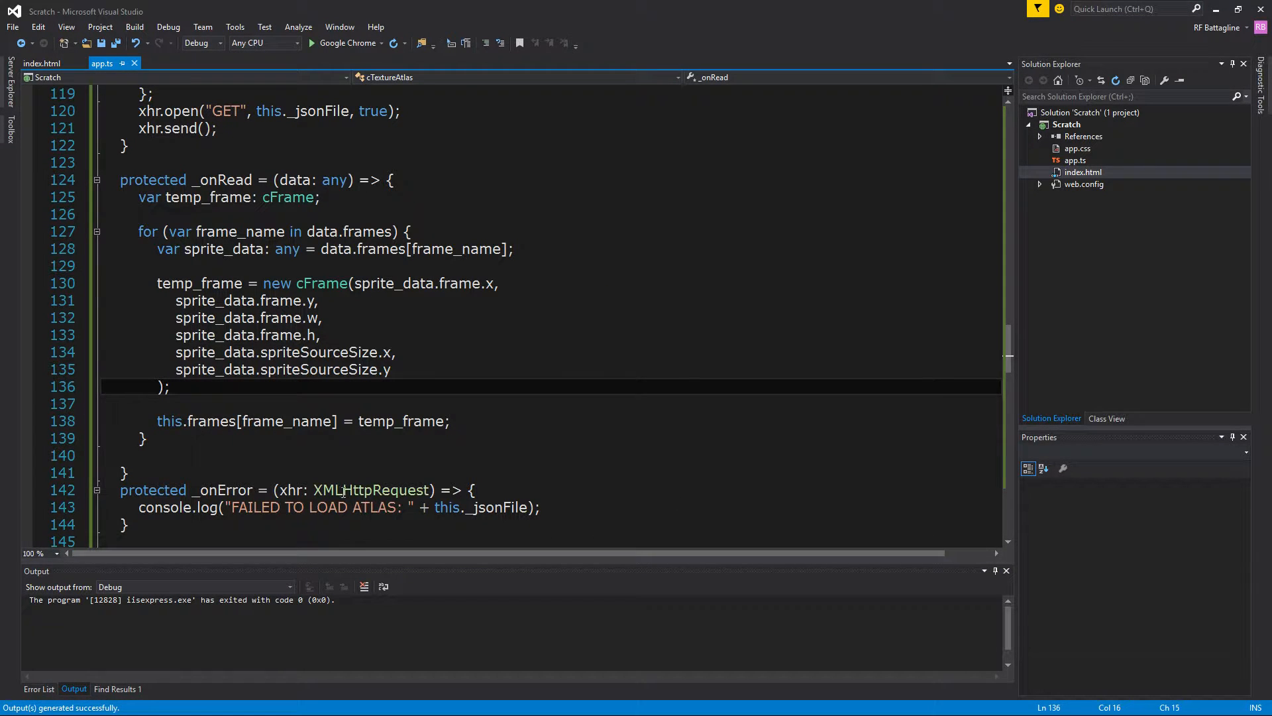
scroll(down, 3)
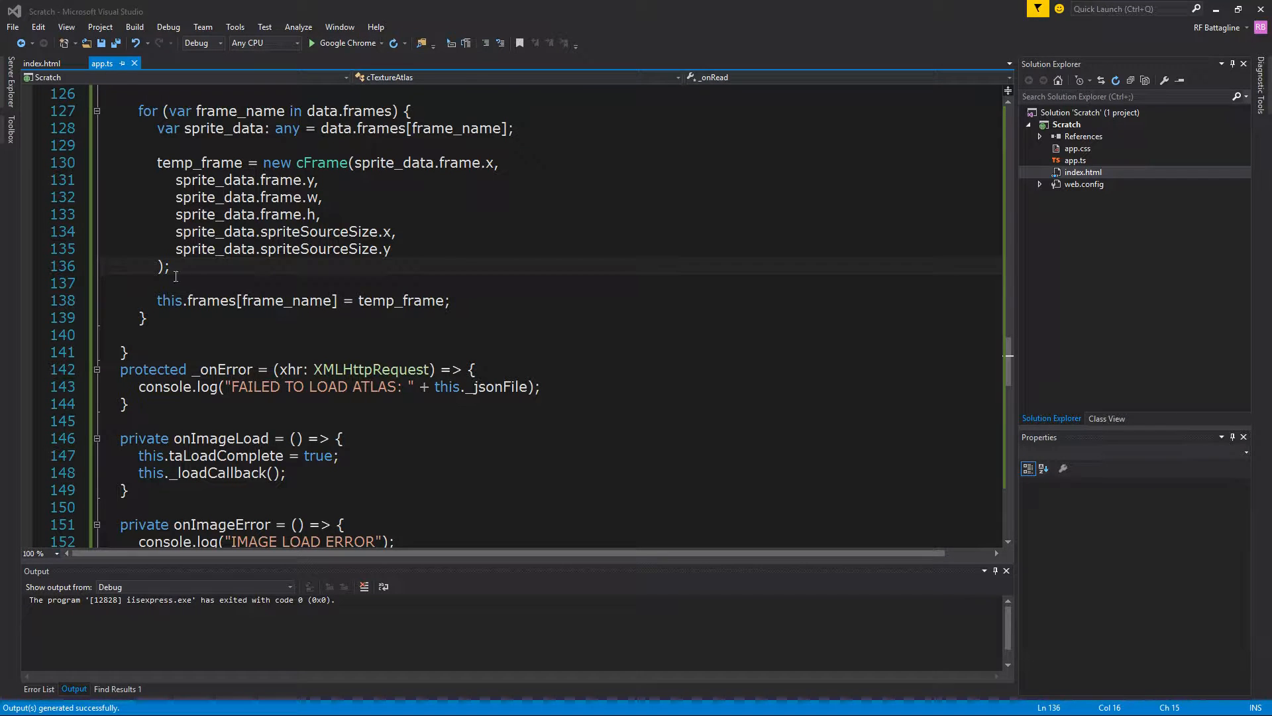
scroll(down, 3)
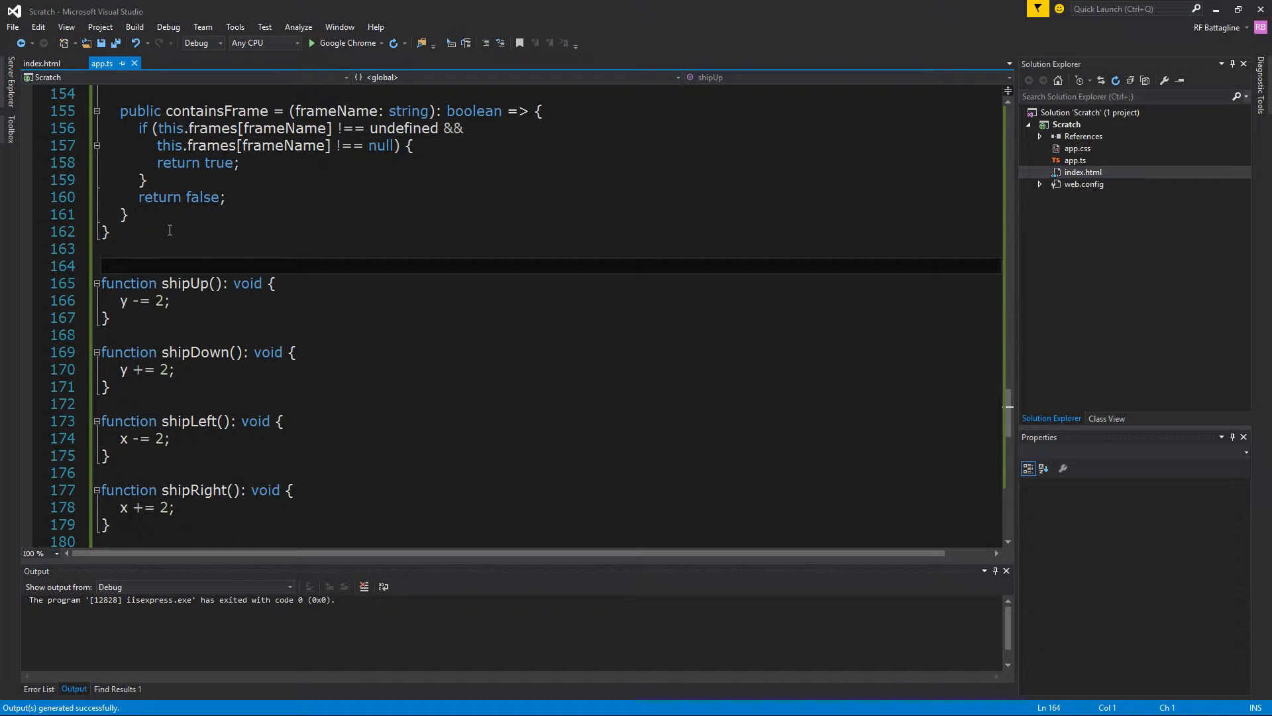
scroll(down, 3)
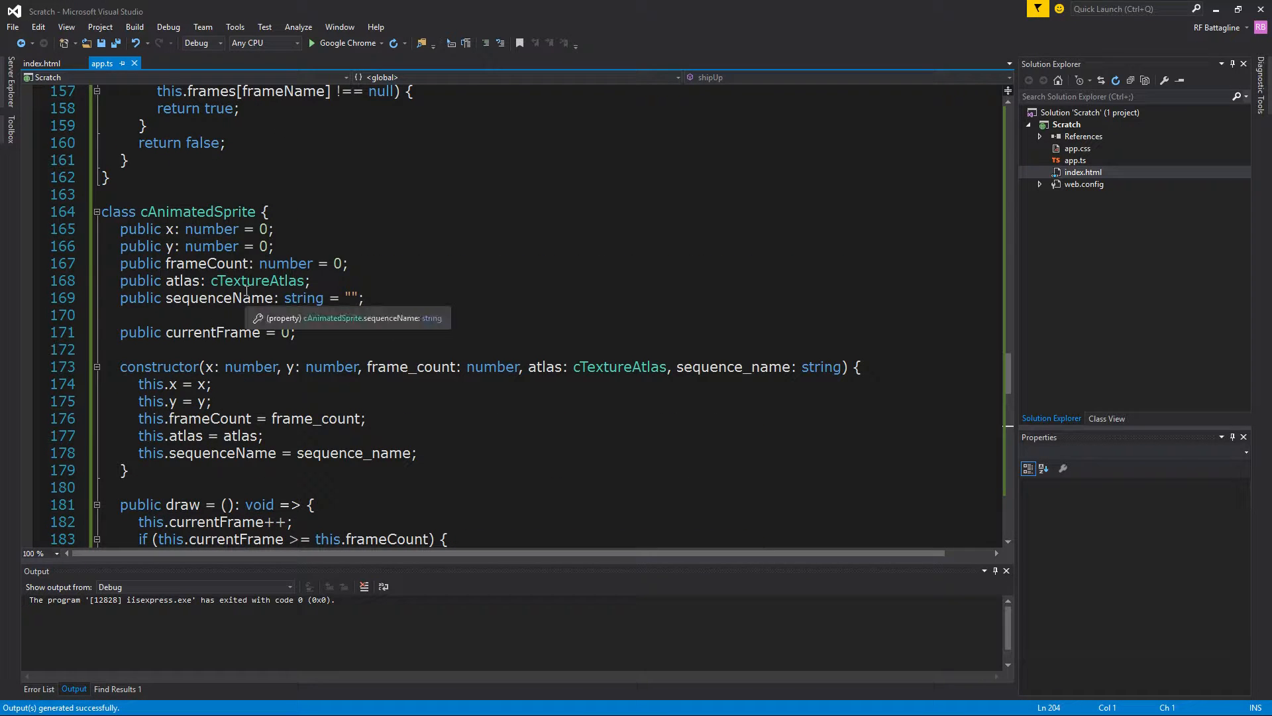
mouse_move(287, 199)
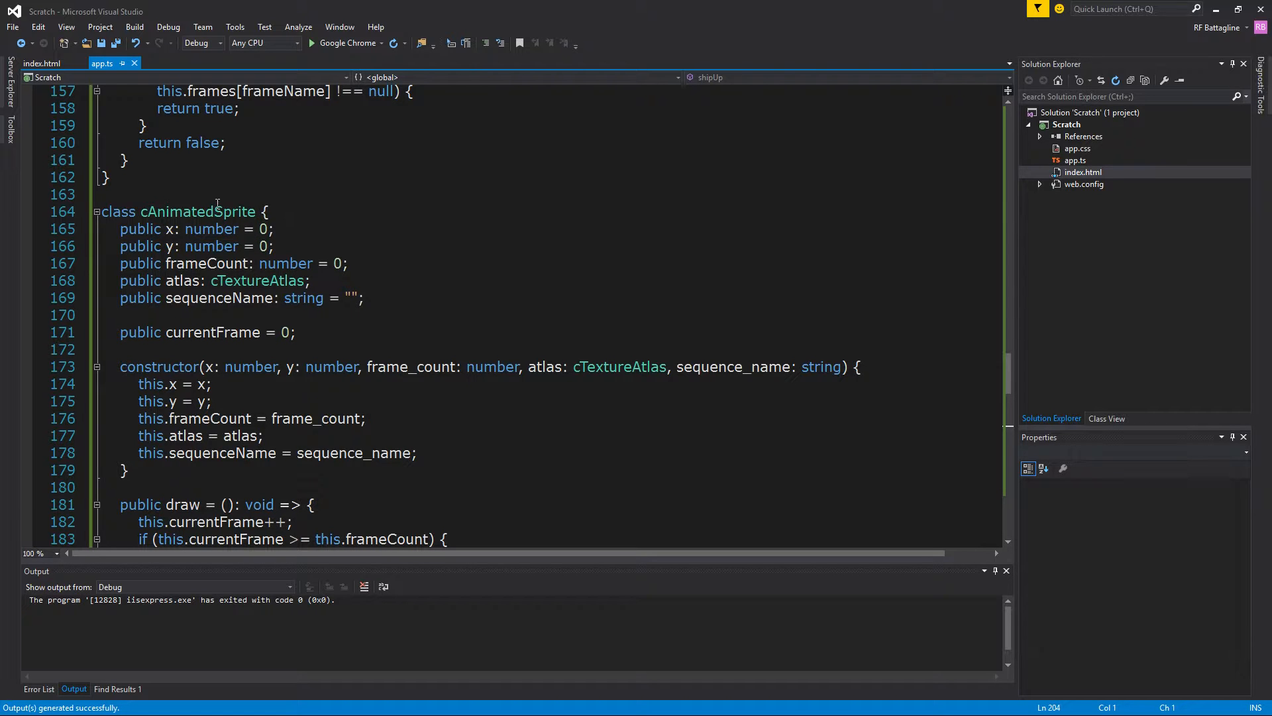
double_click(197, 211)
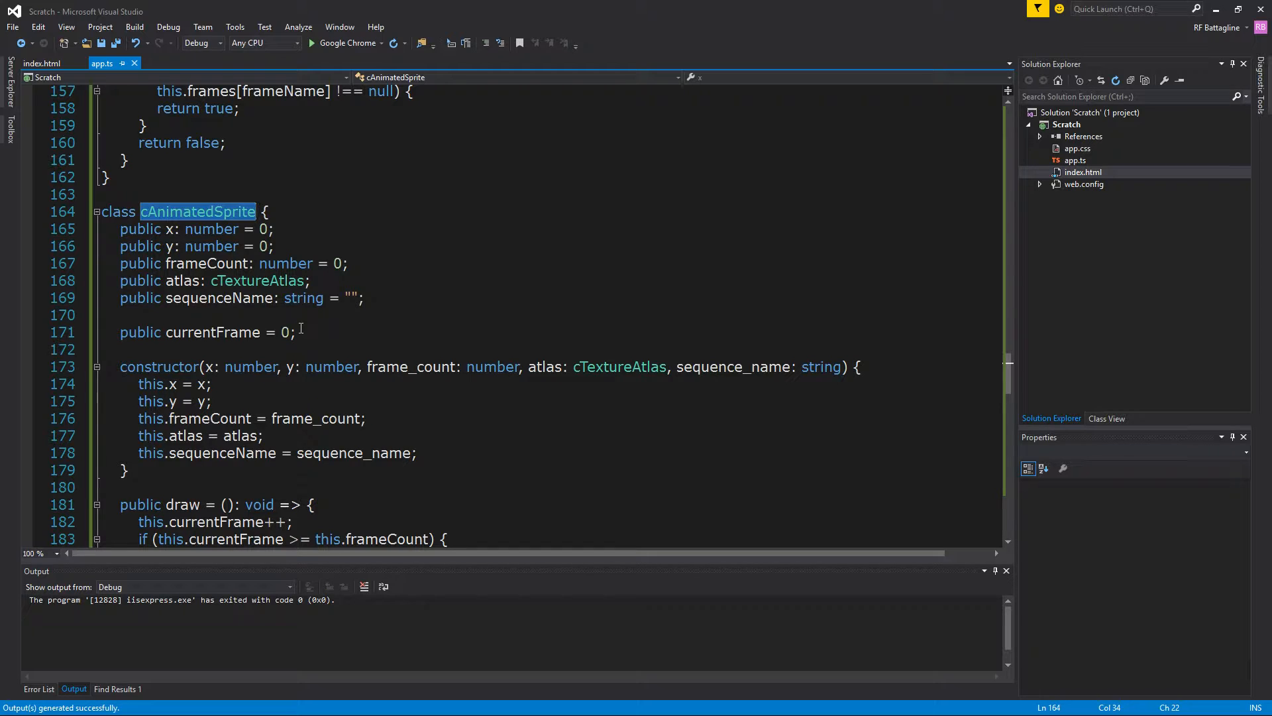
mouse_move(407, 211)
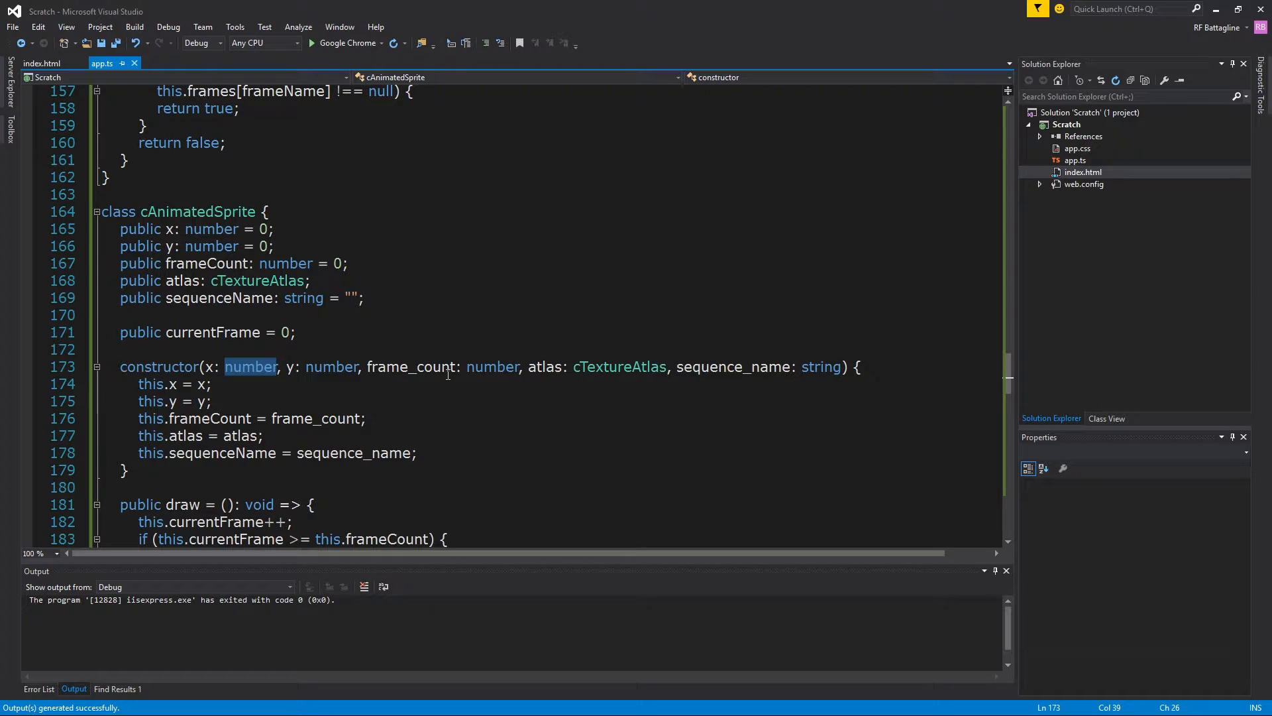
click(207, 384)
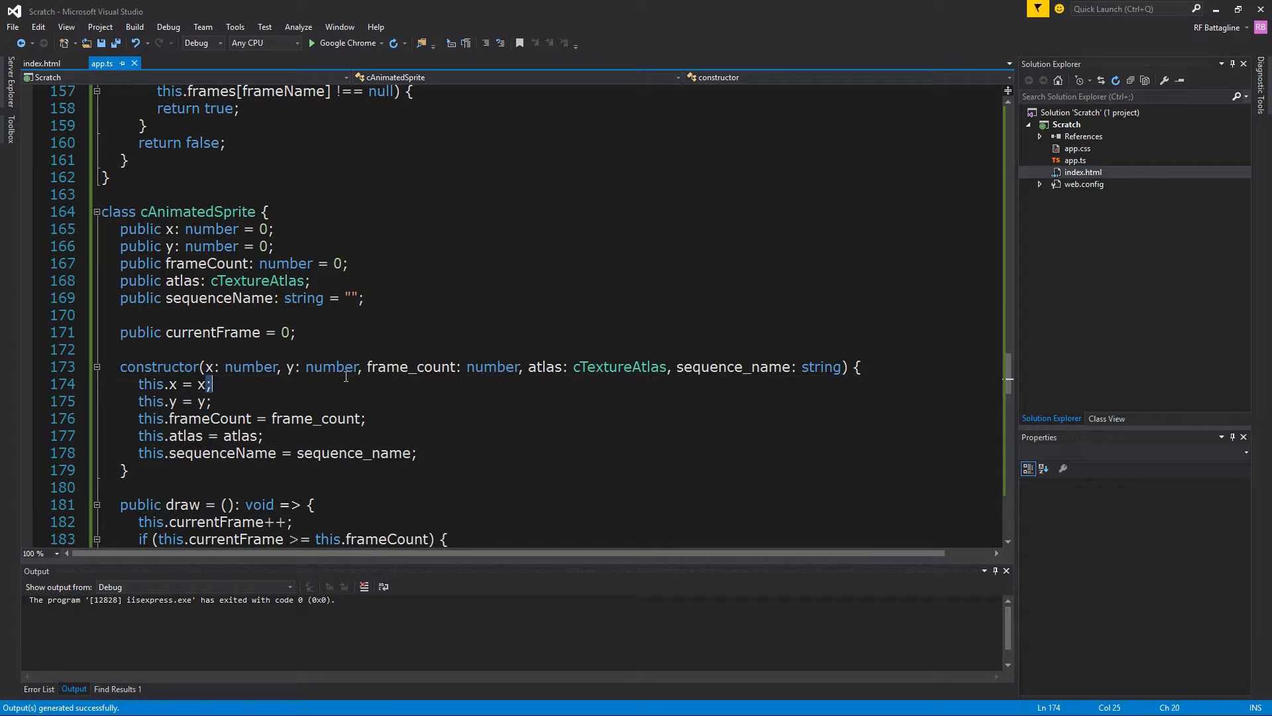
double_click(331, 366)
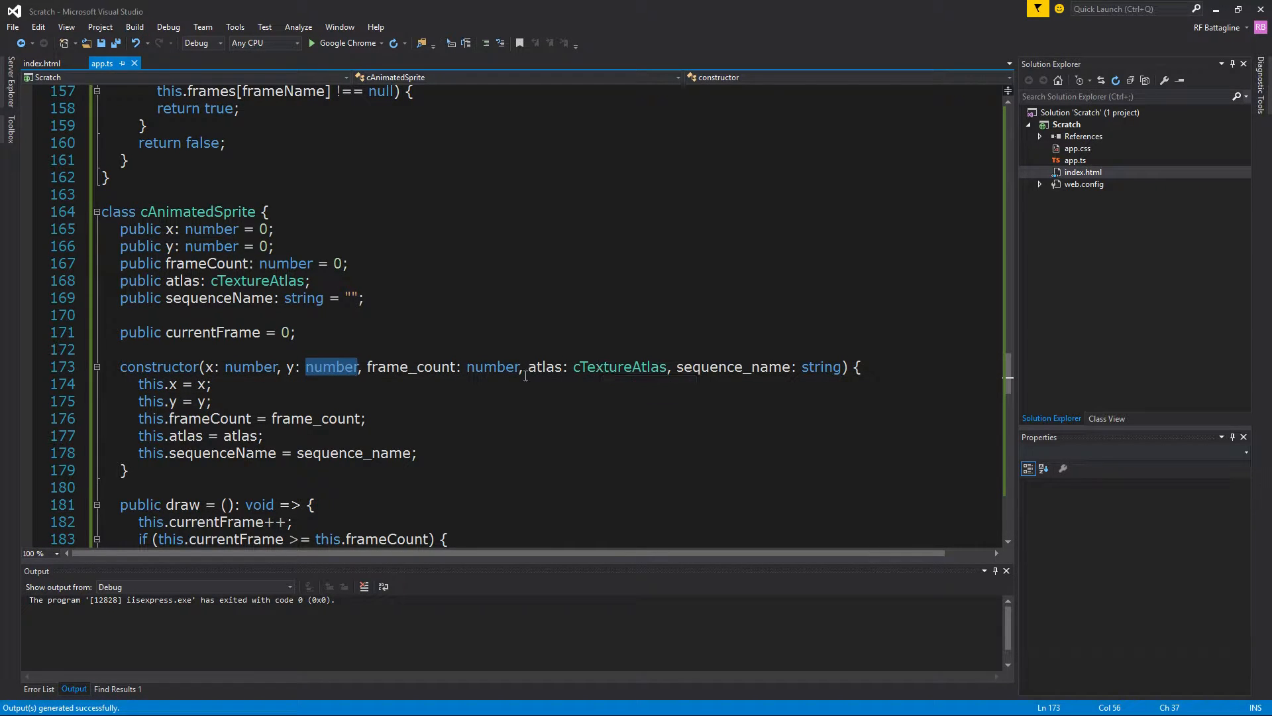
double_click(410, 366)
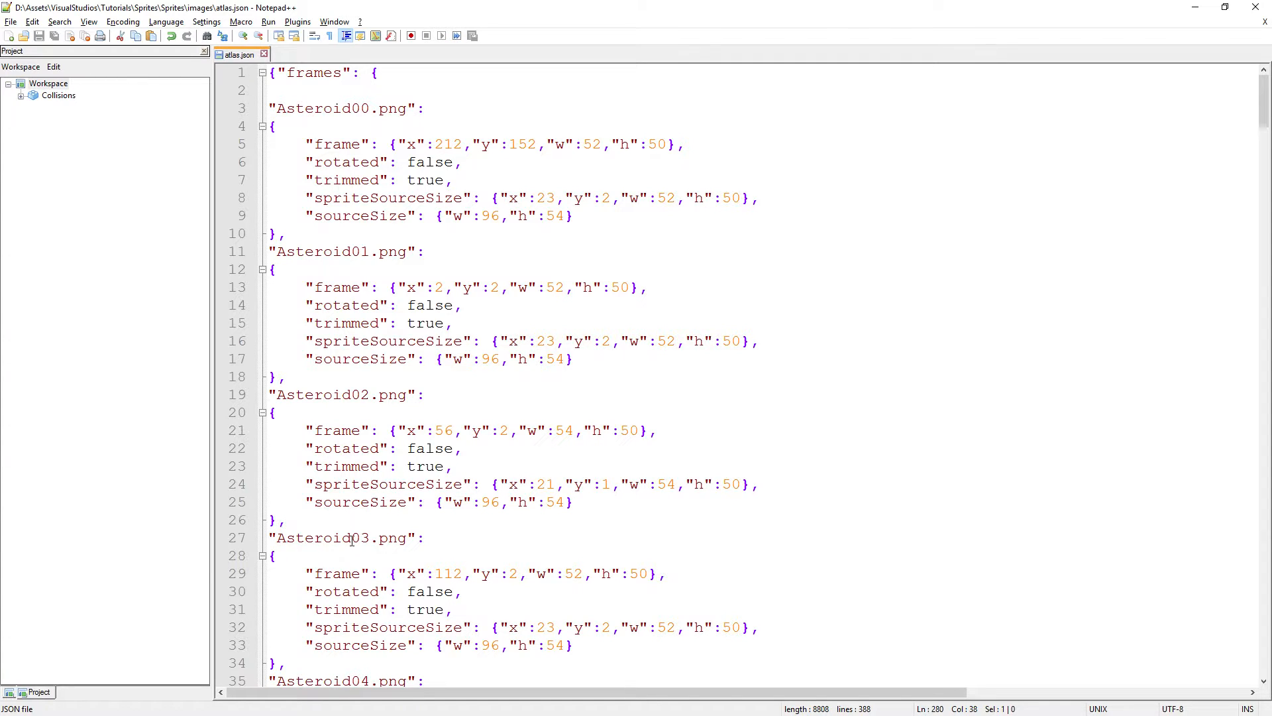
click(350, 395)
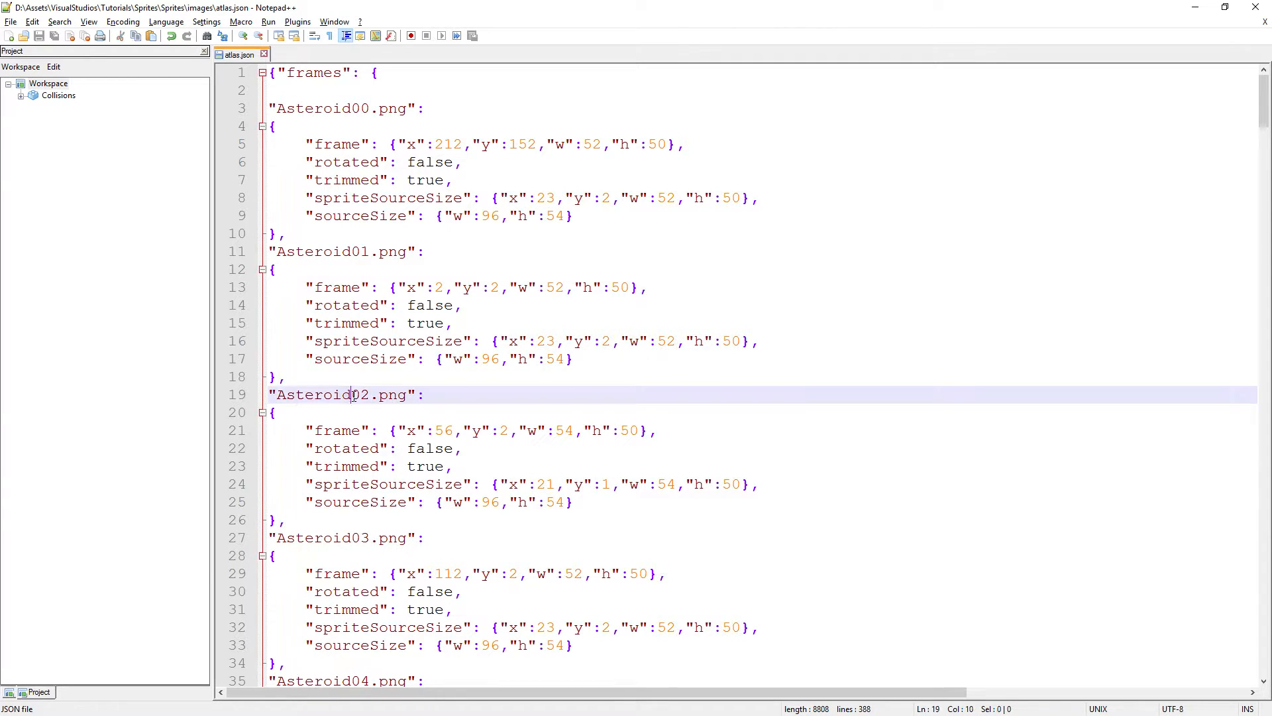
double_click(318, 395)
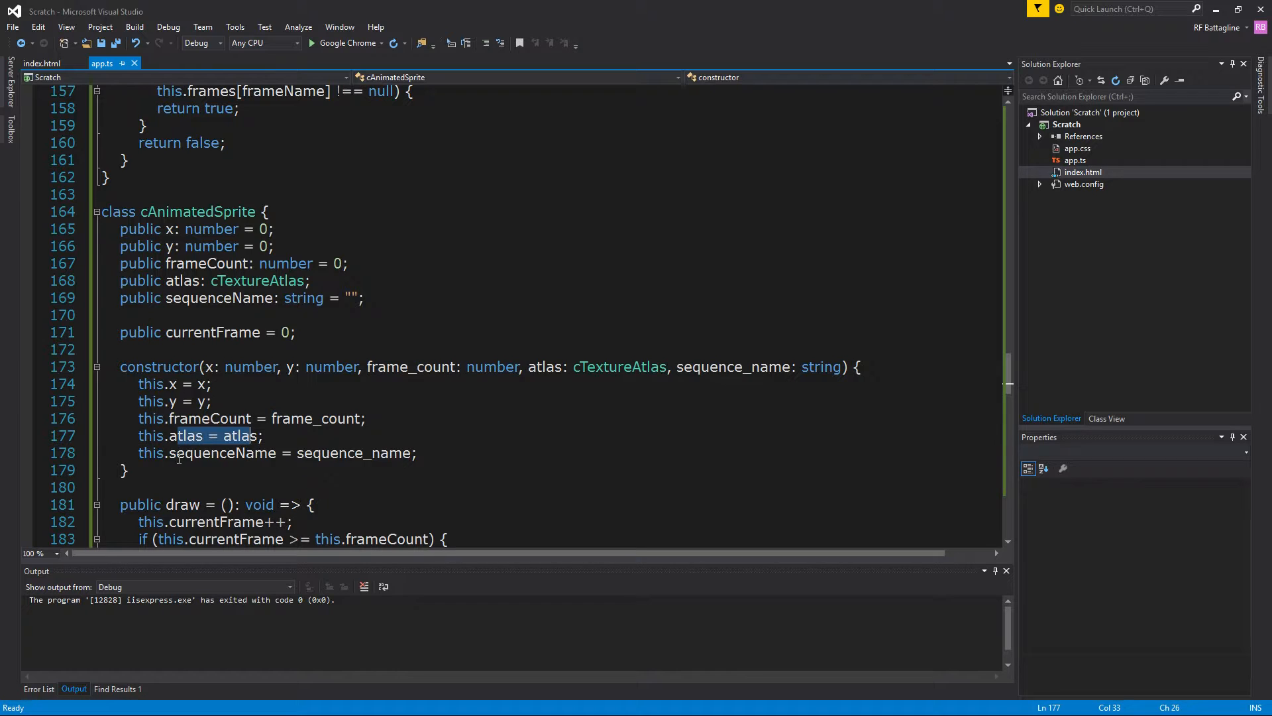
scroll(down, 3)
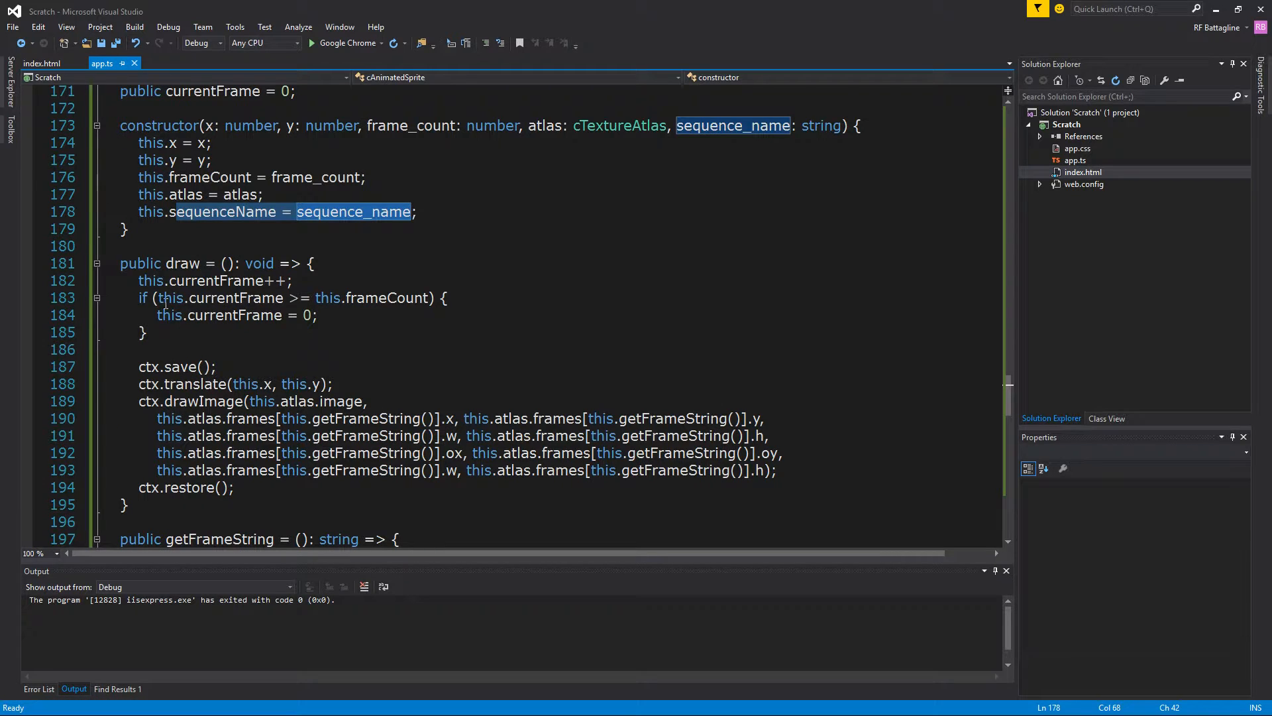
drag(121, 263, 382, 469)
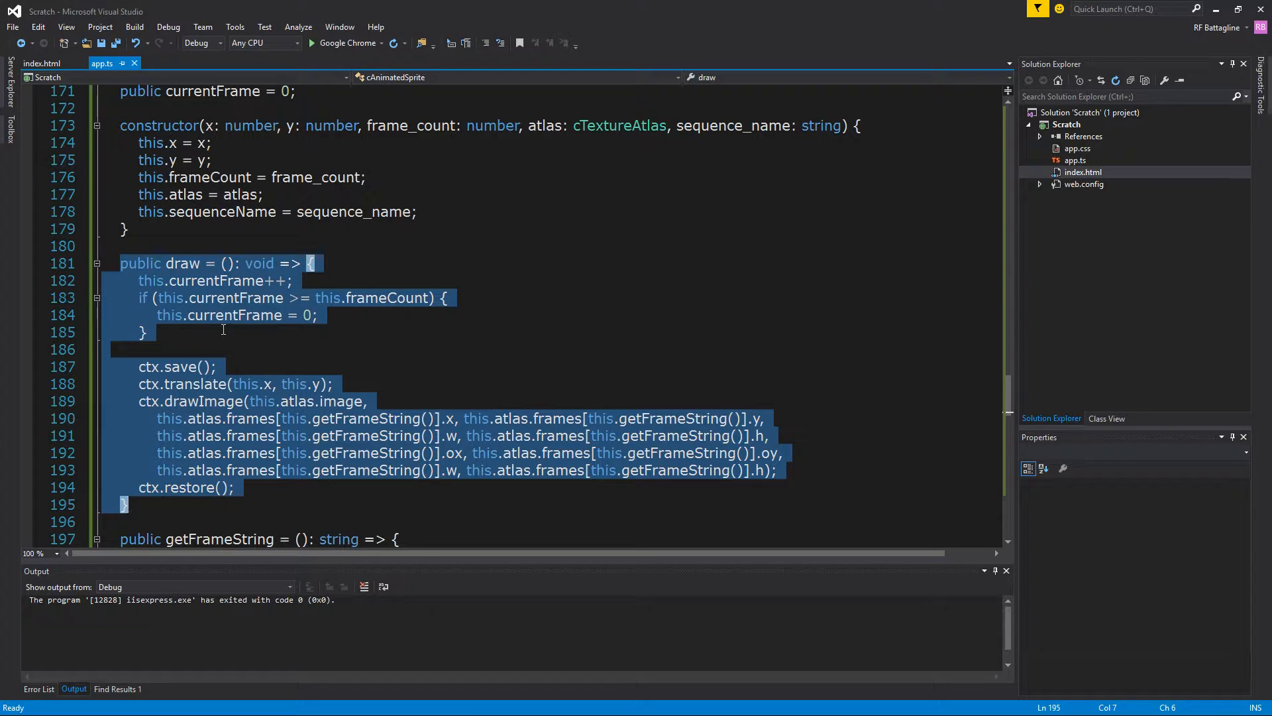
click(310, 262)
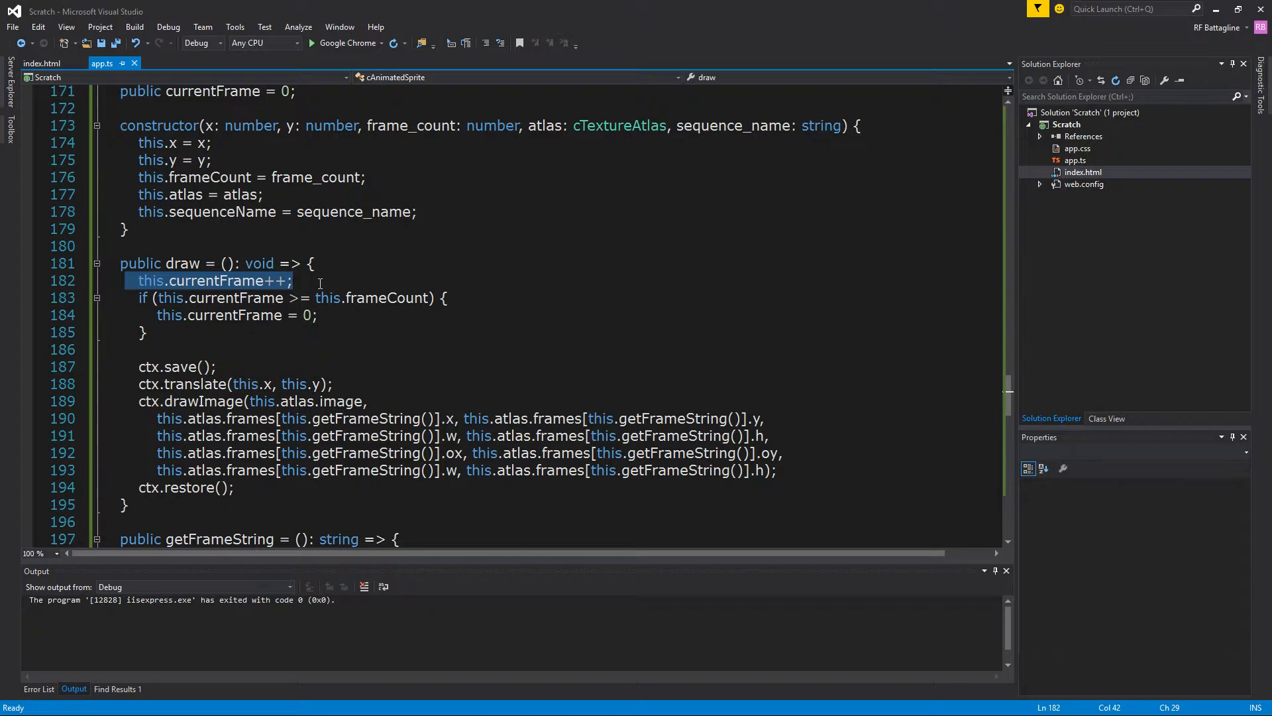
double_click(151, 281)
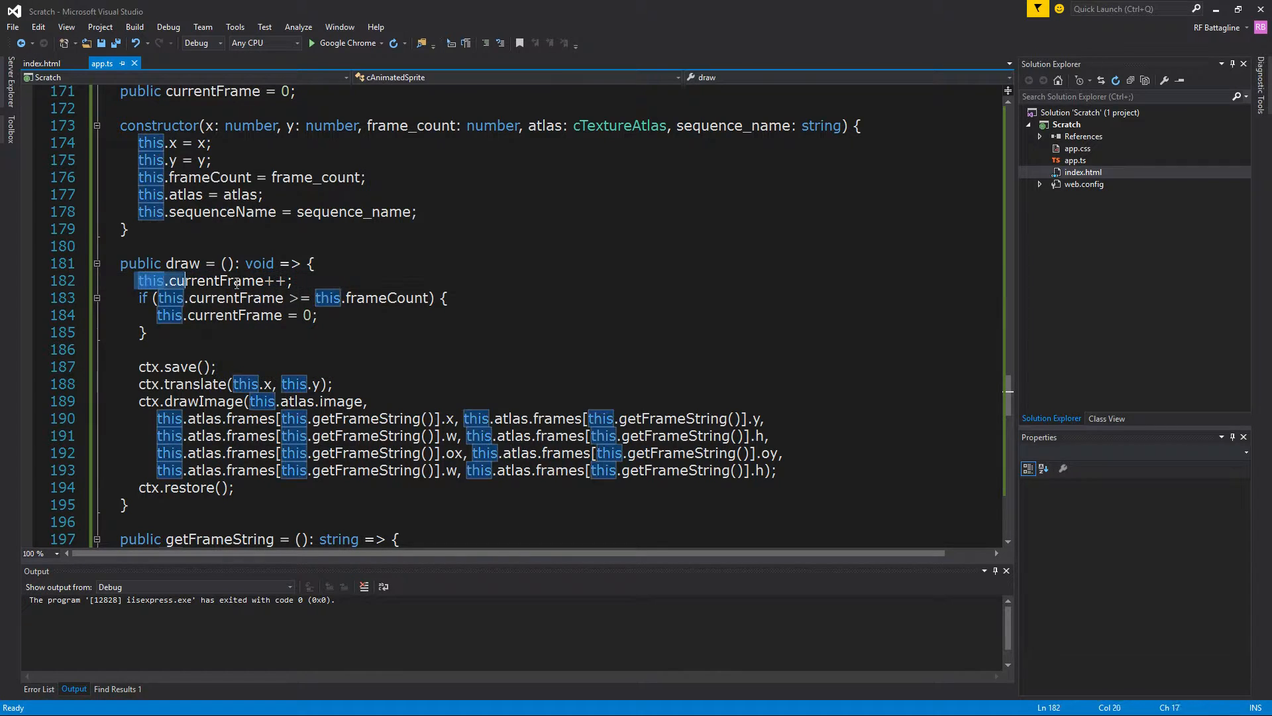
click(315, 281)
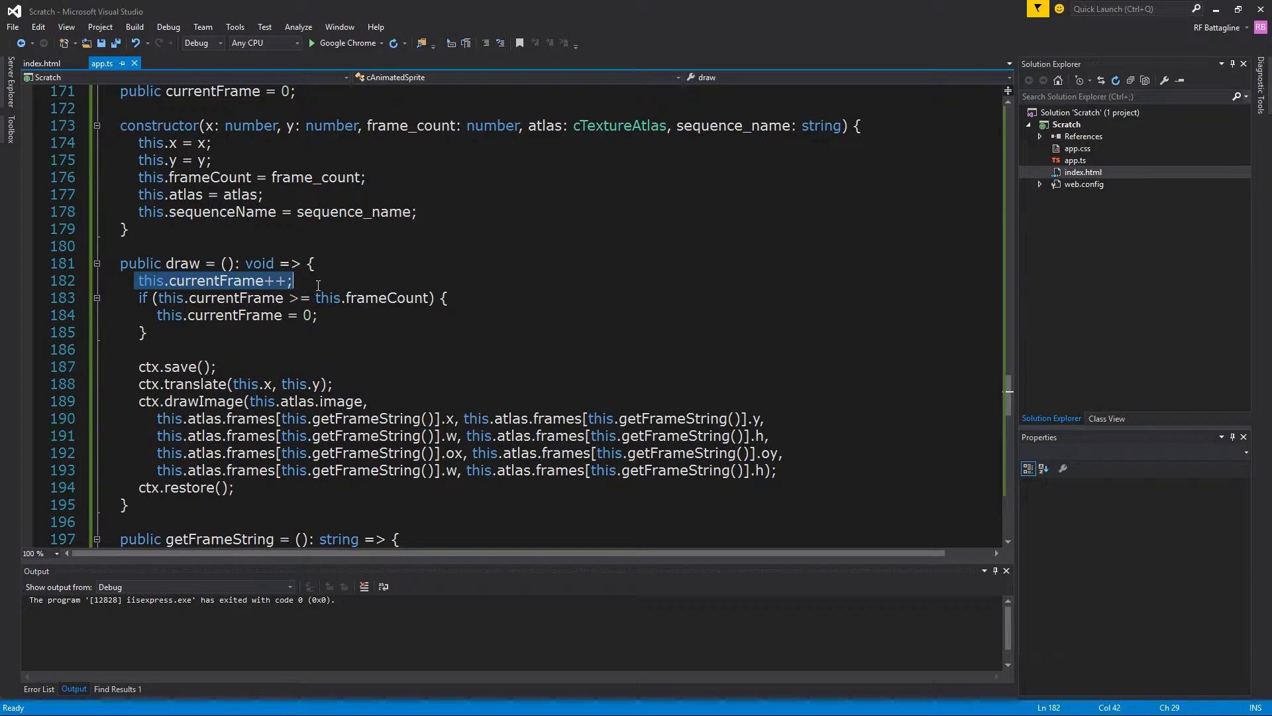
mouse_move(299, 281)
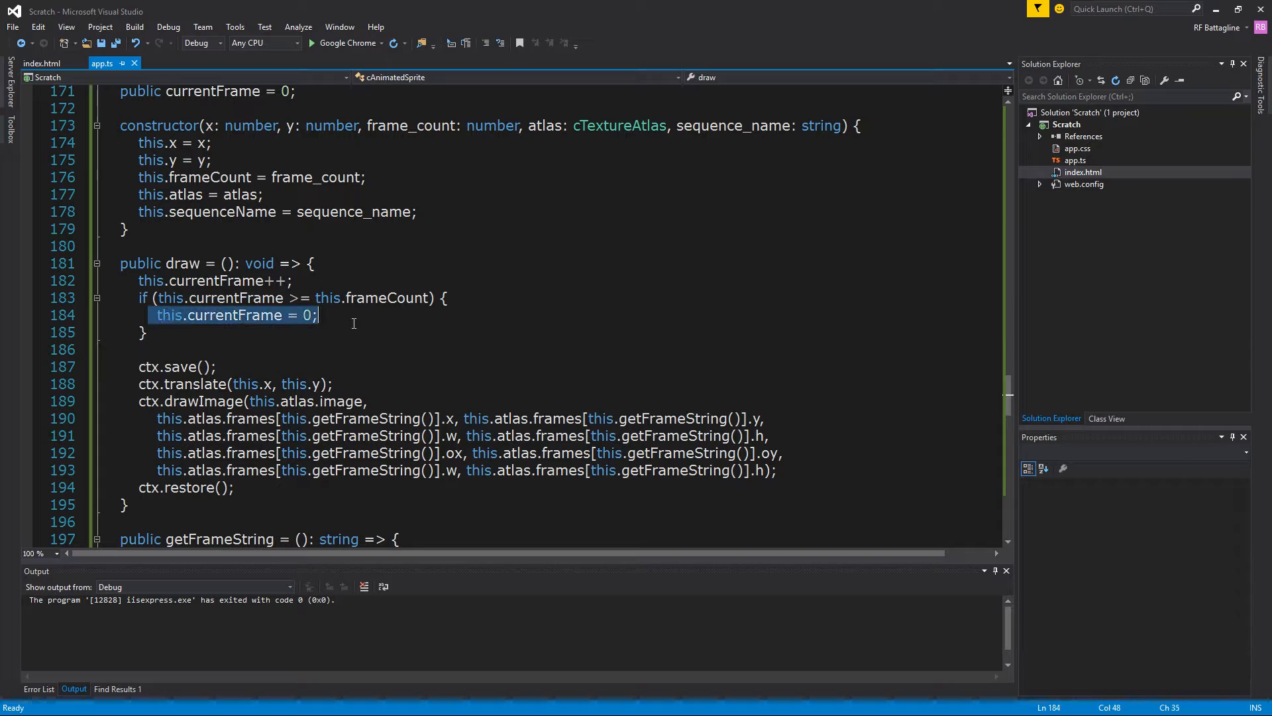
scroll(down, 3)
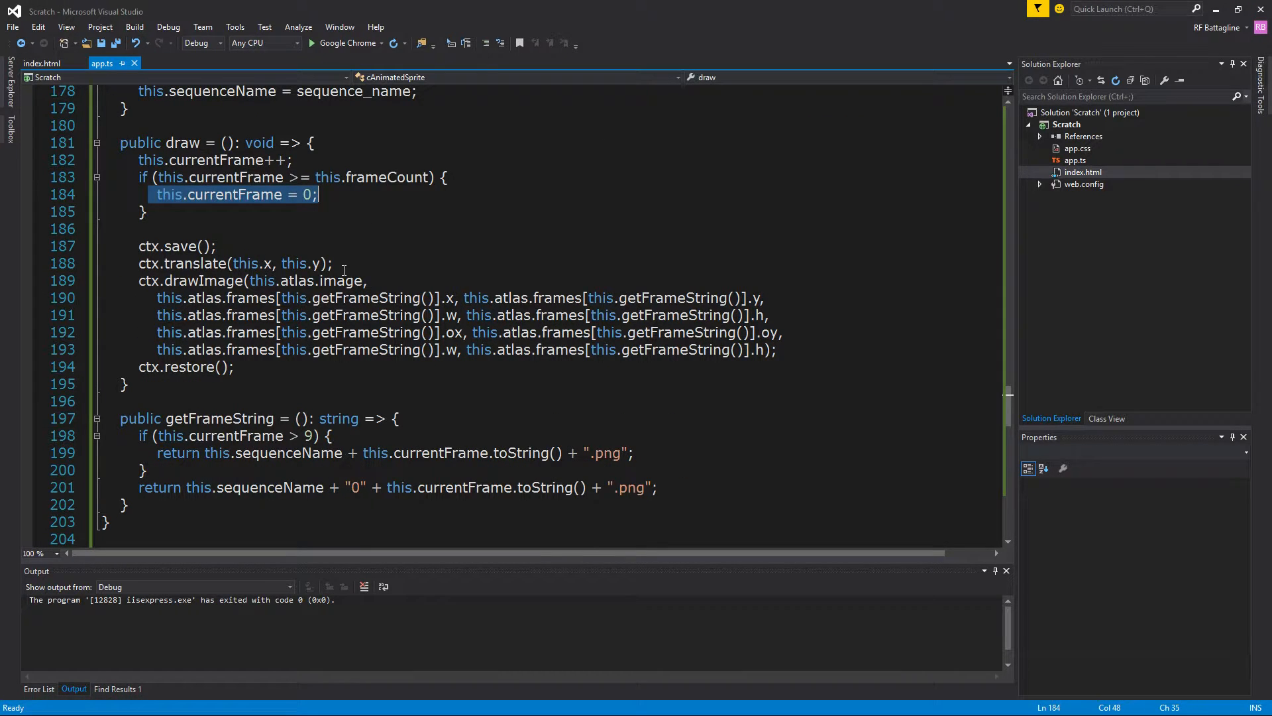
mouse_move(338, 257)
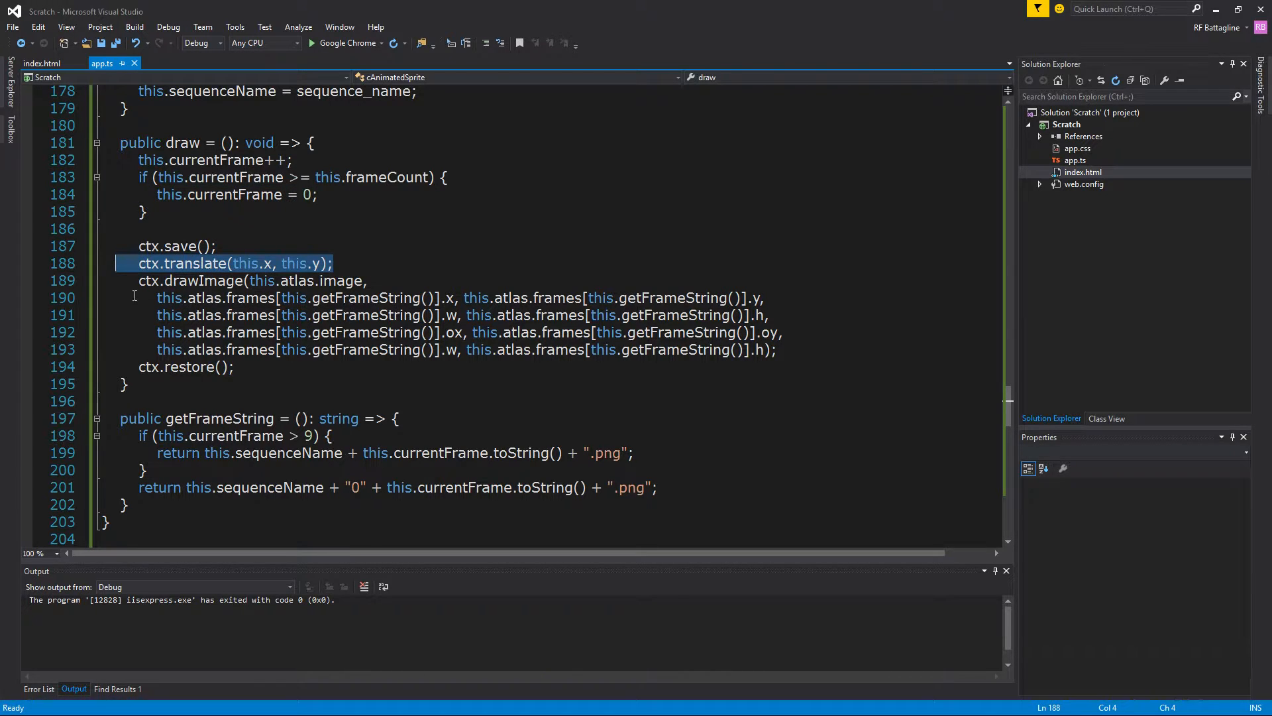
Review getFrameString's zero-padded frame naming and the cAnimatedSprite fields and constructor.
click(157, 297)
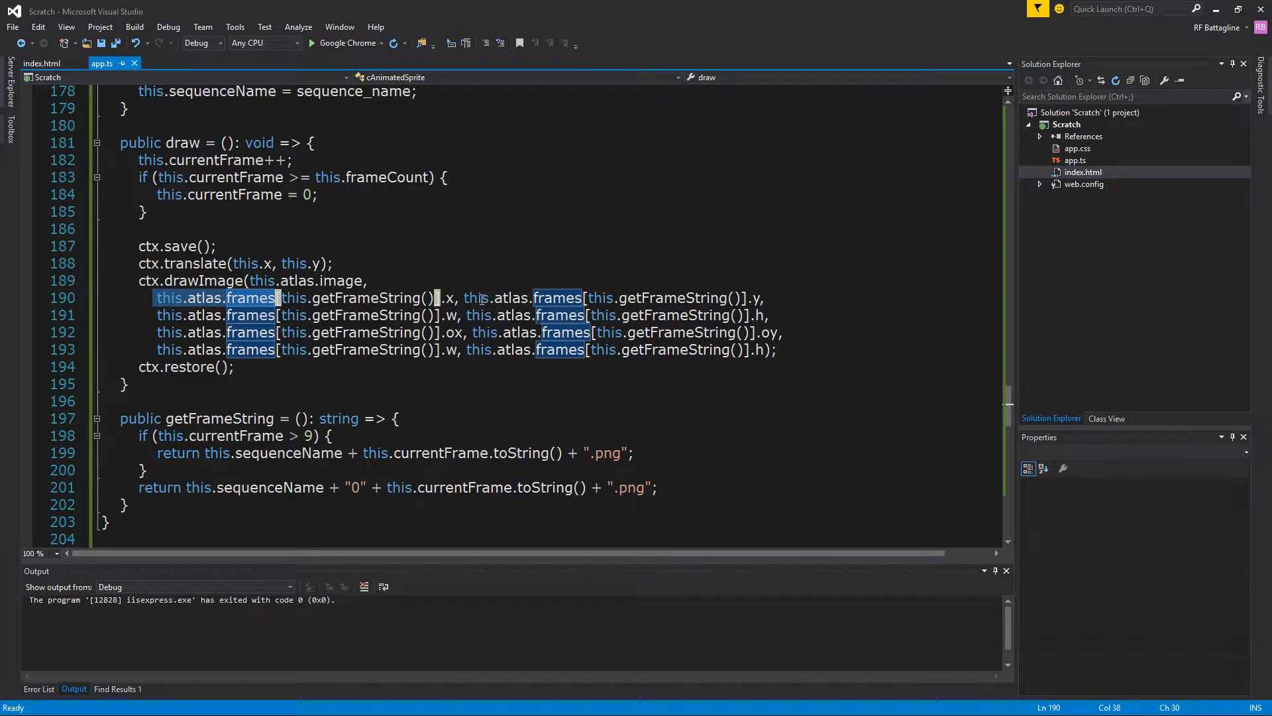
mouse_move(454, 297)
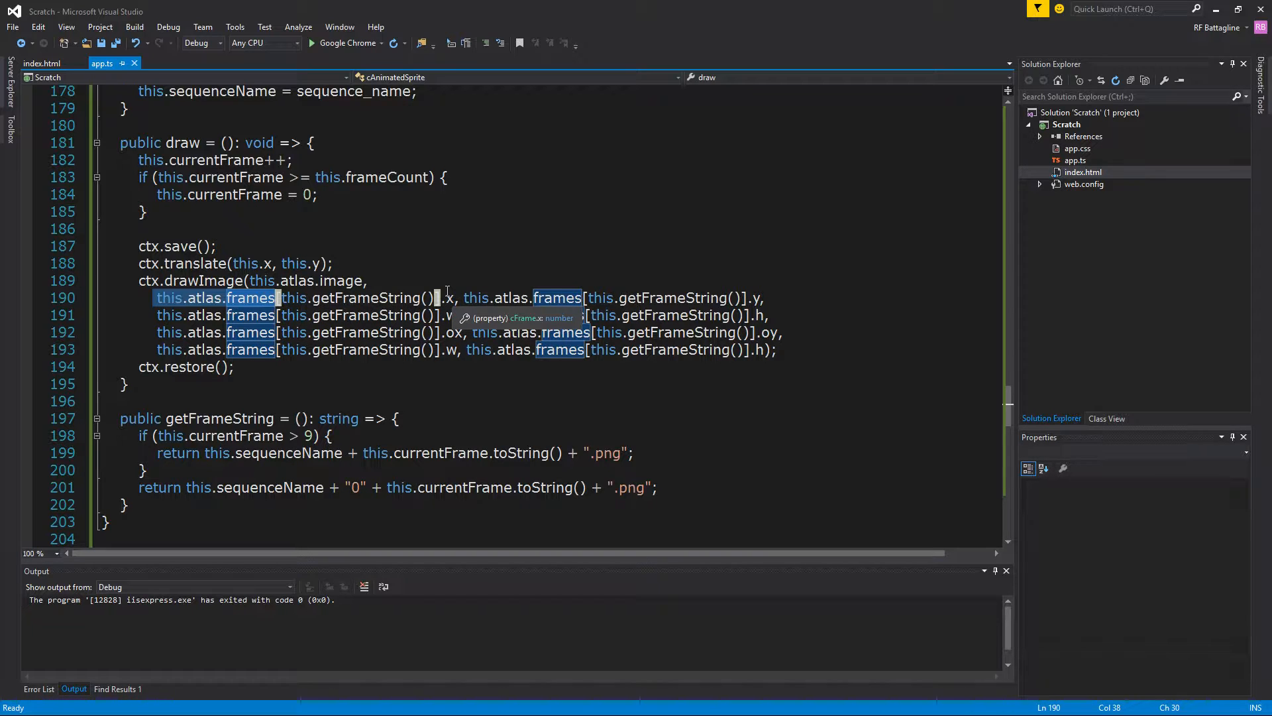
mouse_move(559, 268)
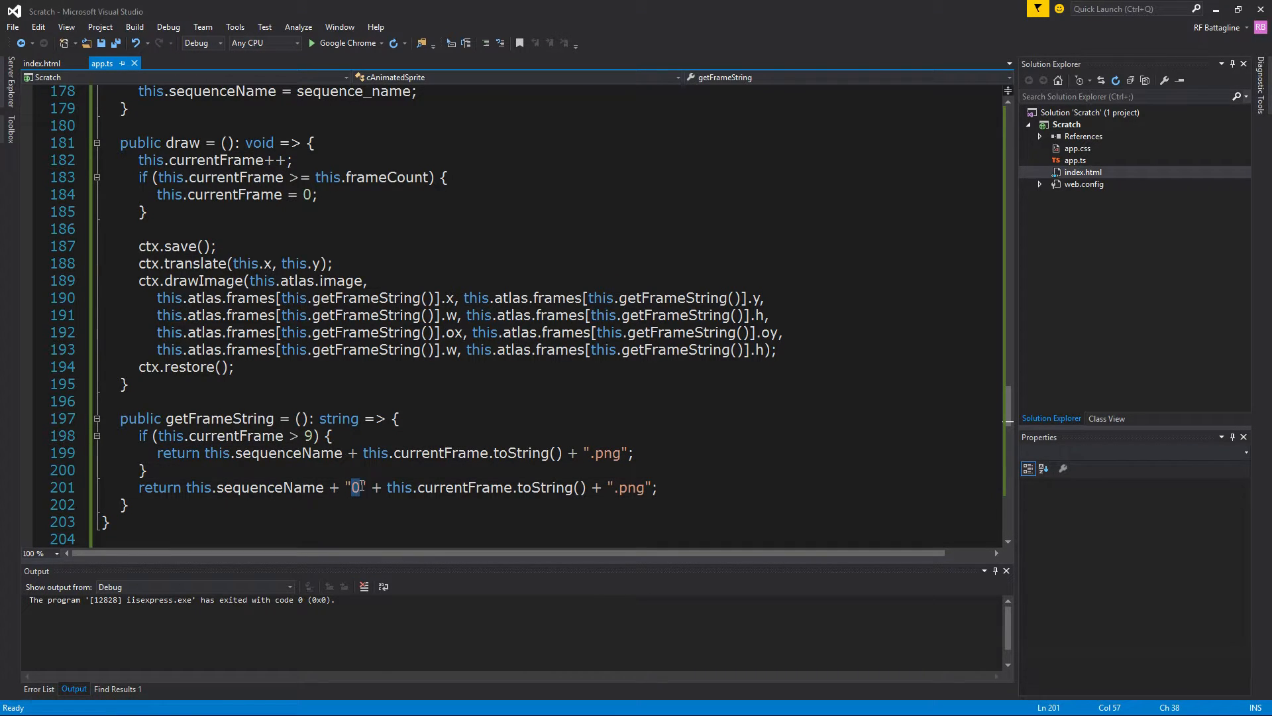
mouse_move(399, 482)
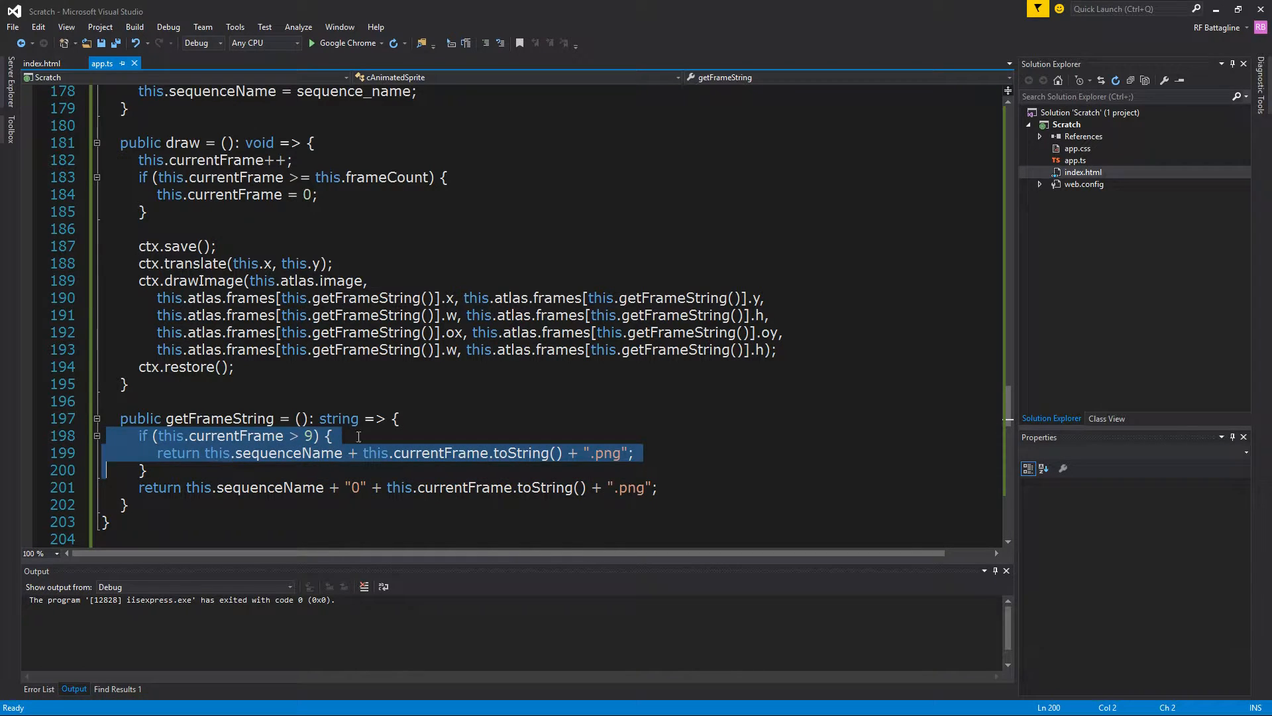
click(358, 435)
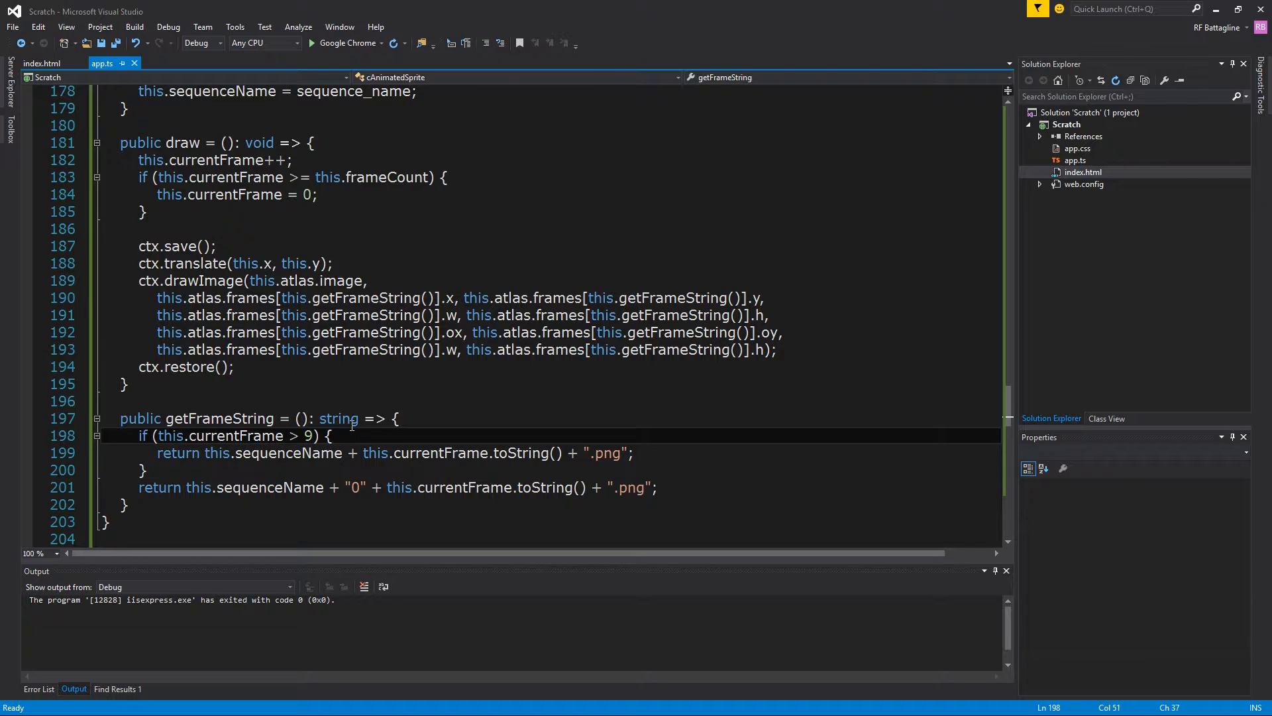
double_click(236, 436)
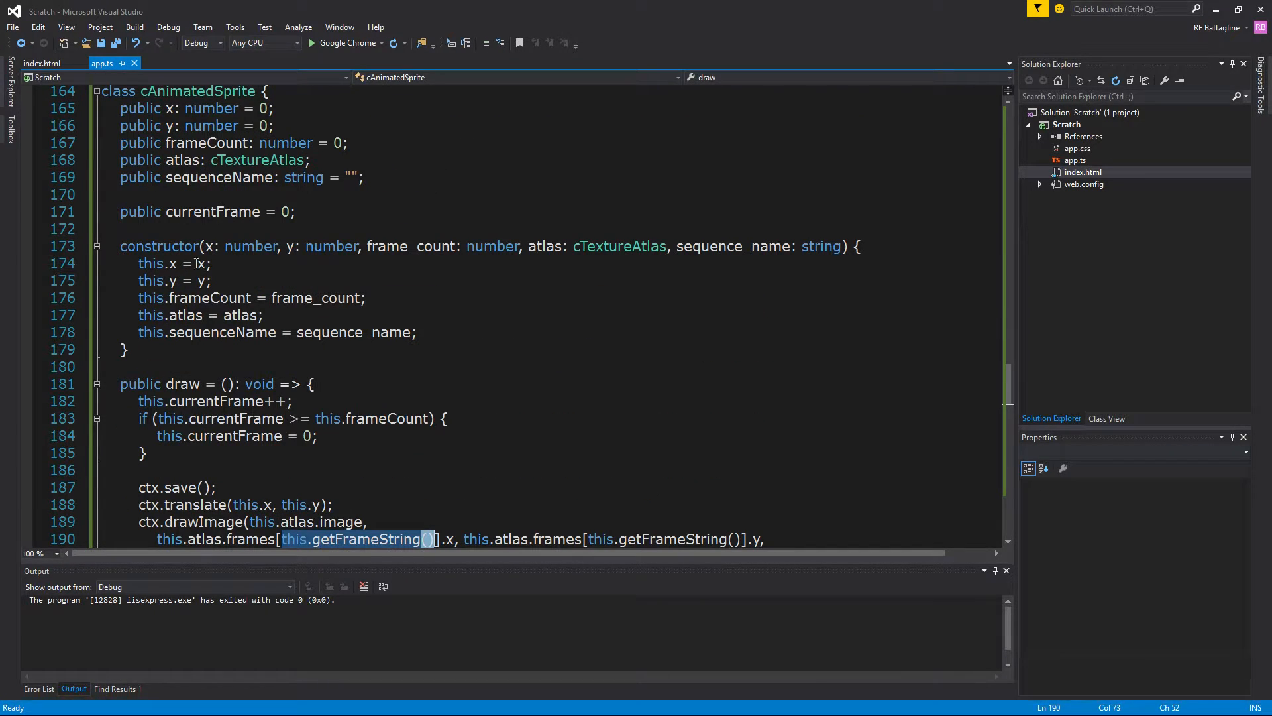
mouse_move(368, 290)
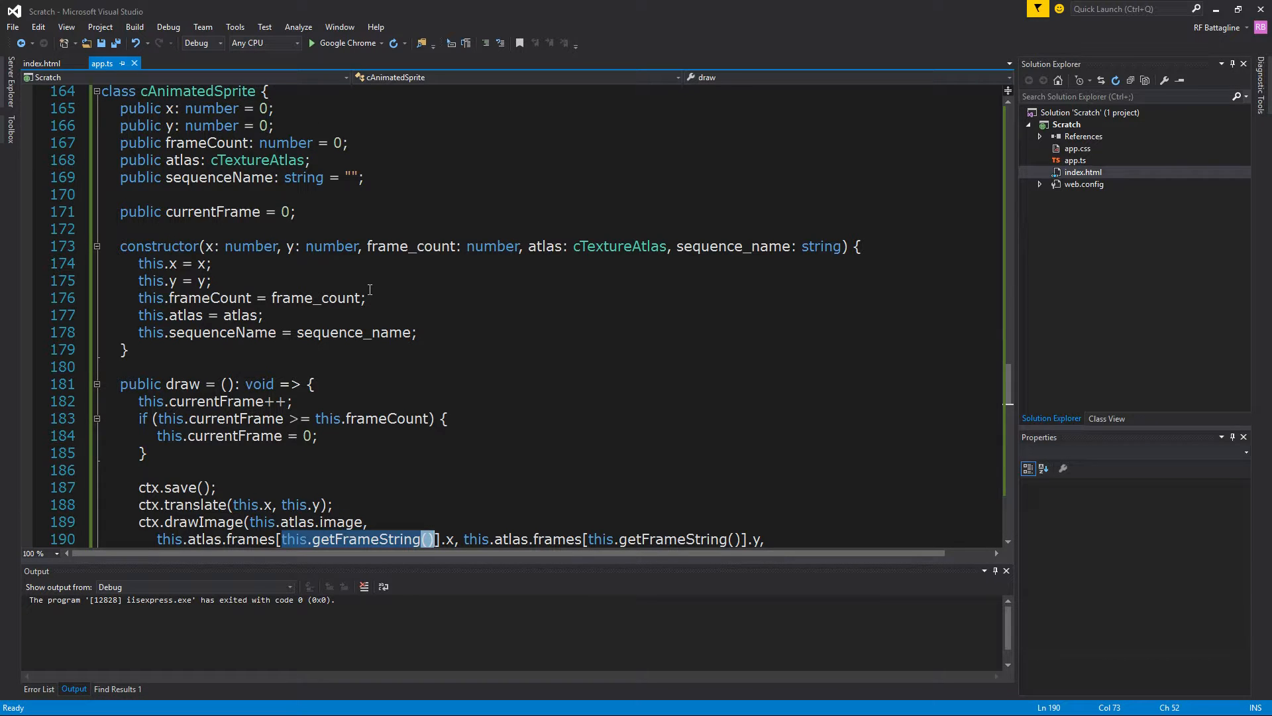
mouse_move(344, 318)
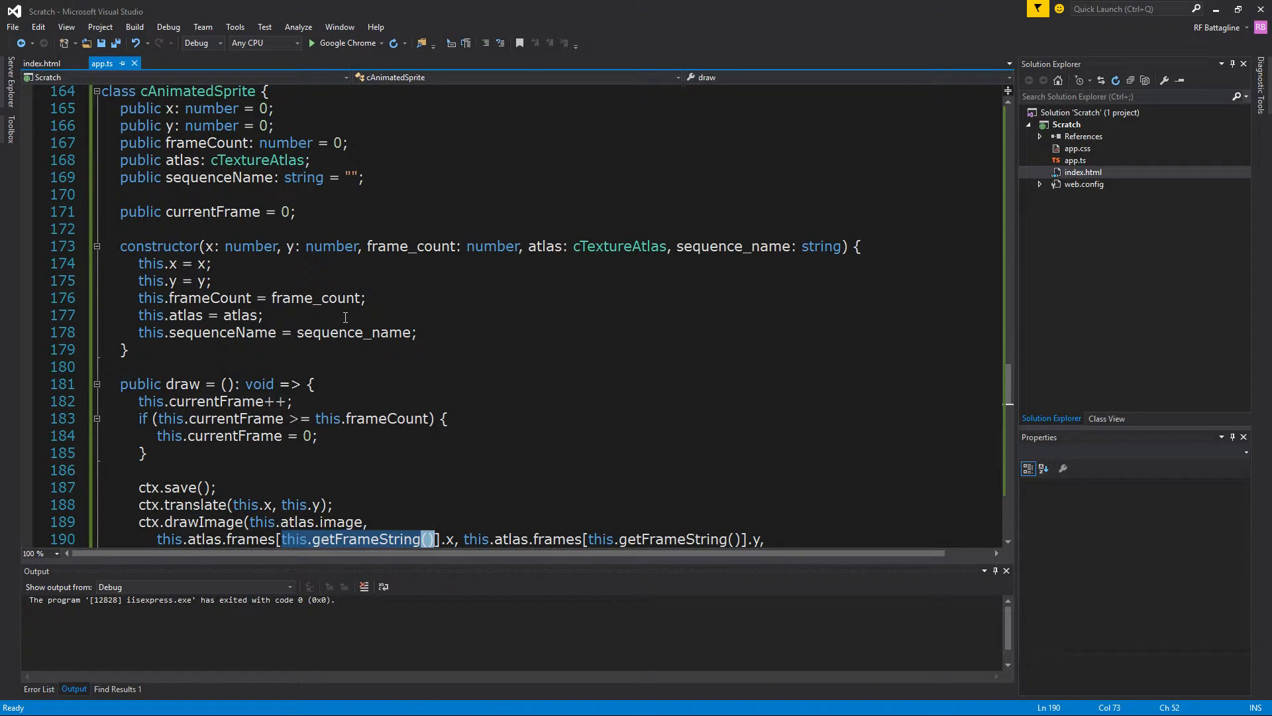
In window.onload create sprite = new cAnimatedSprite(100, 100, 35, atlas, "Asteroid").
scroll(down, 3)
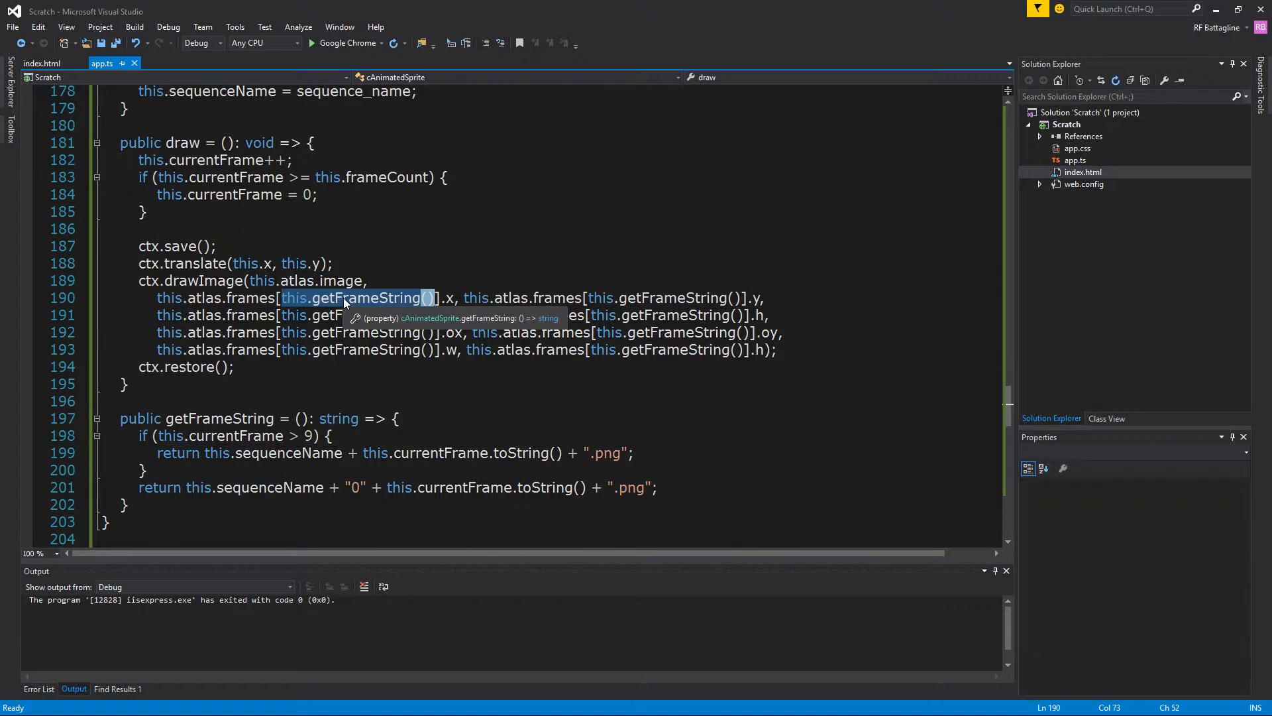
scroll(down, 3)
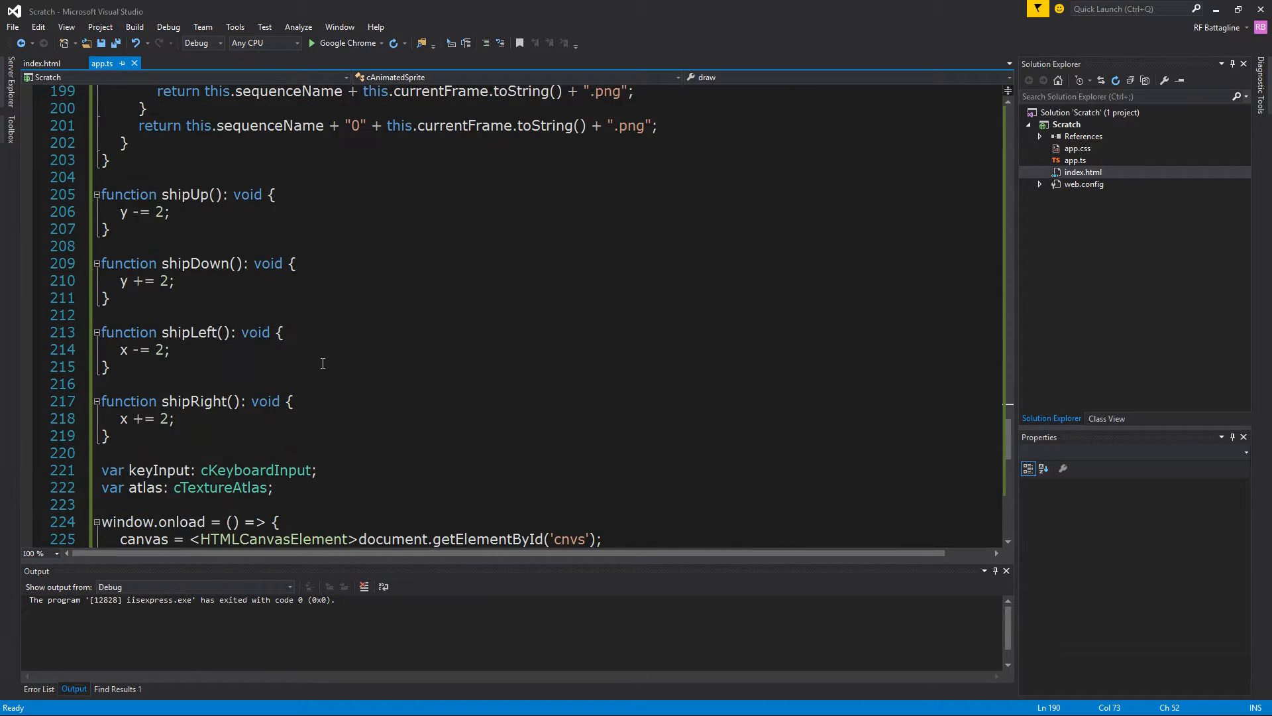
scroll(down, 3)
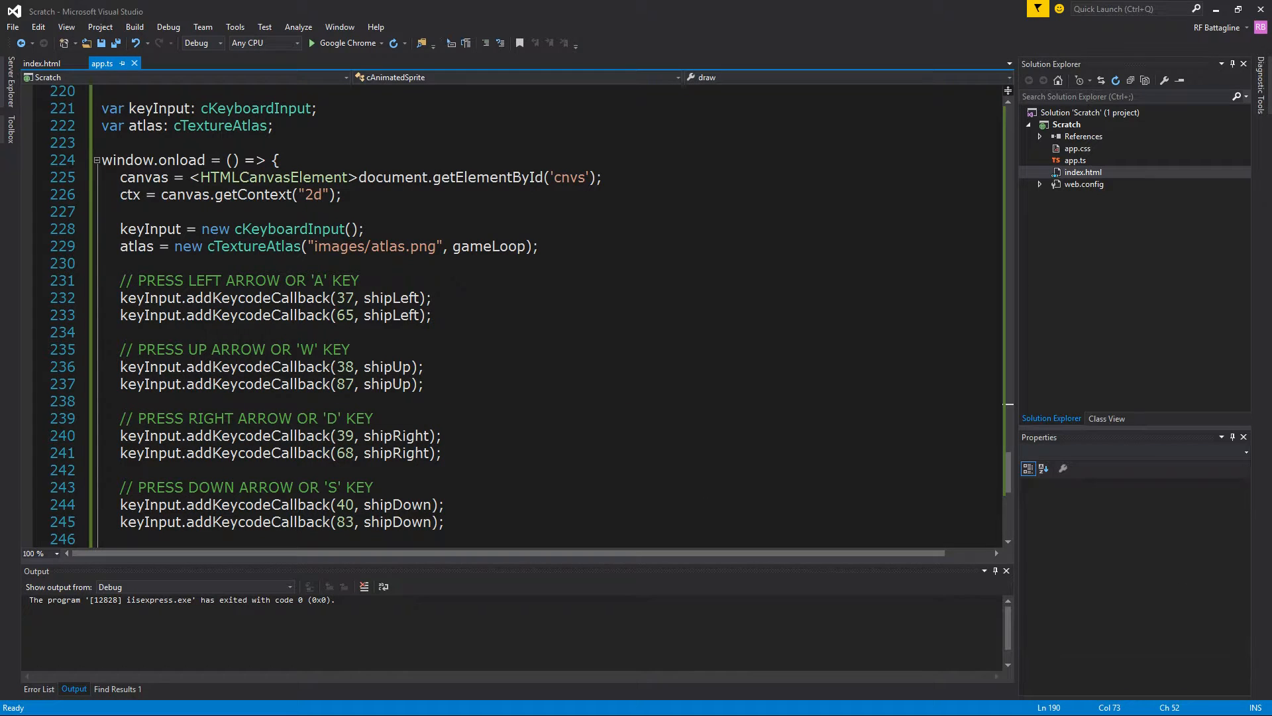
scroll(down, 3)
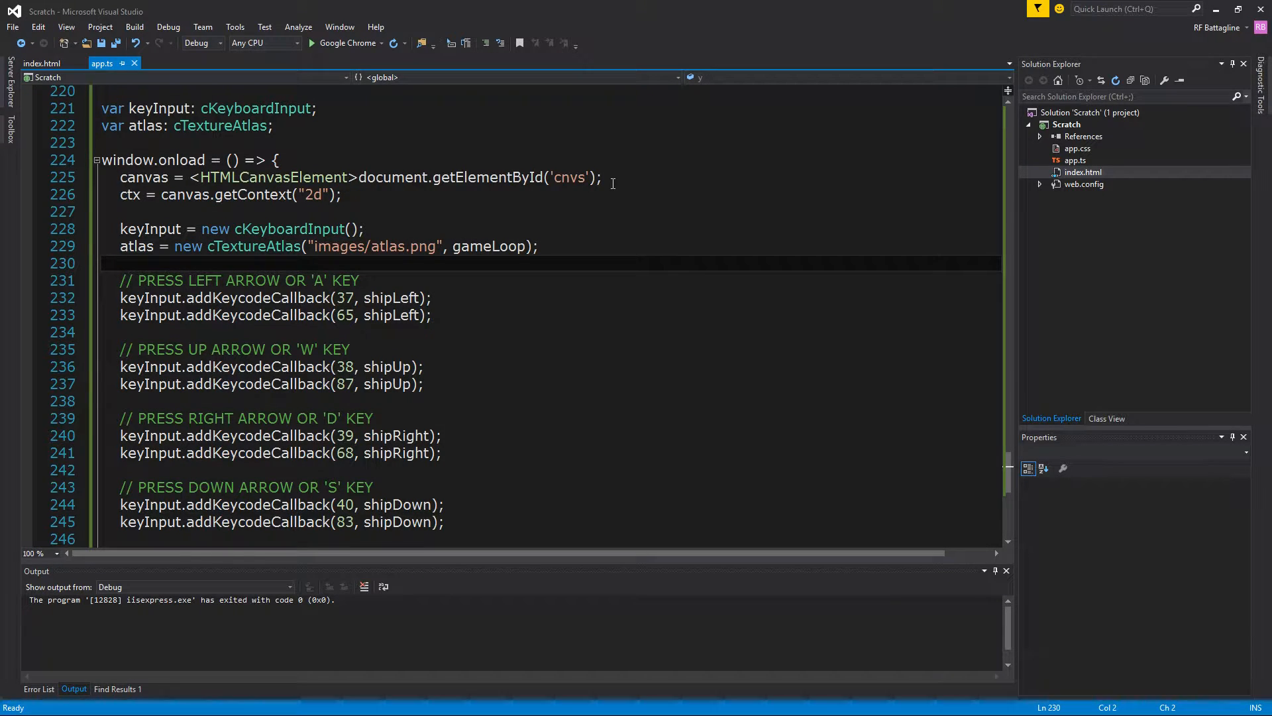
text(sprite = new cAnimatedSprite(100, 100, 35, atlas, "Asteroid");)
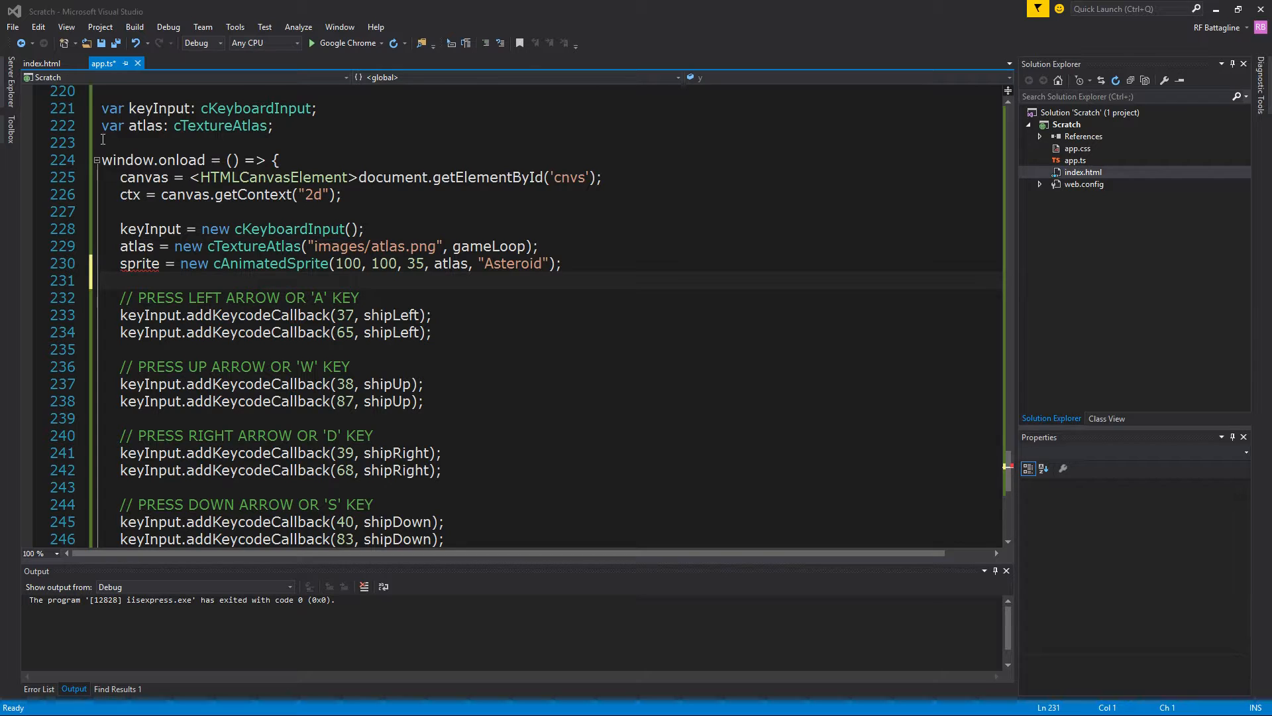
Declare var sprite: cAnimatedSprite above the onload handler.
right_click(102, 140)
text(var sprite: cAnimatedSprite;)
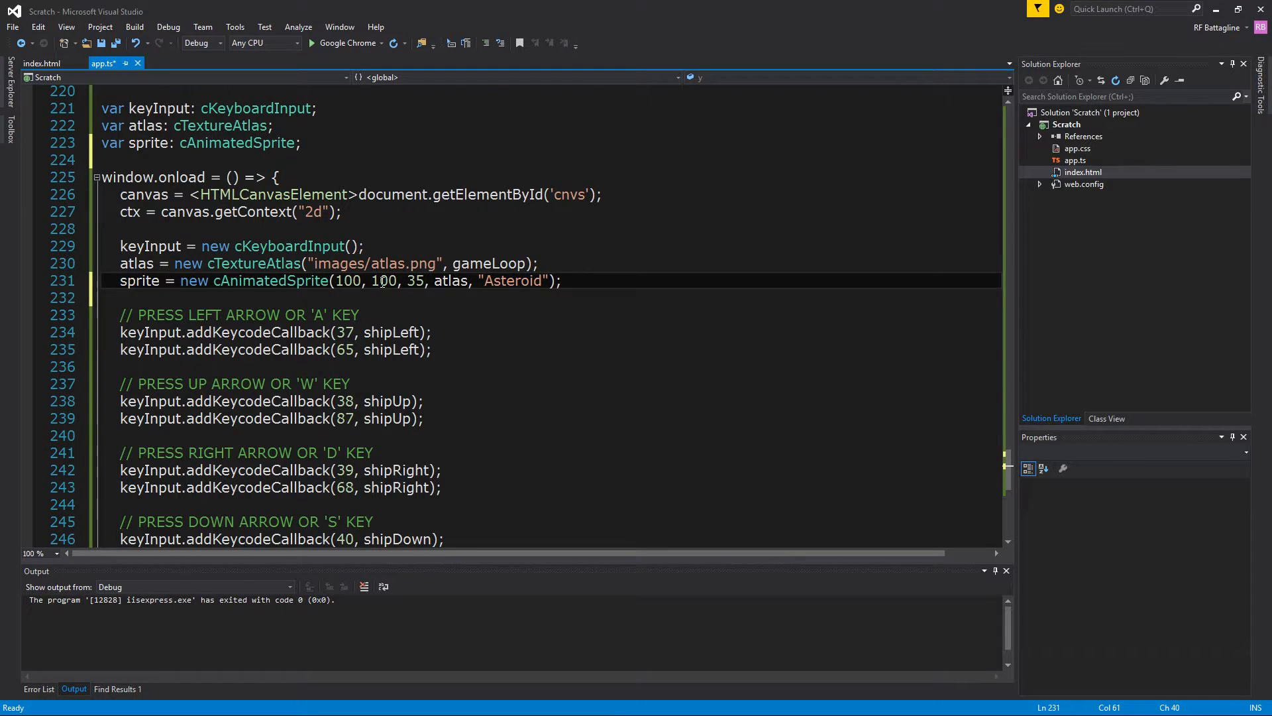
double_click(415, 281)
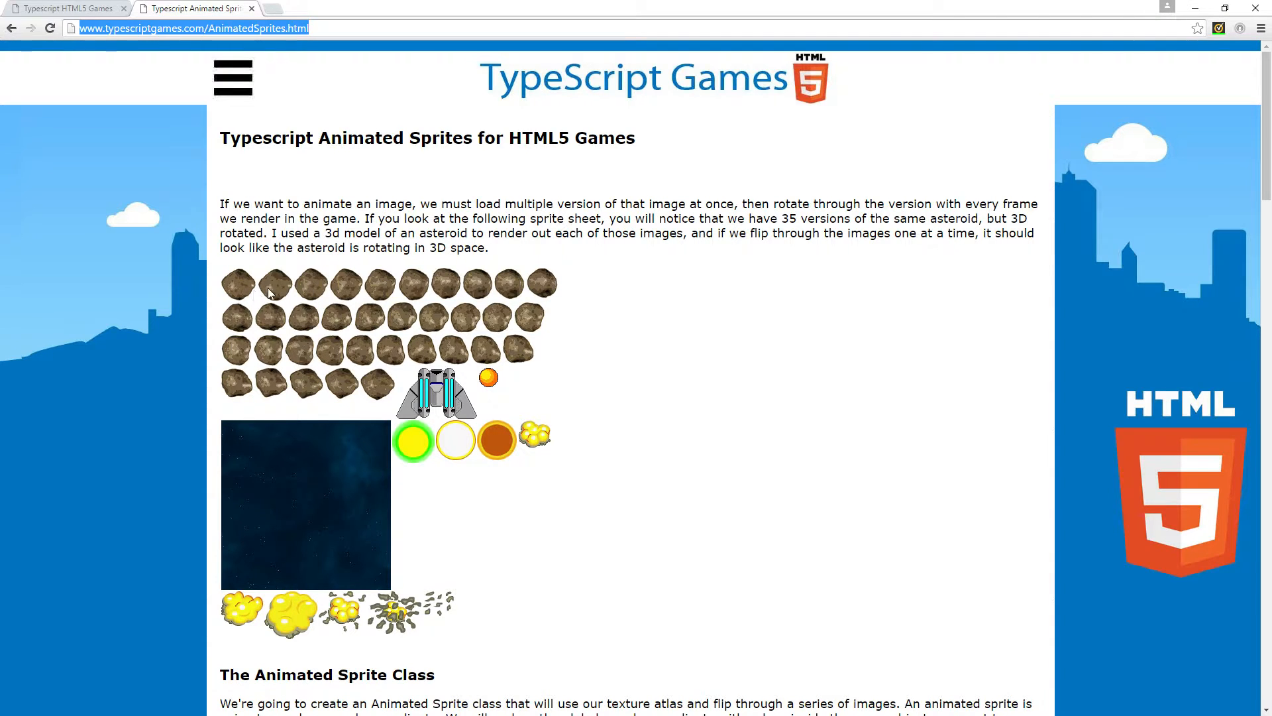
mouse_move(463, 293)
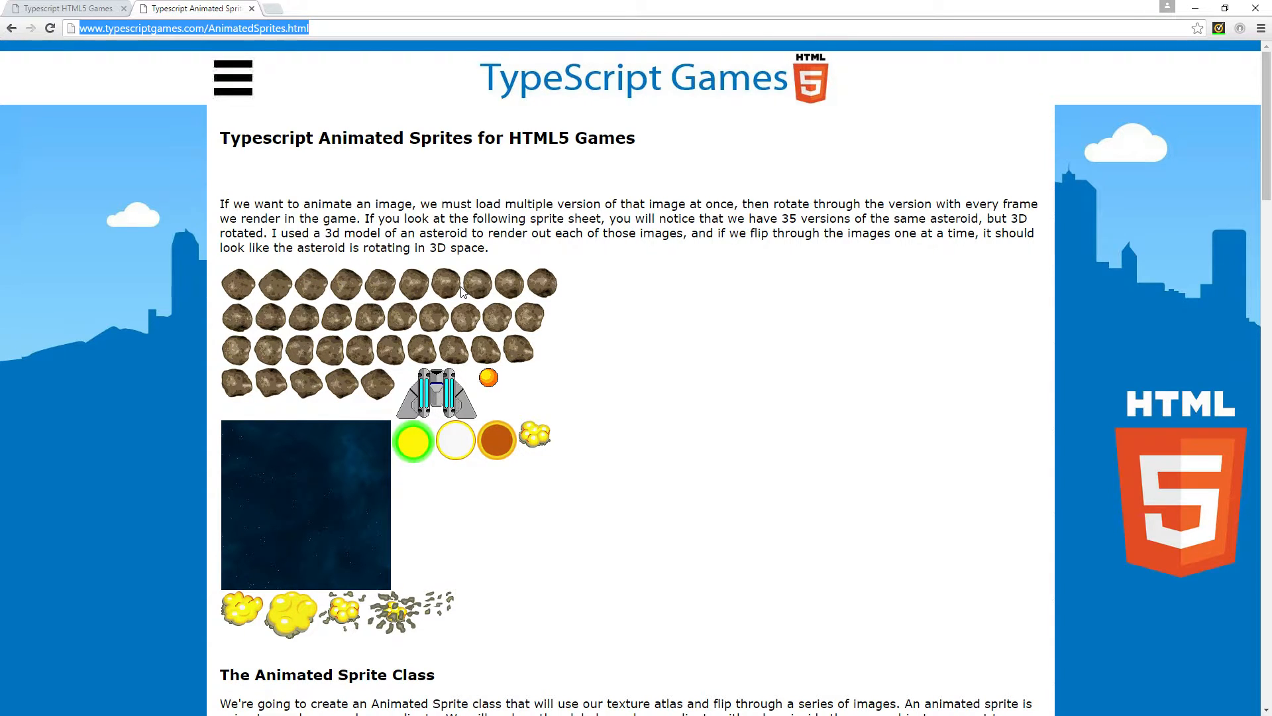
mouse_move(310, 330)
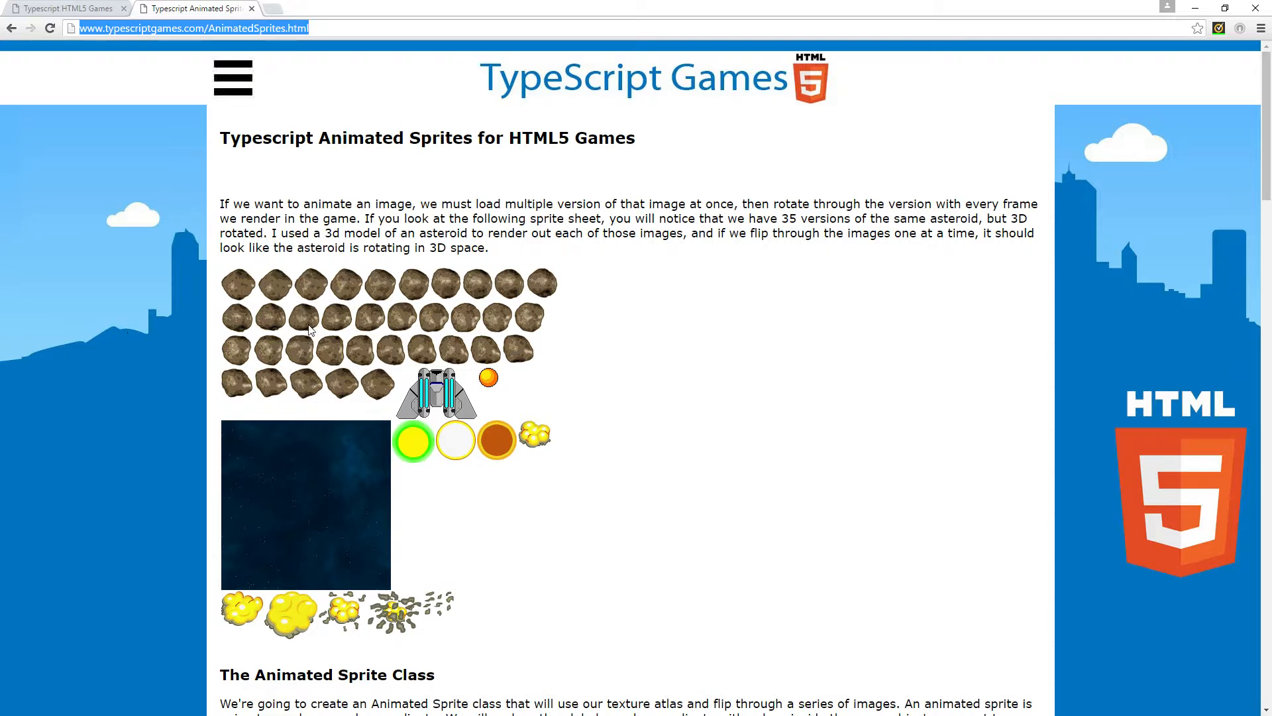
mouse_move(239, 371)
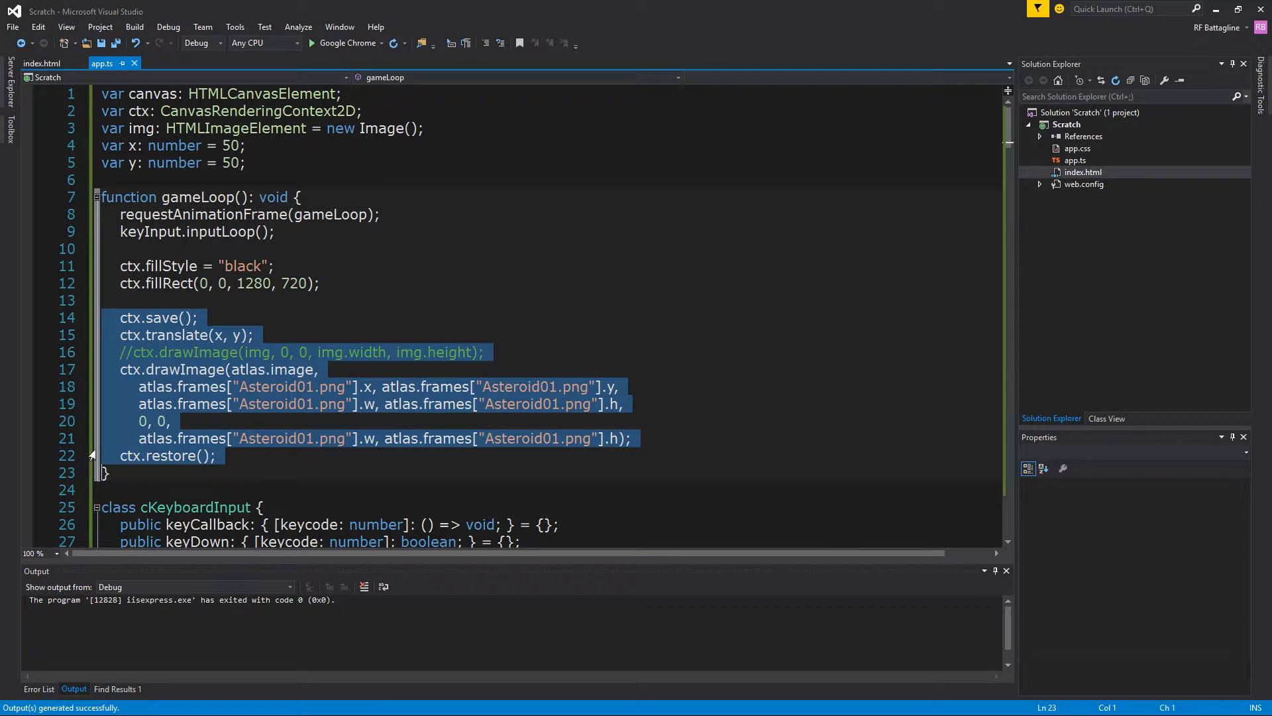
Replace gameLoop's save/translate/drawImage block with a single sprite.draw(); call.
key(Delete)
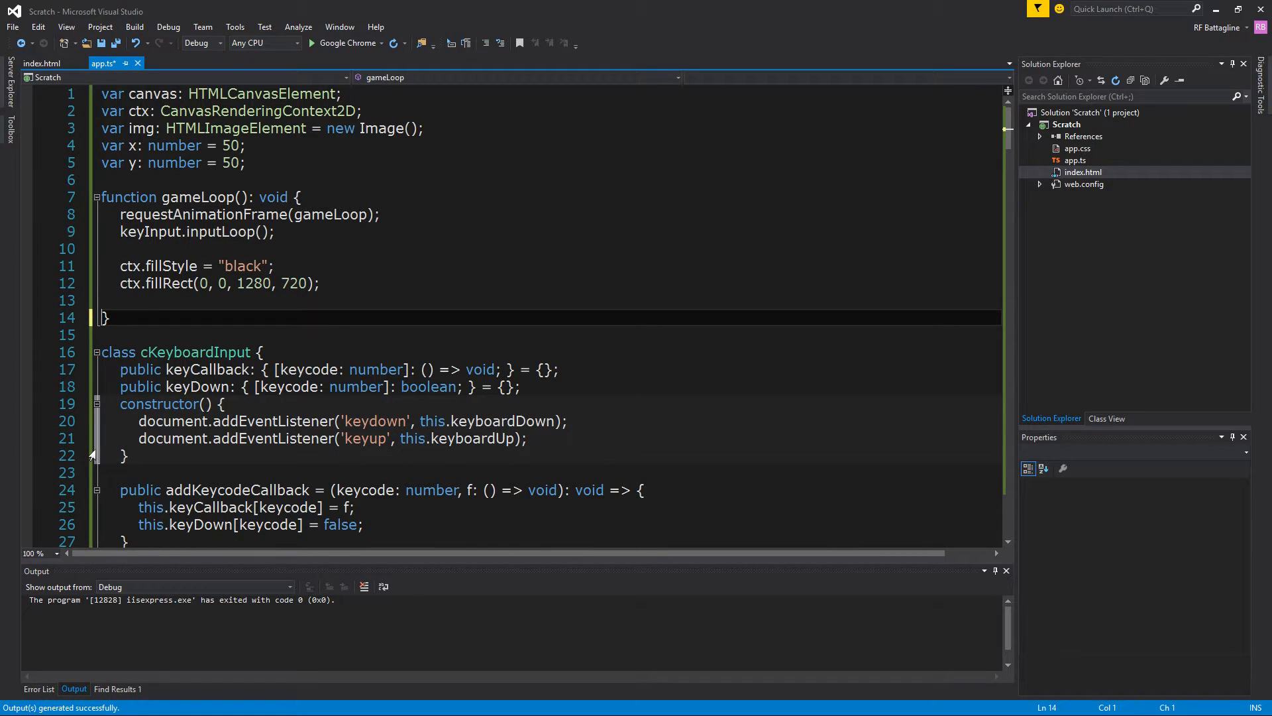
click(122, 300)
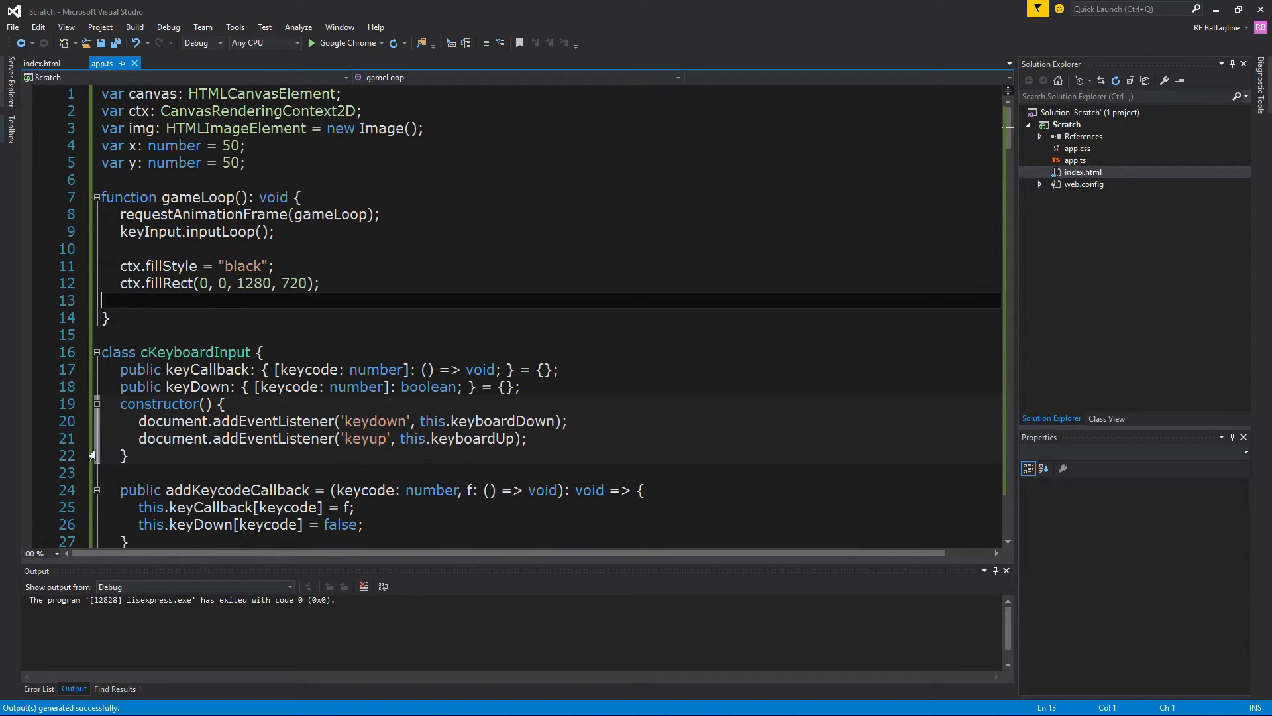
text(sprit)
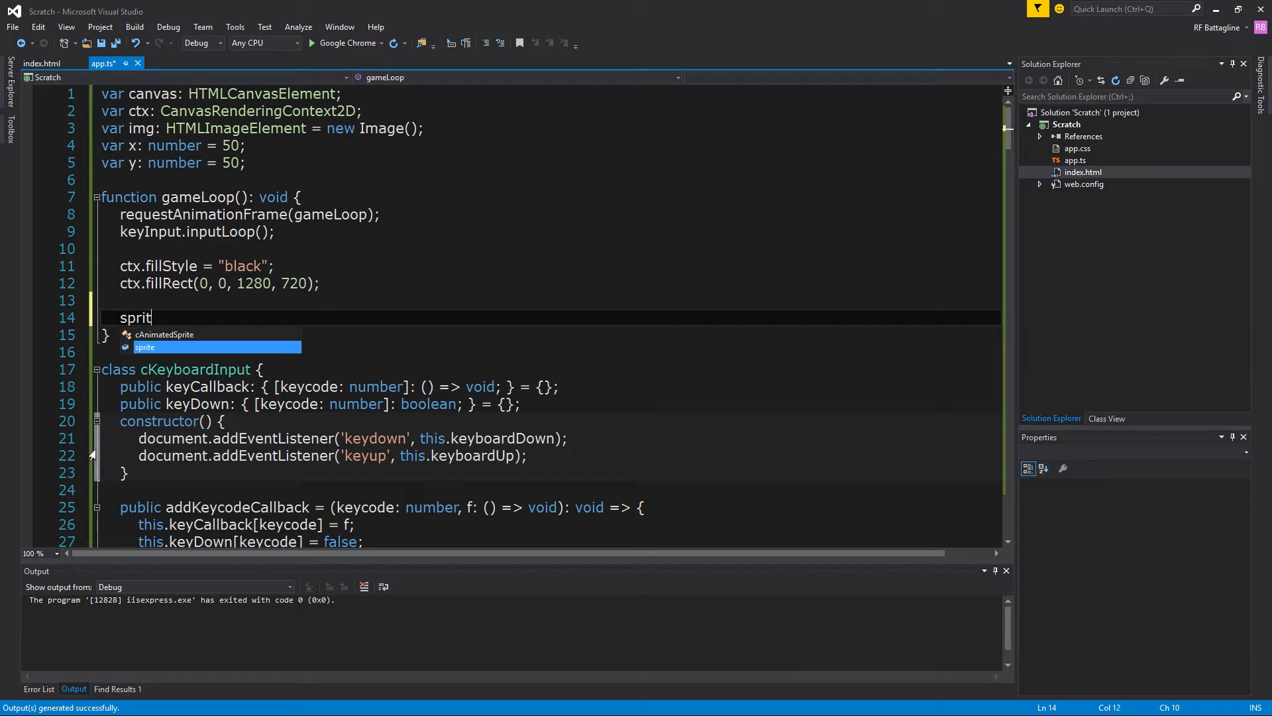
text(e.draw()
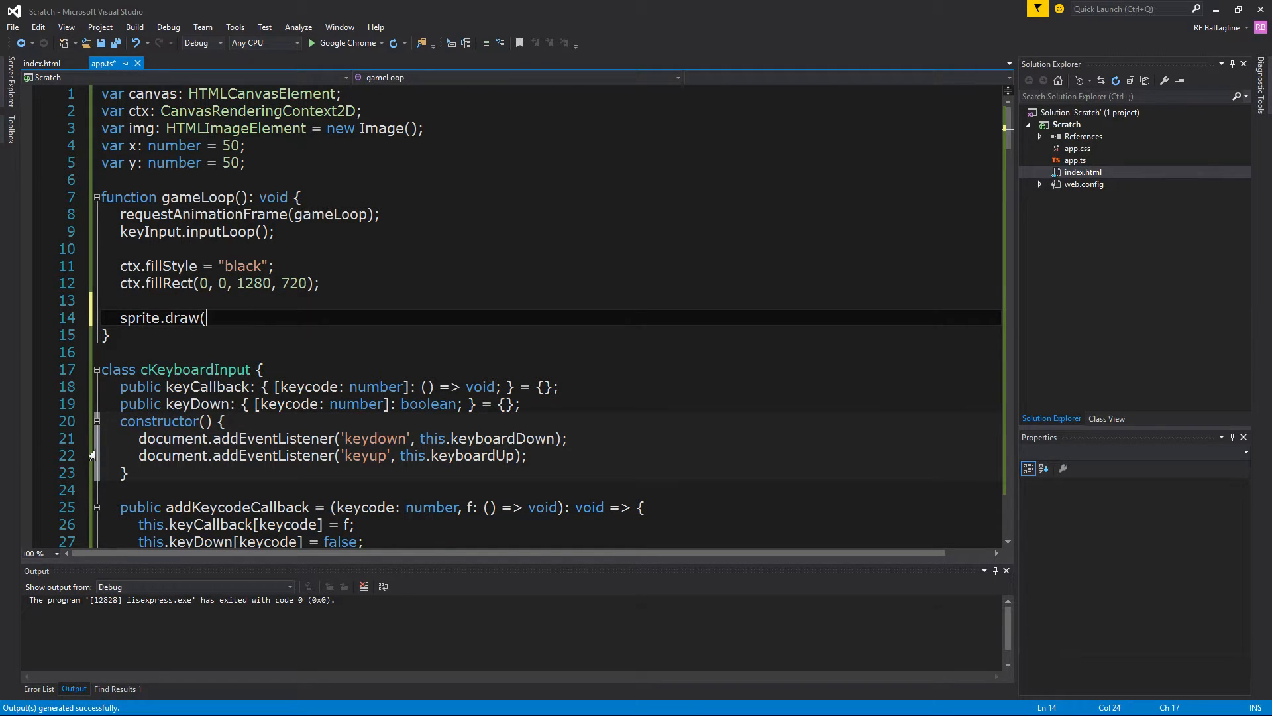
text();)
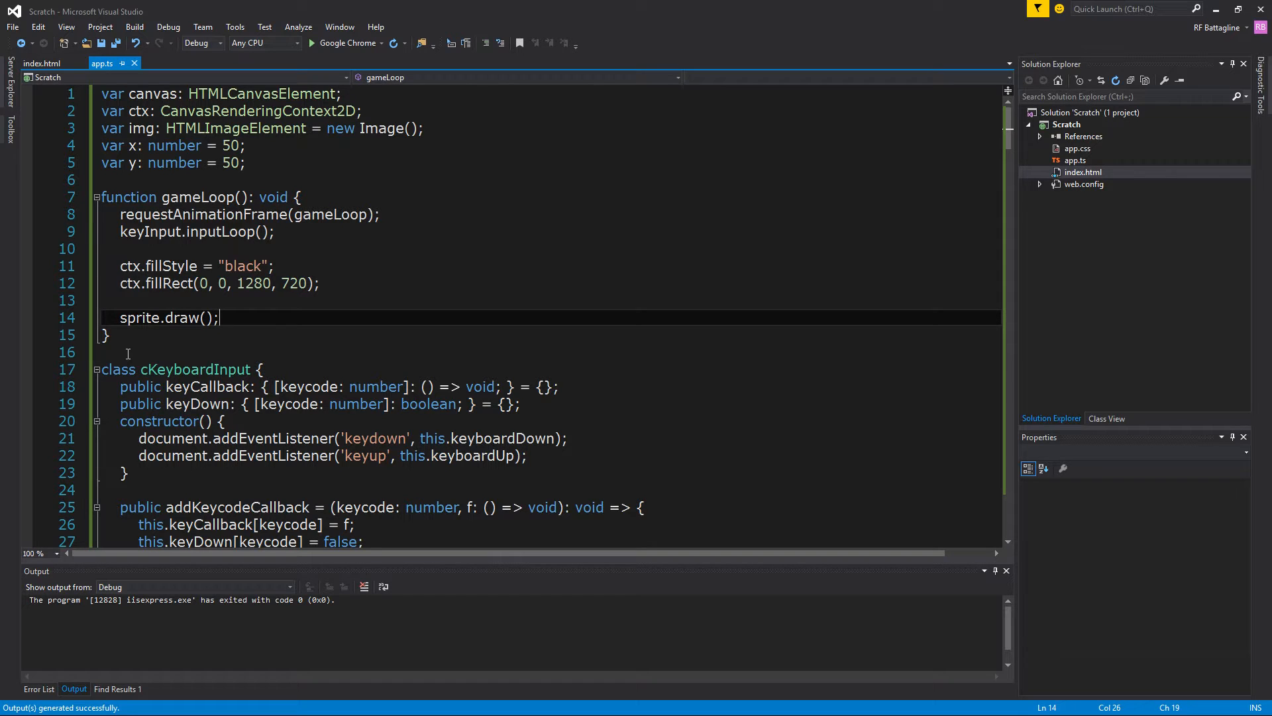
mouse_move(175, 318)
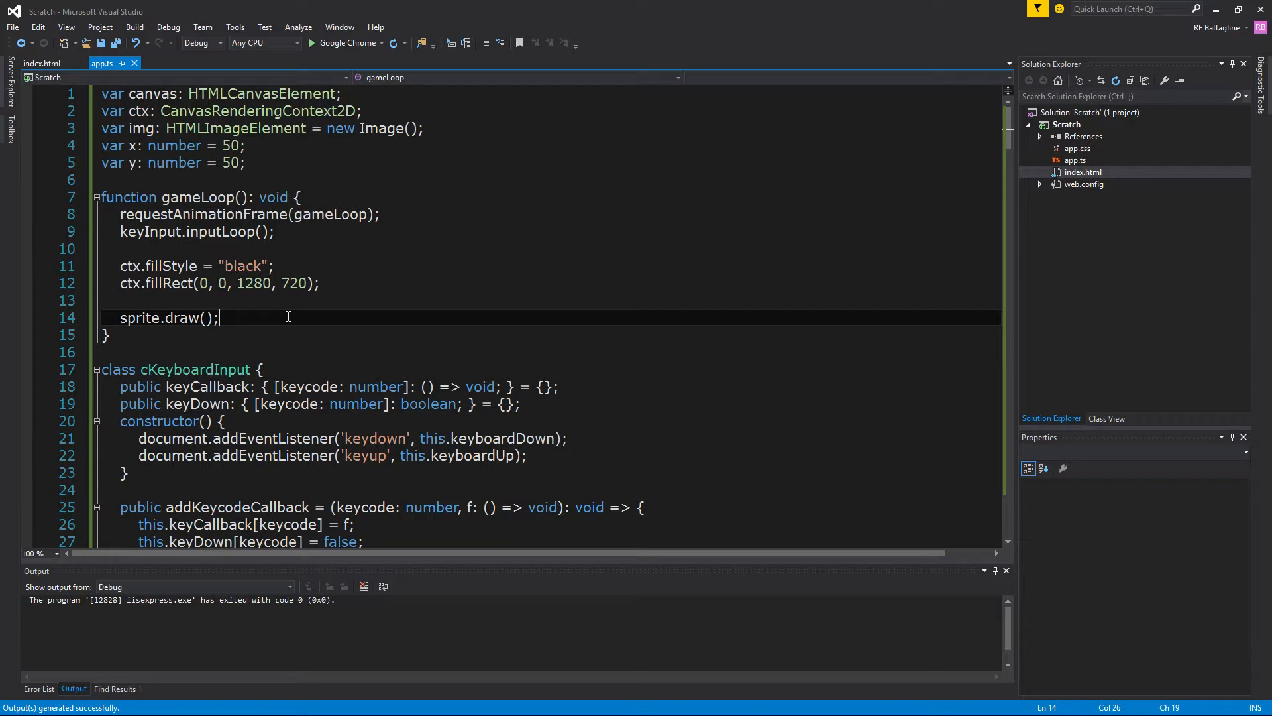
mouse_move(260, 317)
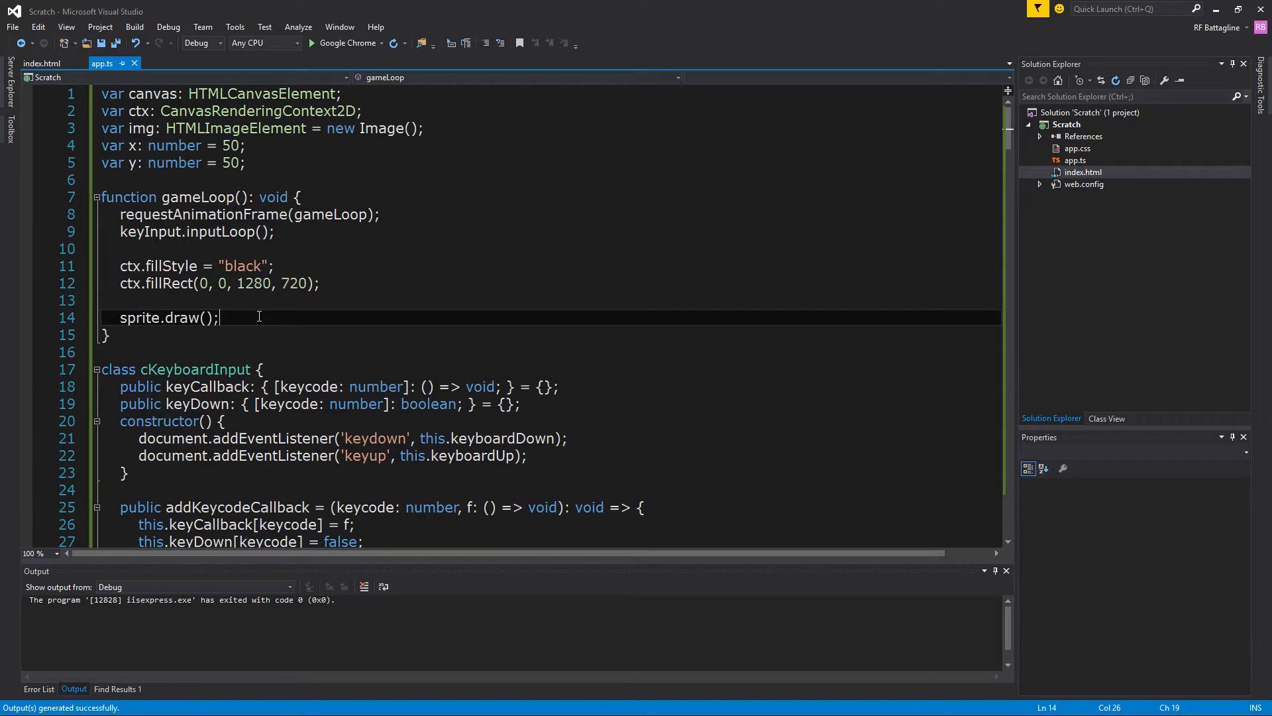
mouse_move(346, 42)
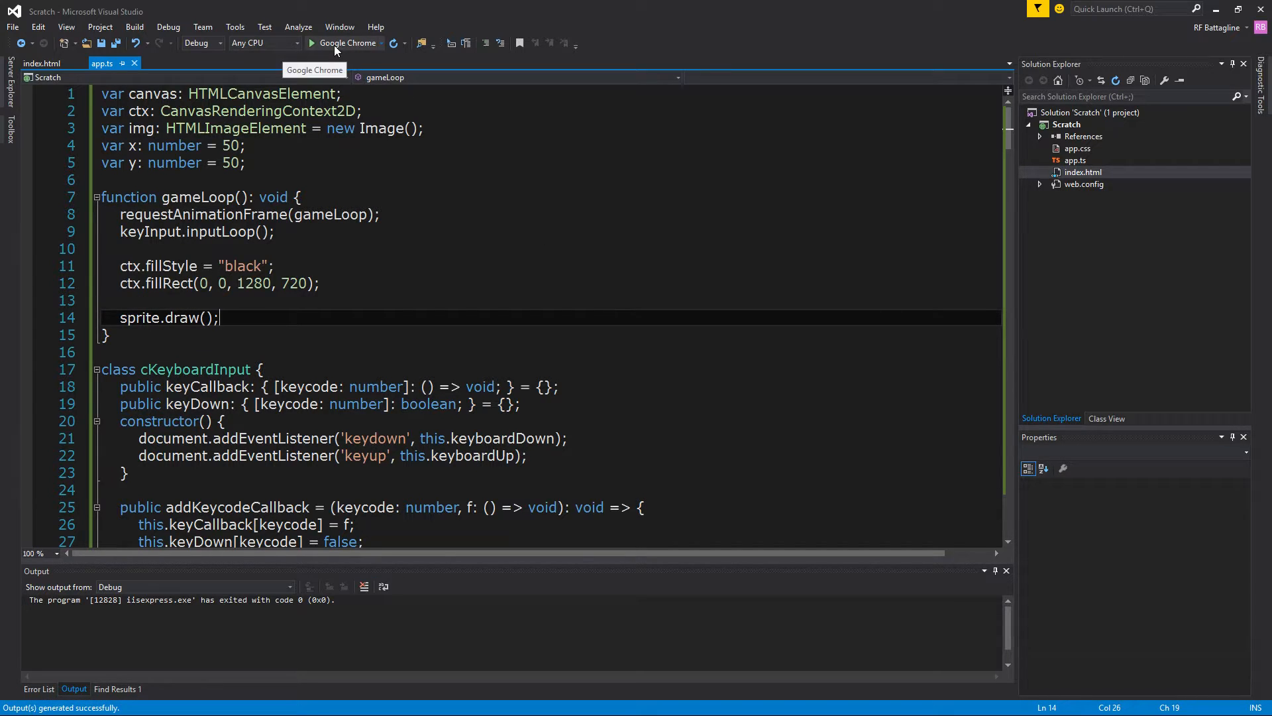
mouse_move(236, 214)
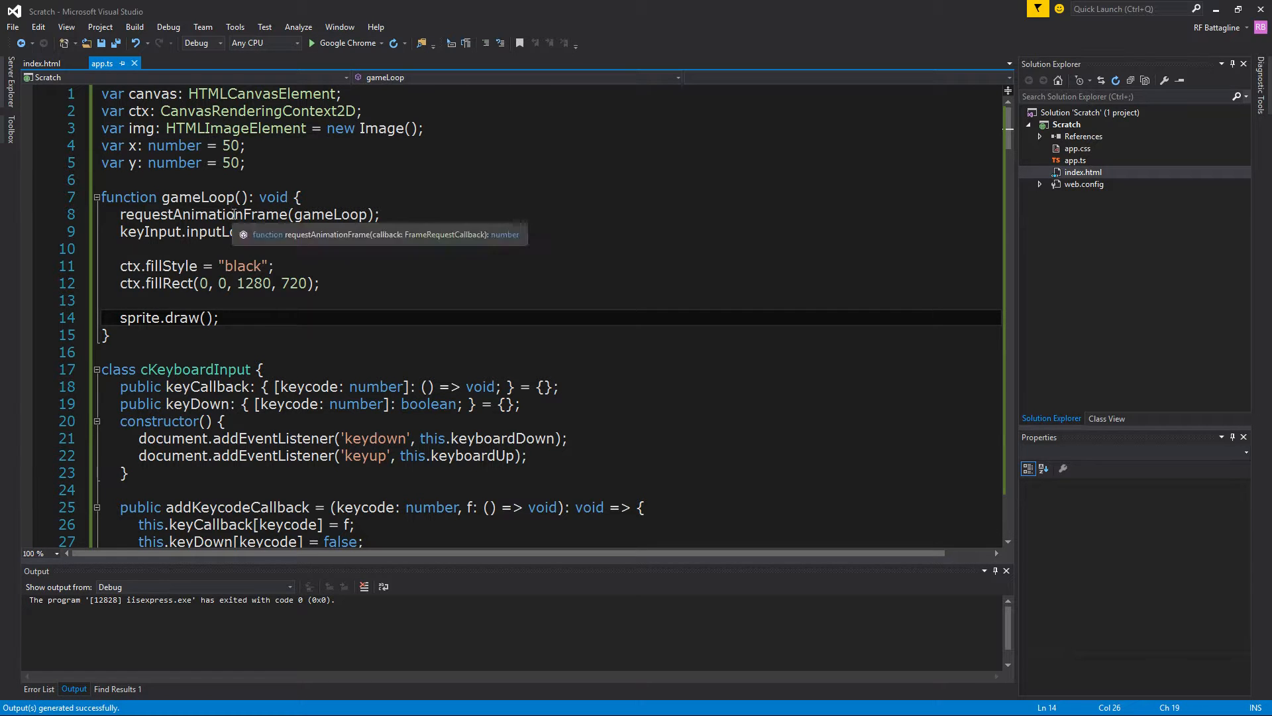
Prefix the ship movement assignments with sprite. so they change sprite.y and sprite.x by 2.
scroll(down, 3)
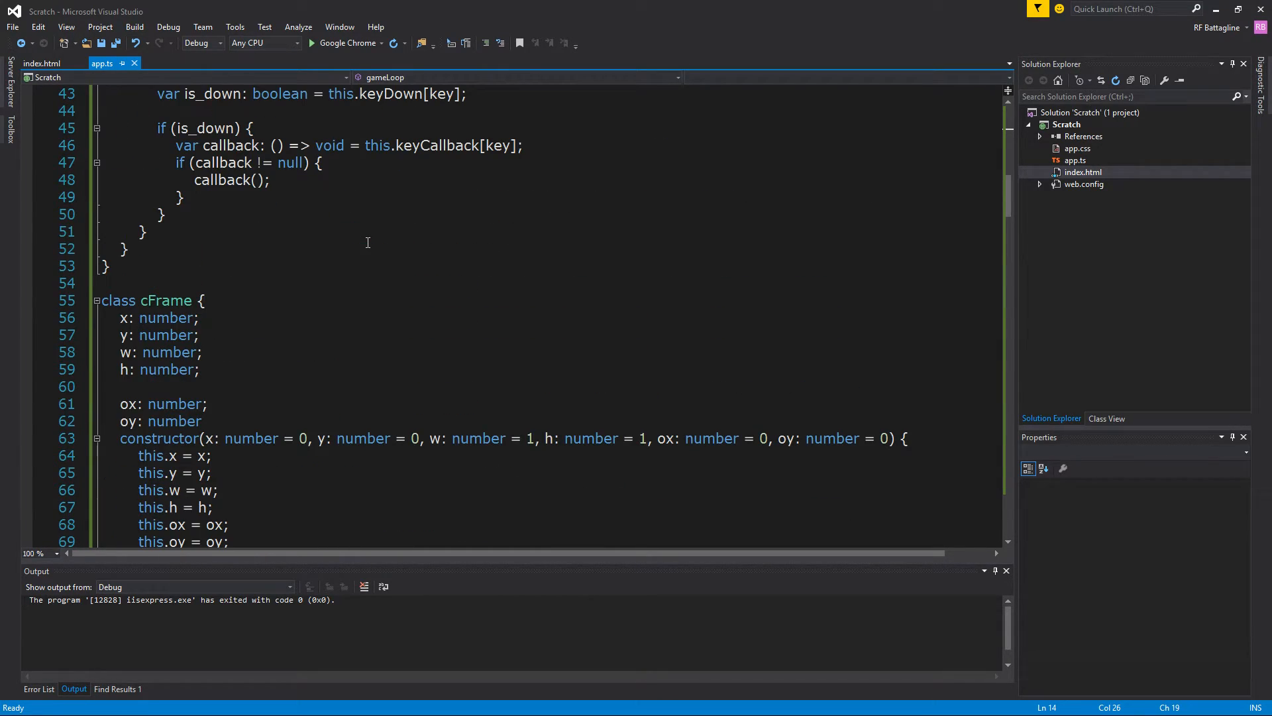
scroll(down, 3)
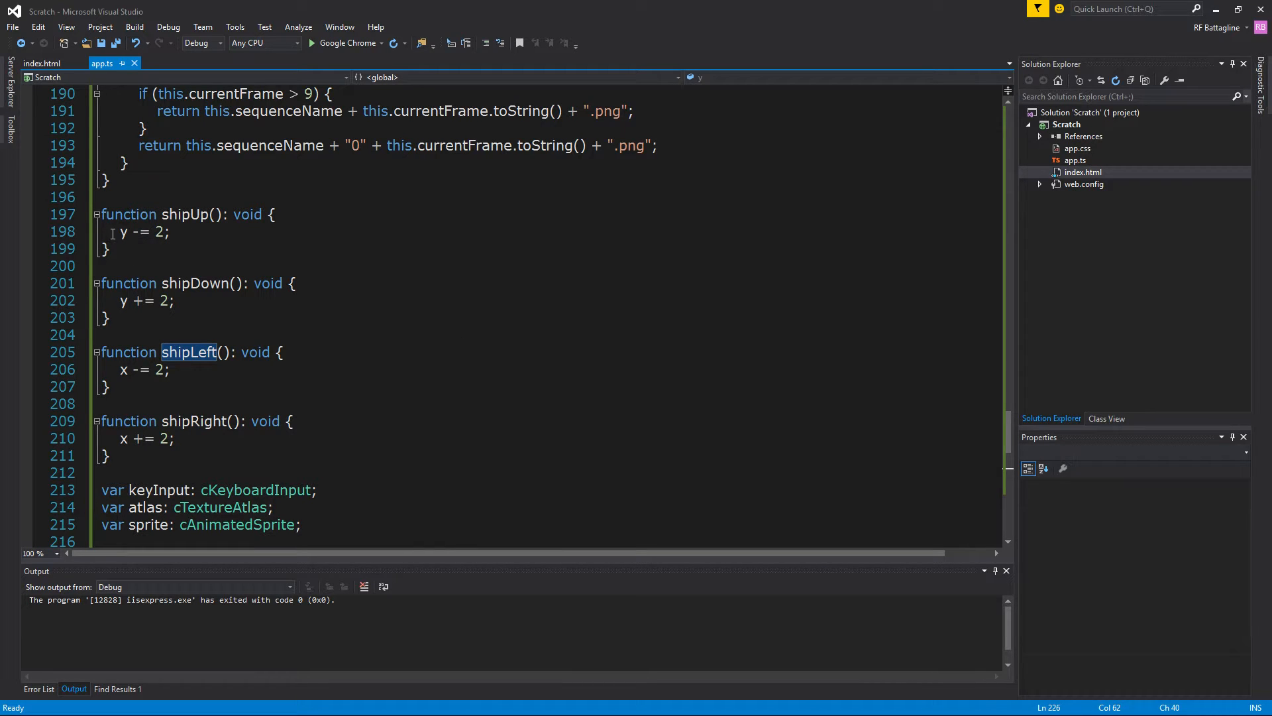
mouse_move(196, 215)
text(sprite.)
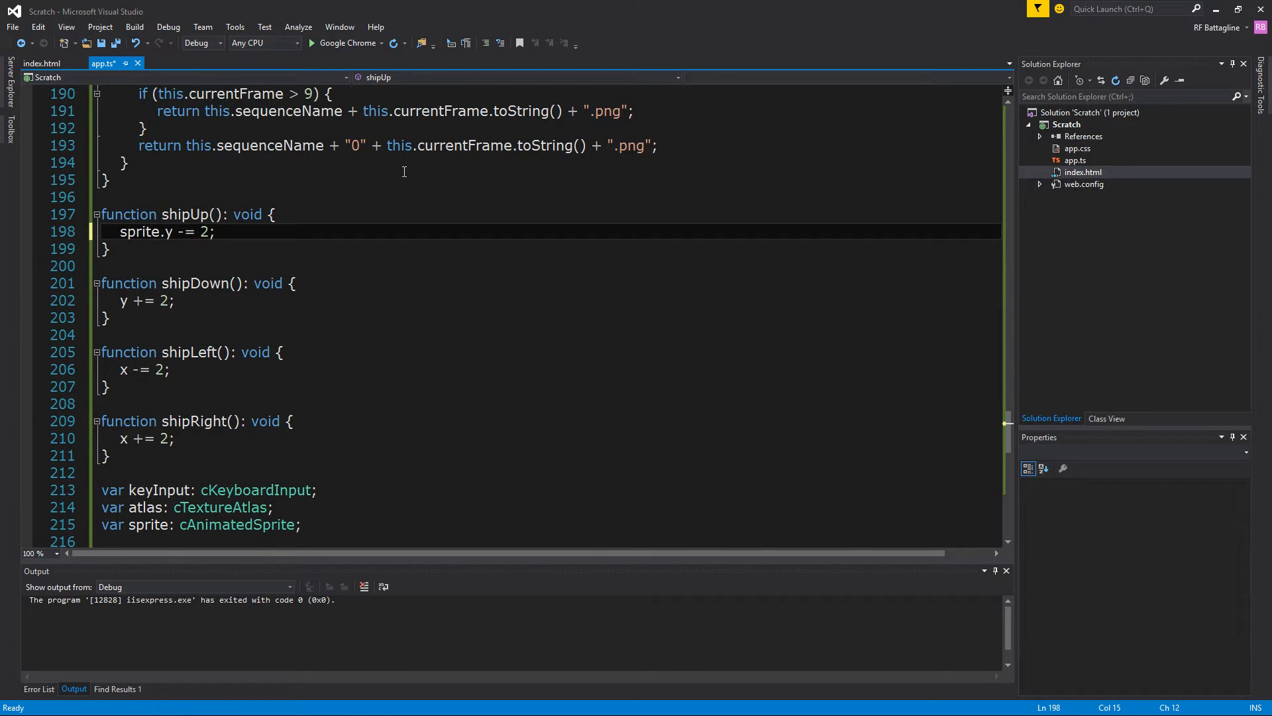
double_click(137, 230)
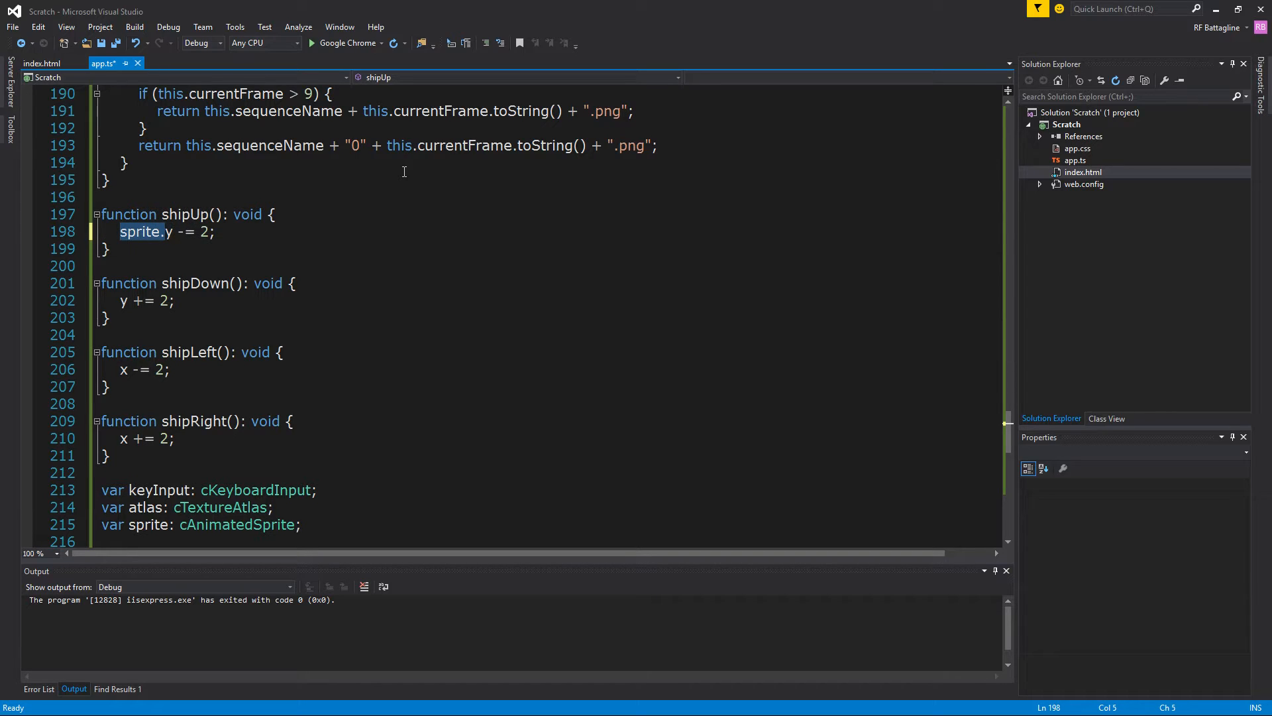
click(122, 300)
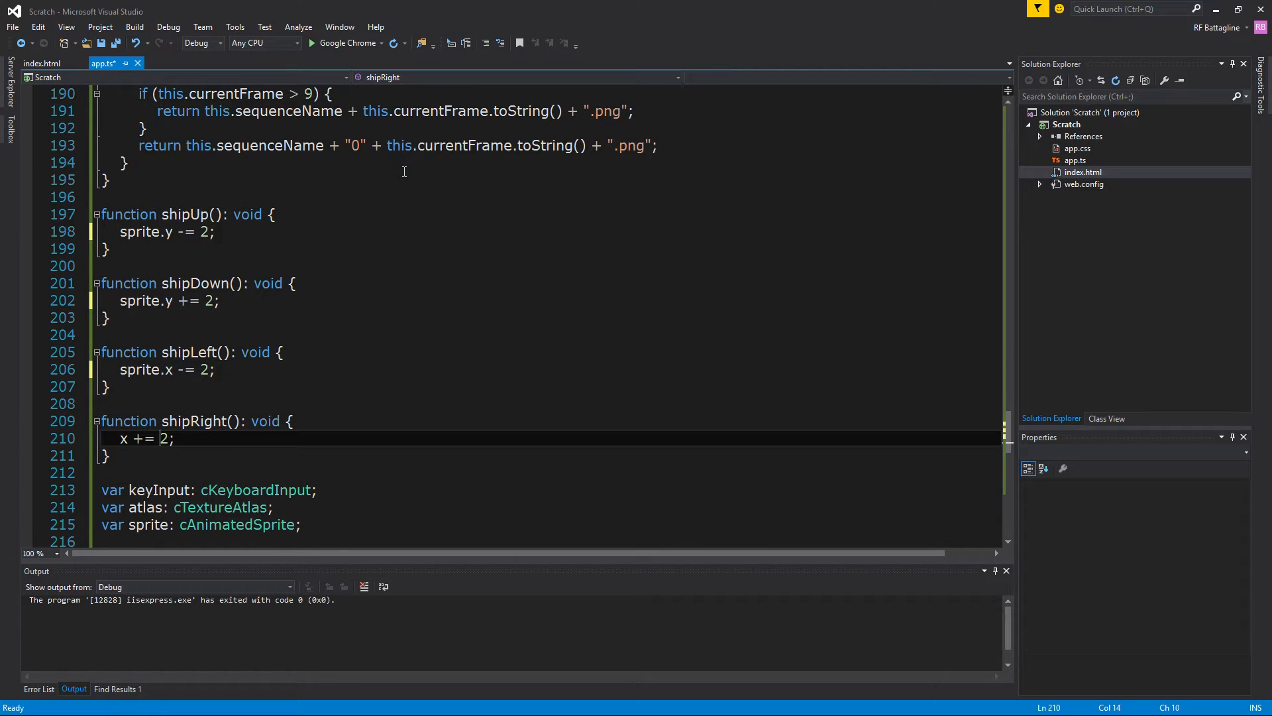
text(sprite.)
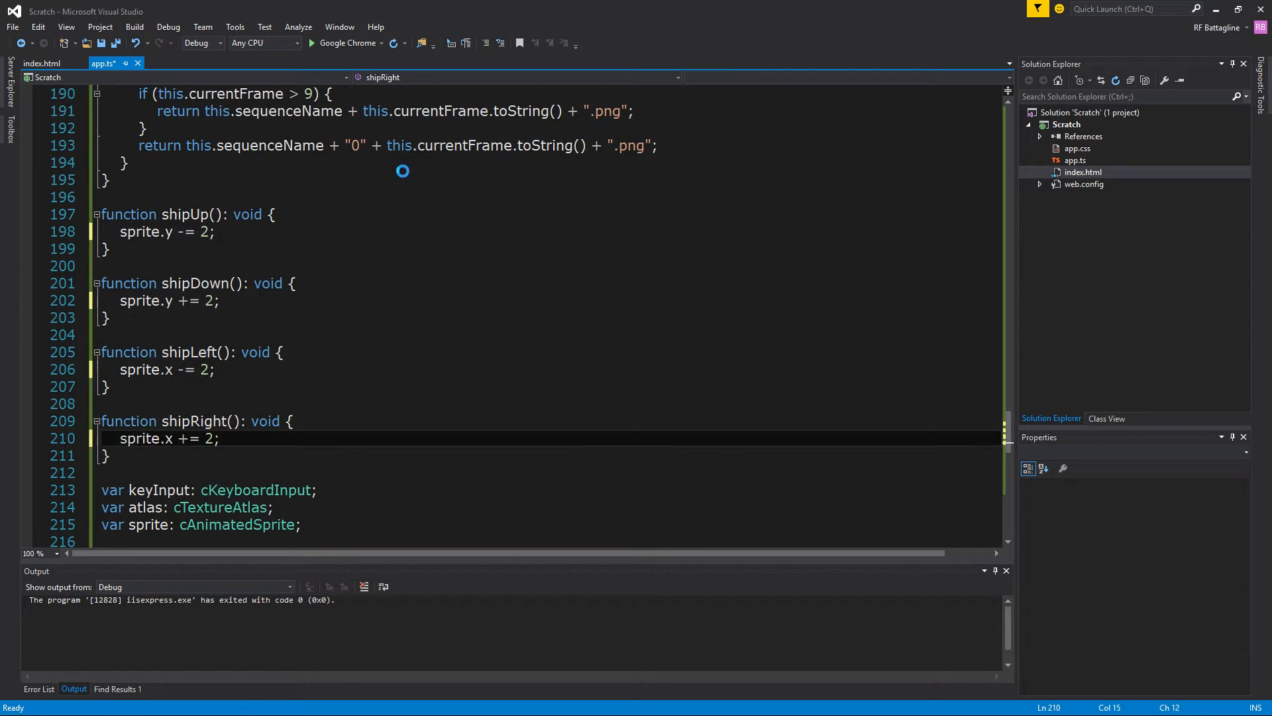